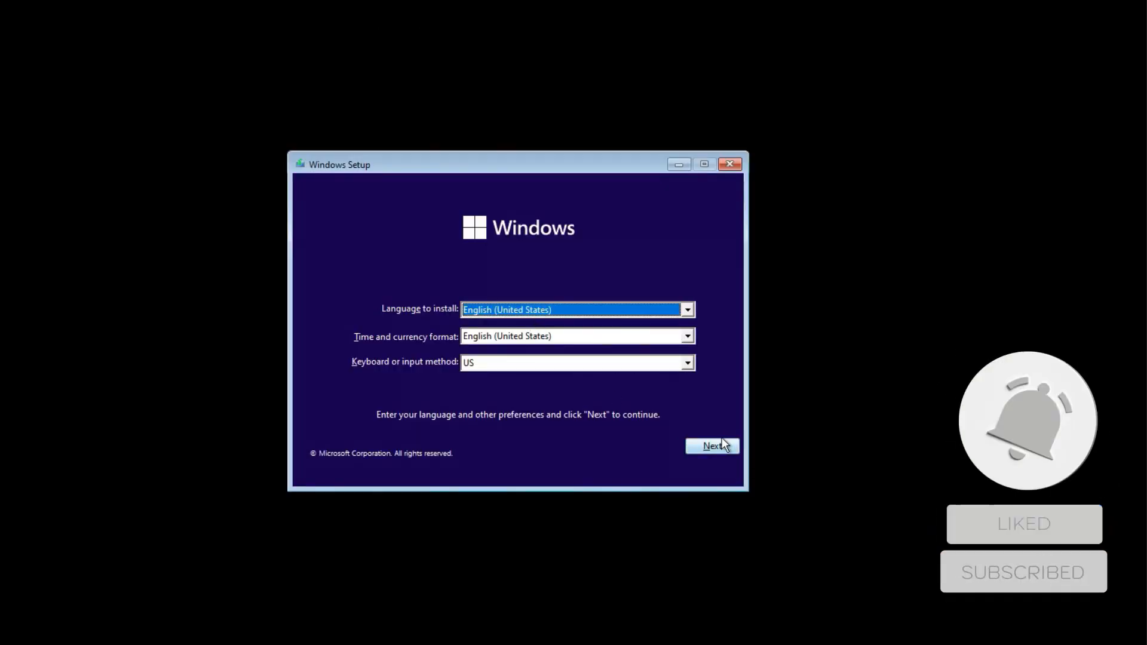
Keep the default language, accept the license terms and pick the installation type.
click(712, 447)
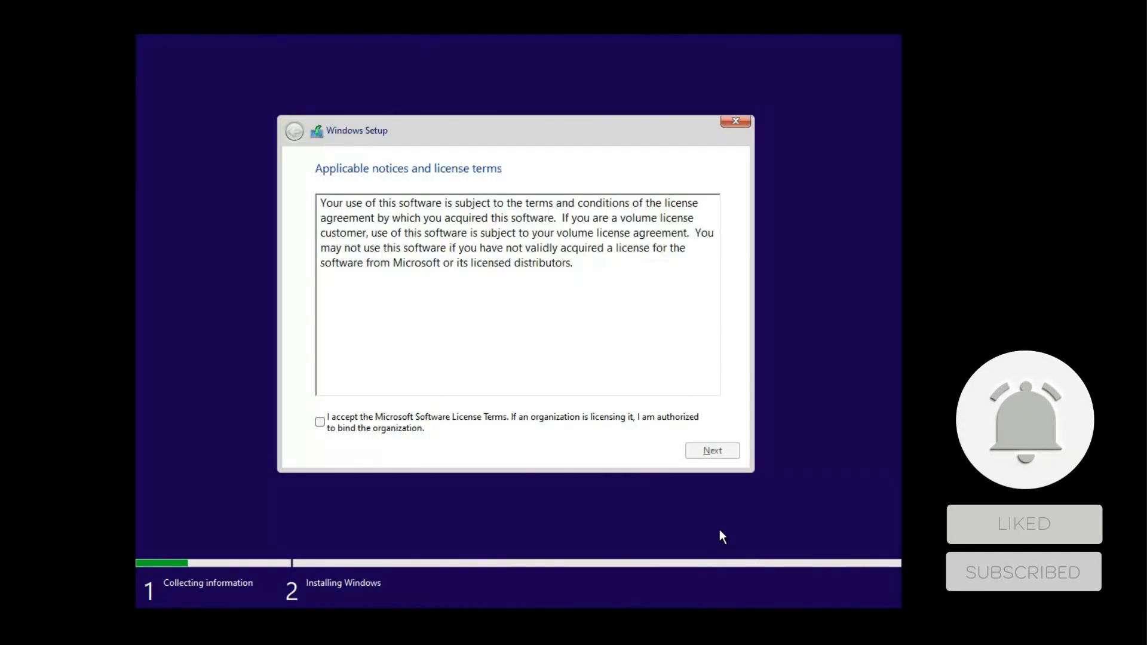
click(711, 450)
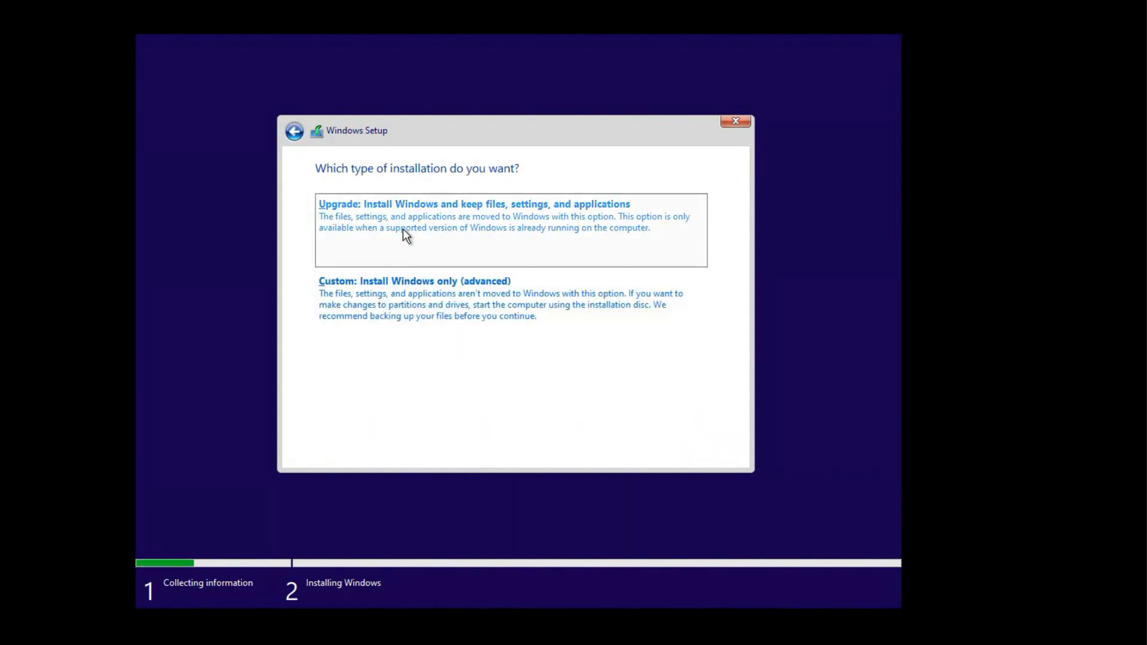
click(414, 281)
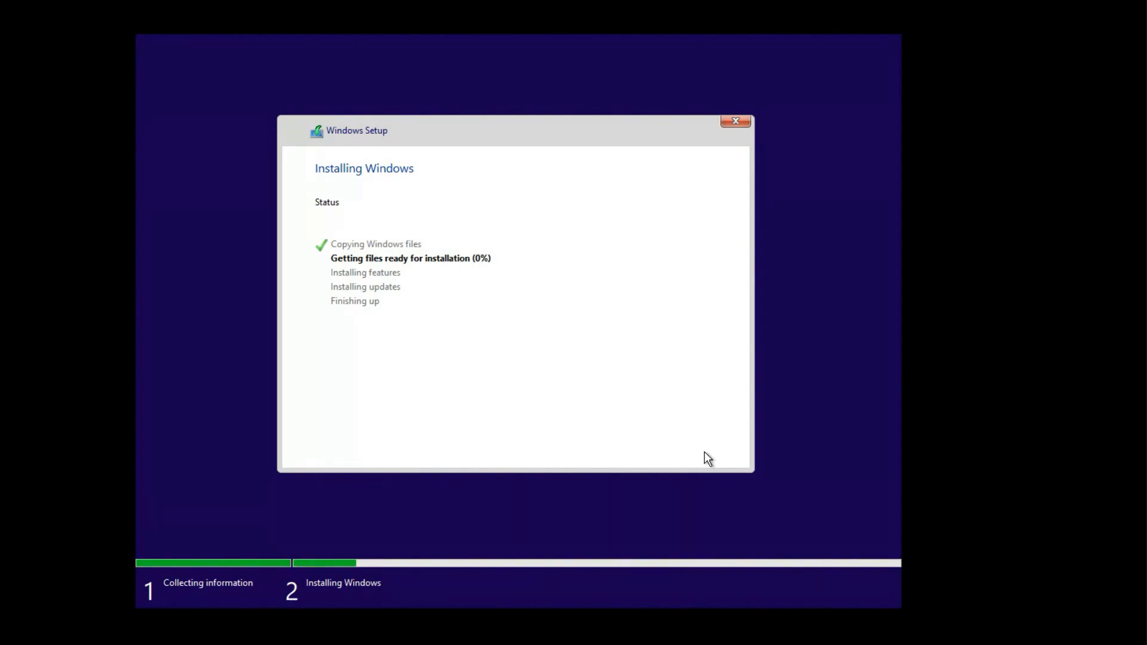
mouse_move(317, 40)
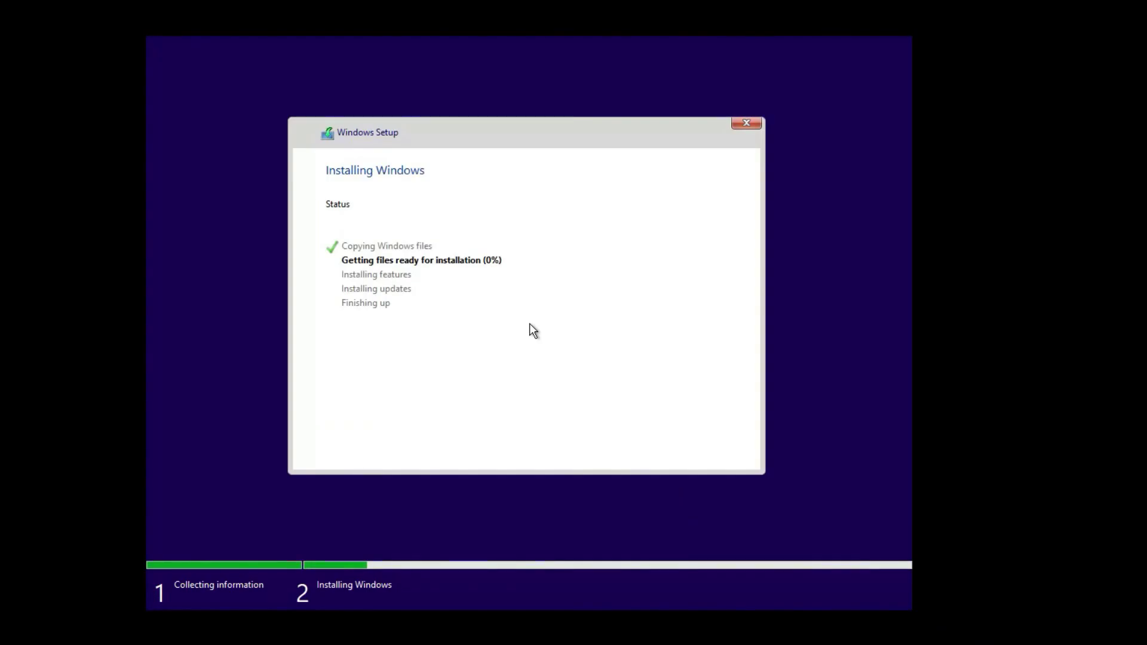
mouse_move(1066, 307)
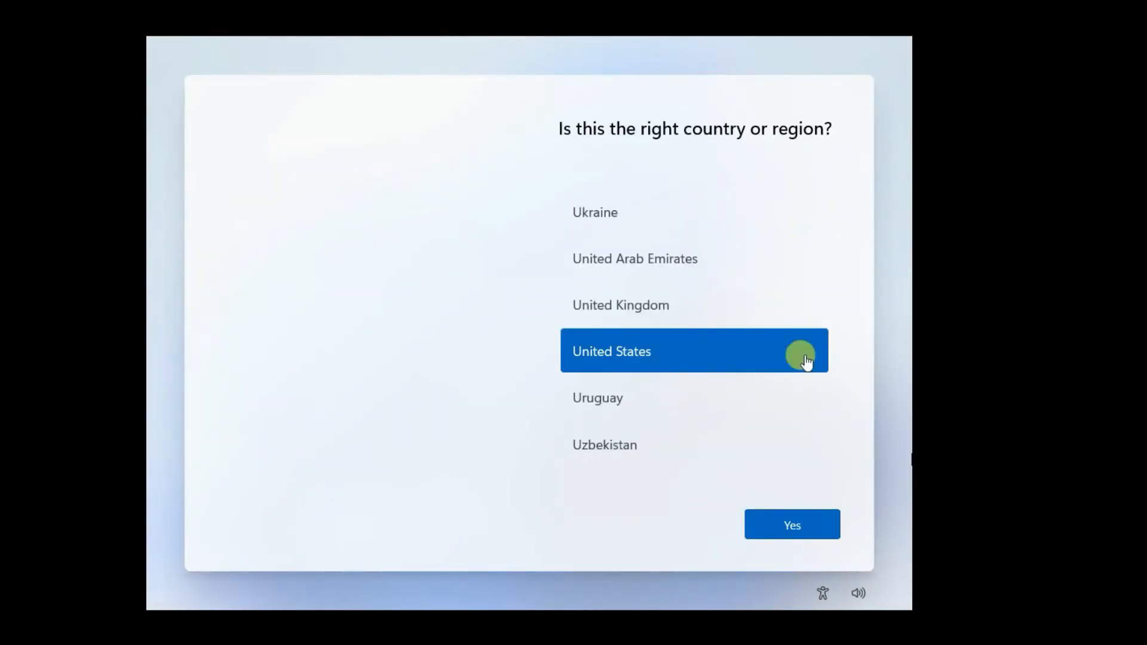
Confirm United States region and US keyboard, and skip naming the PC.
click(792, 525)
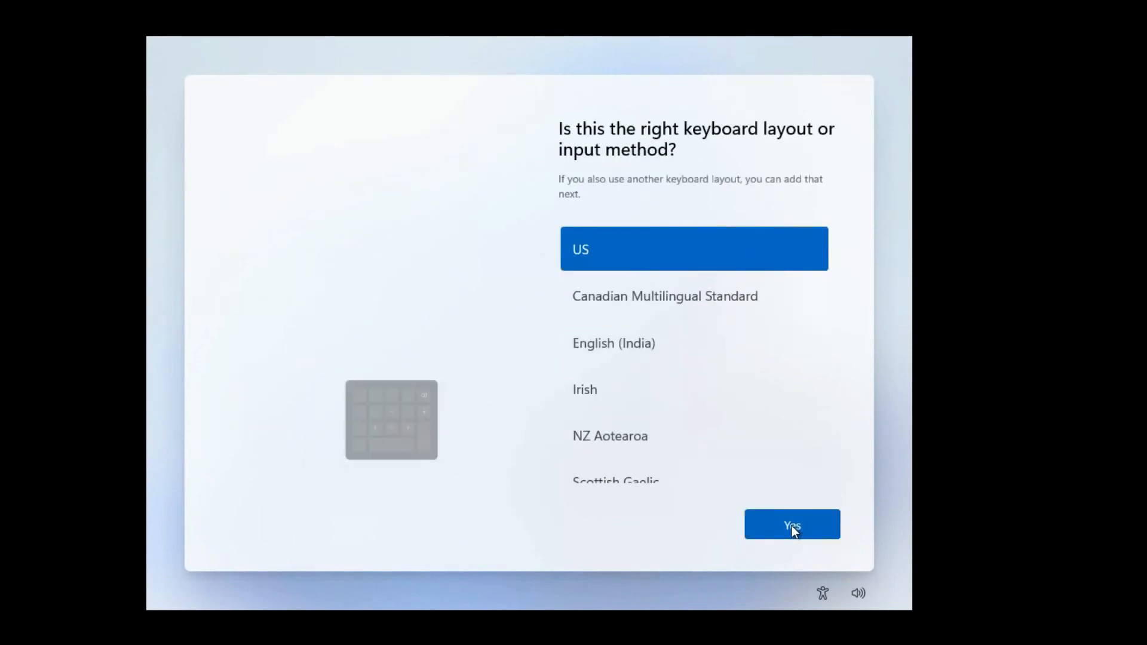
click(792, 524)
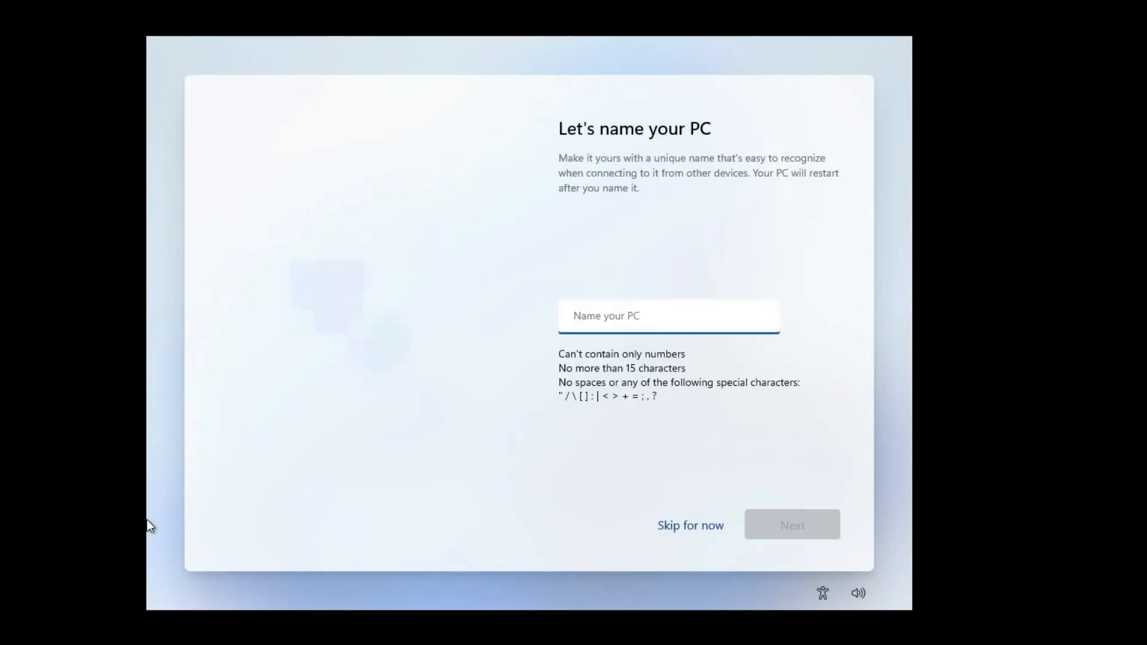
click(689, 525)
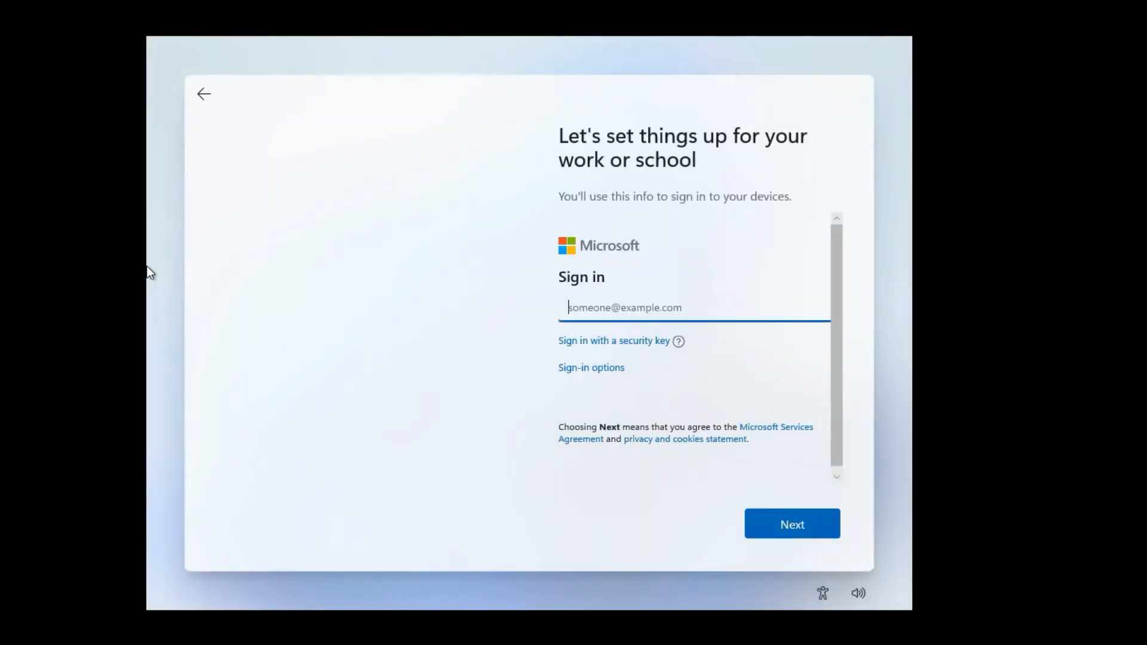
Set up a domain-join local user and accept the privacy settings.
click(591, 368)
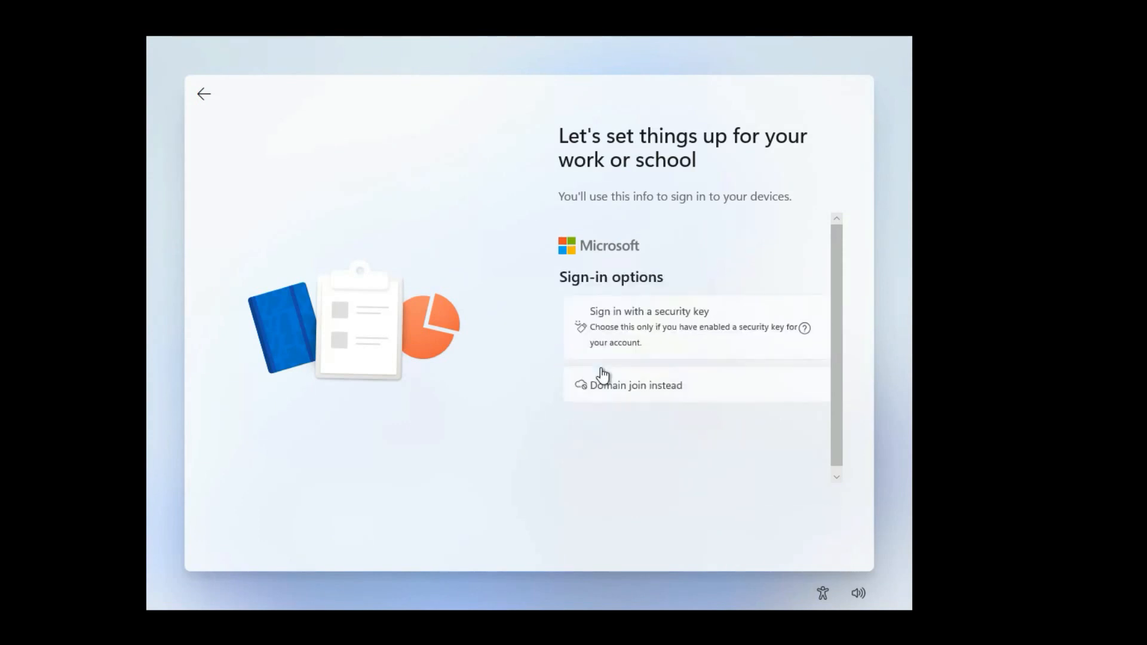
click(636, 386)
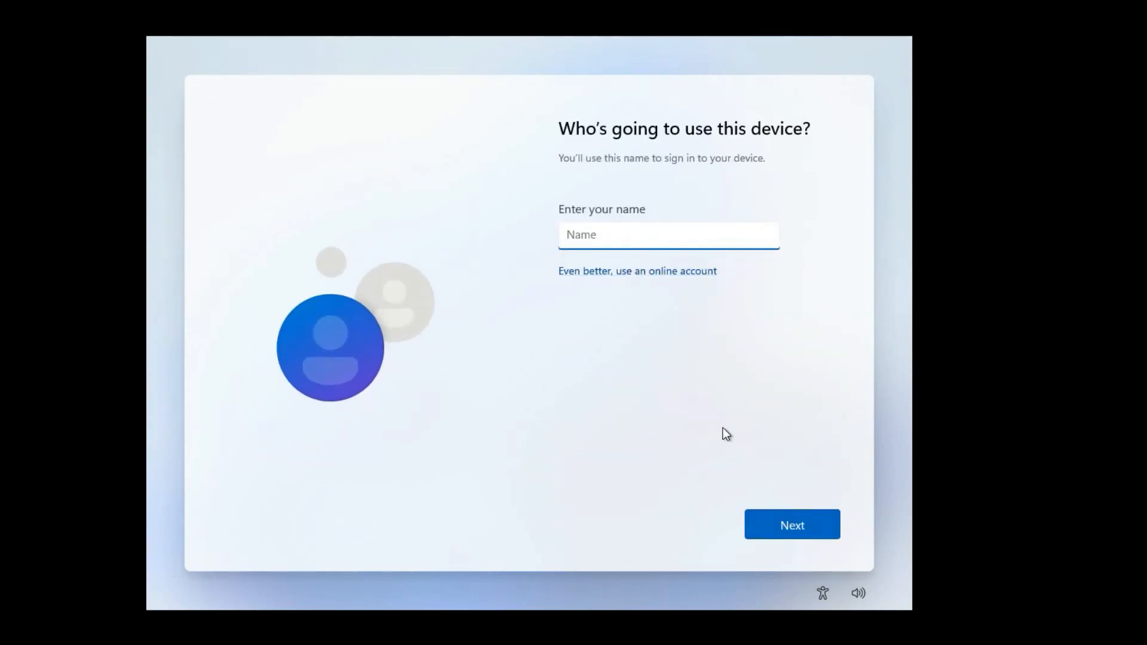
click(792, 525)
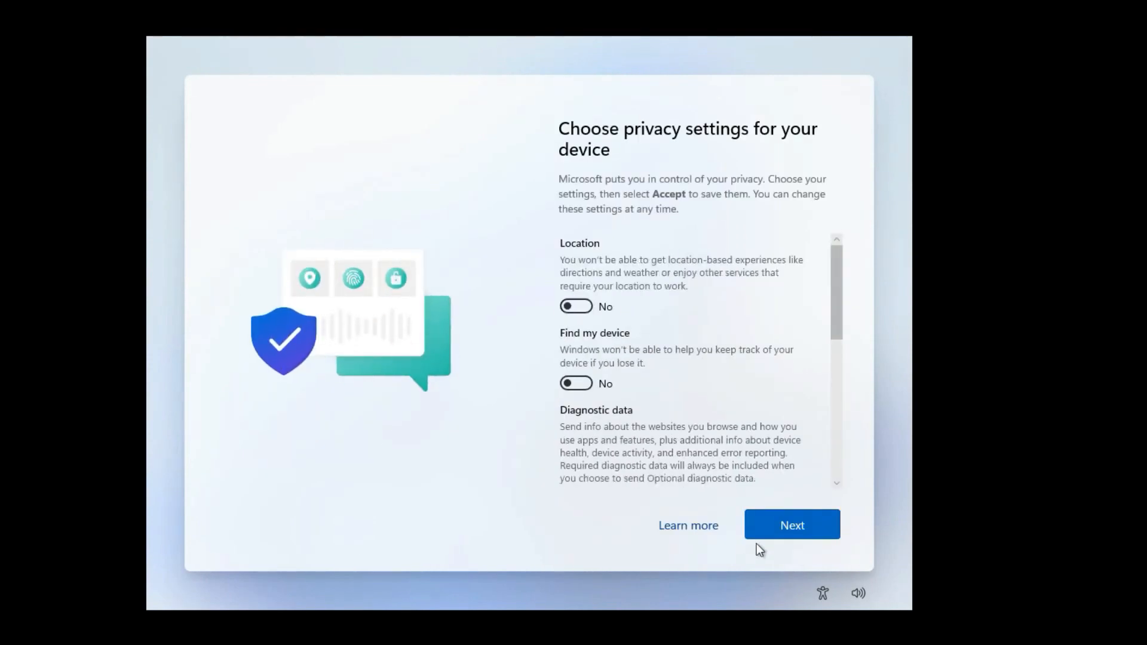
click(792, 525)
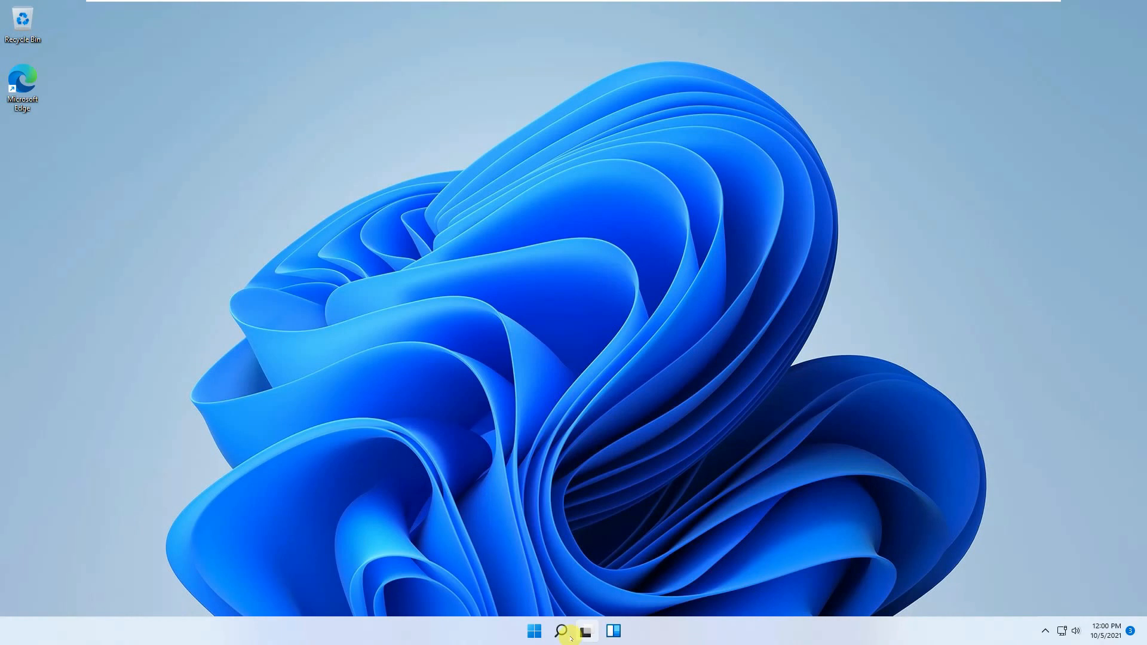
Open Start twice to review pinned apps, then launch Settings.
click(534, 631)
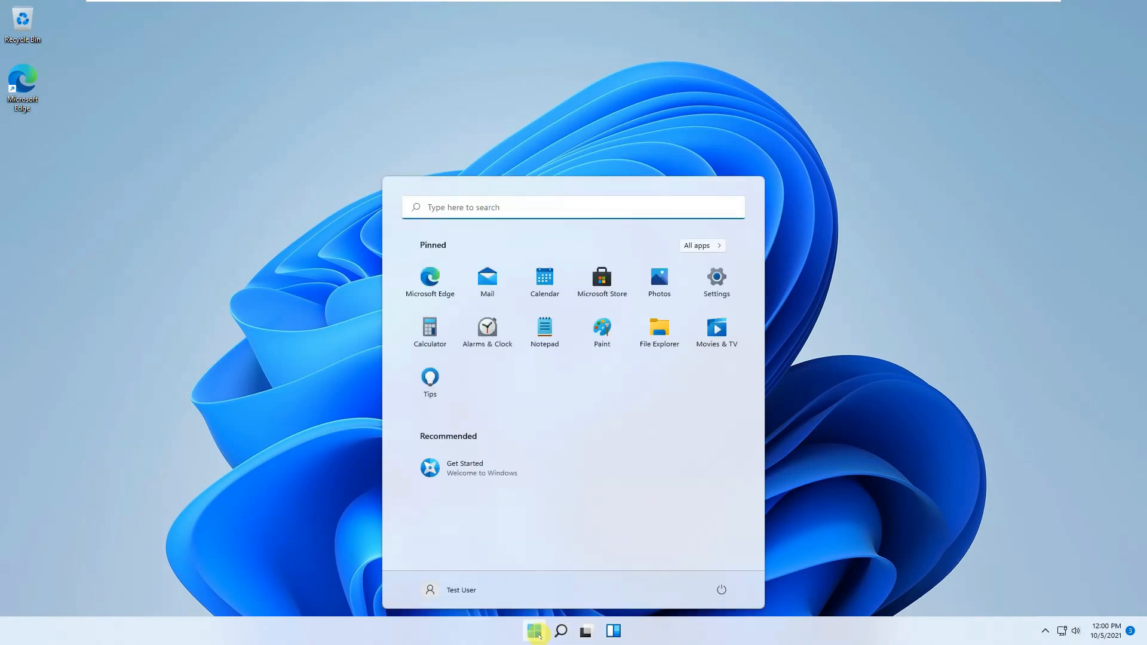
mouse_move(634, 613)
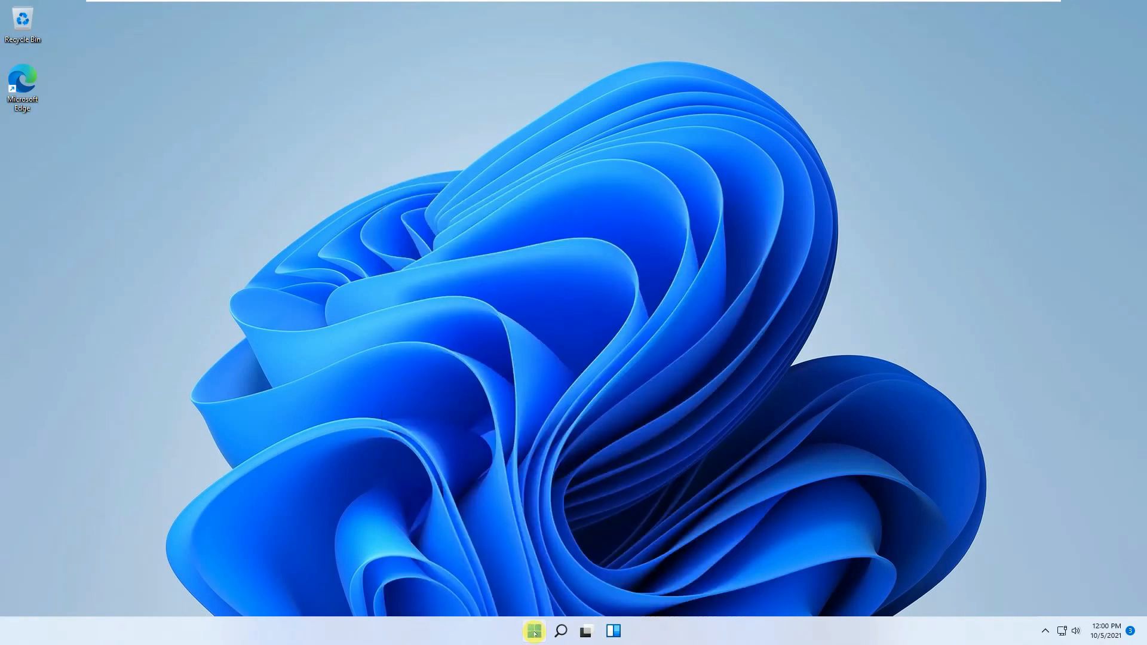
click(533, 631)
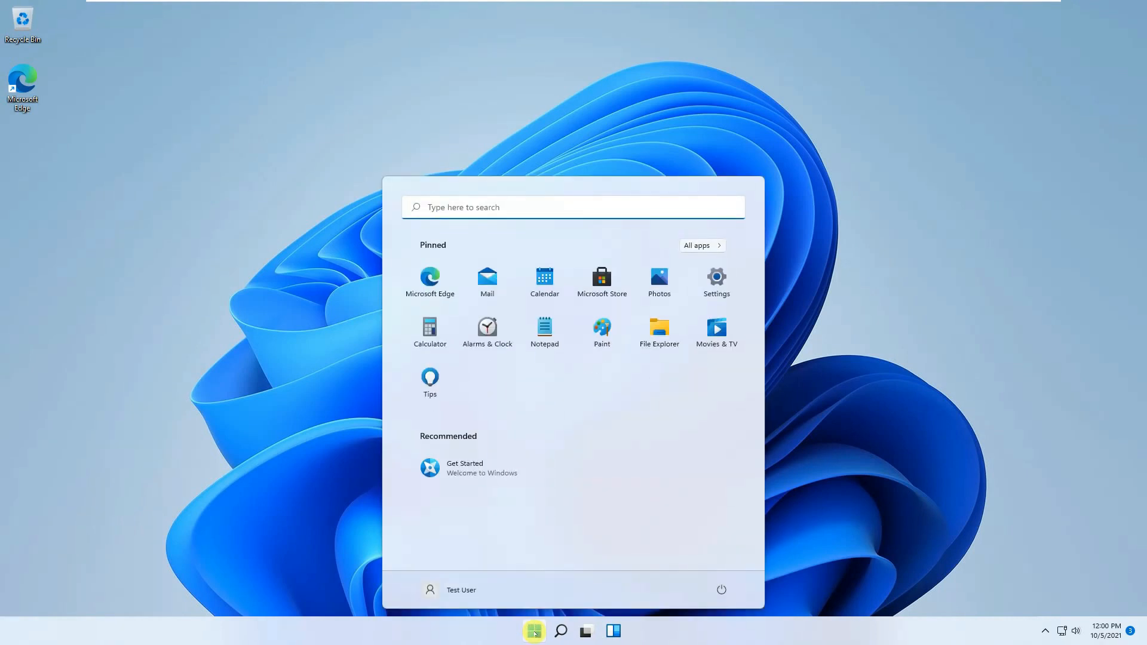
mouse_move(626, 535)
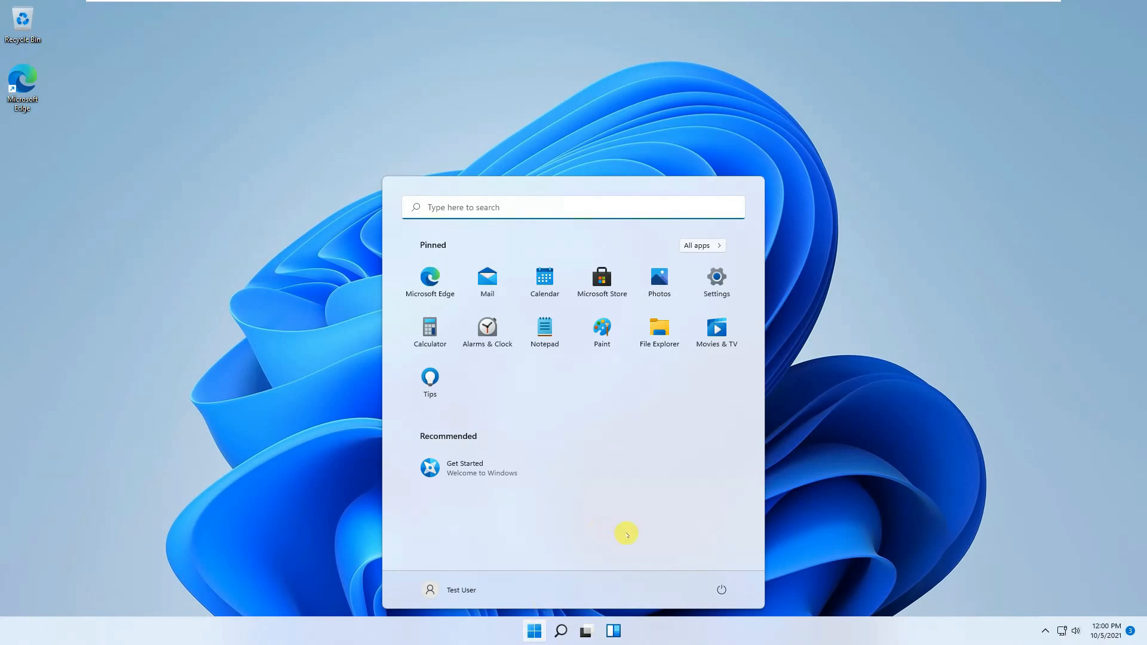
mouse_move(859, 631)
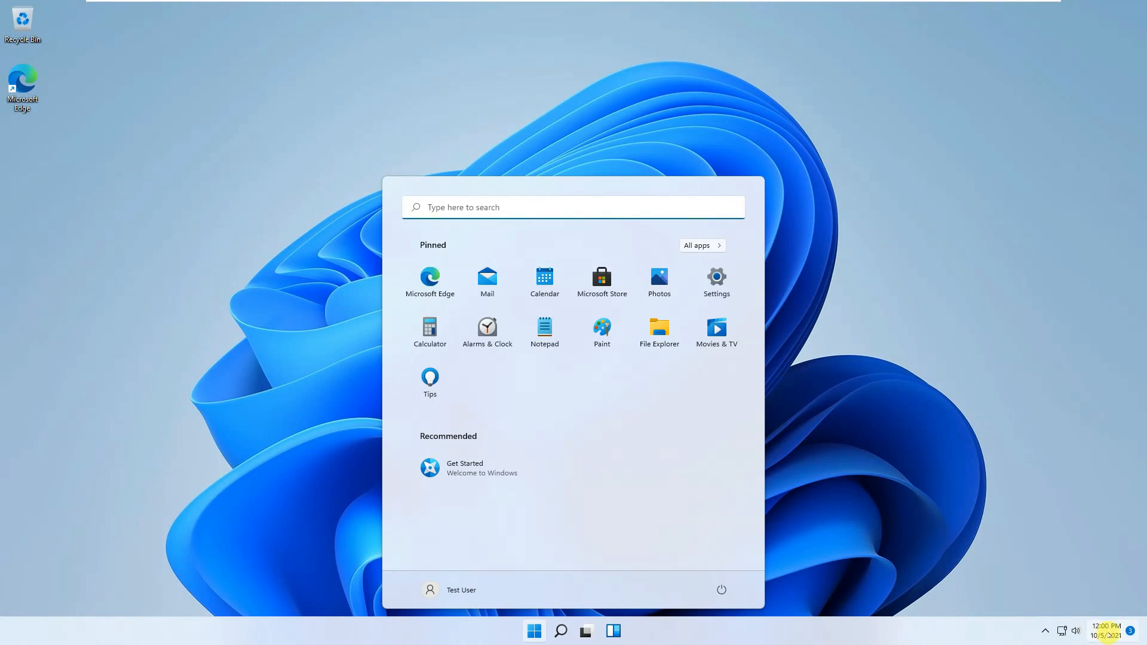
mouse_move(1107, 631)
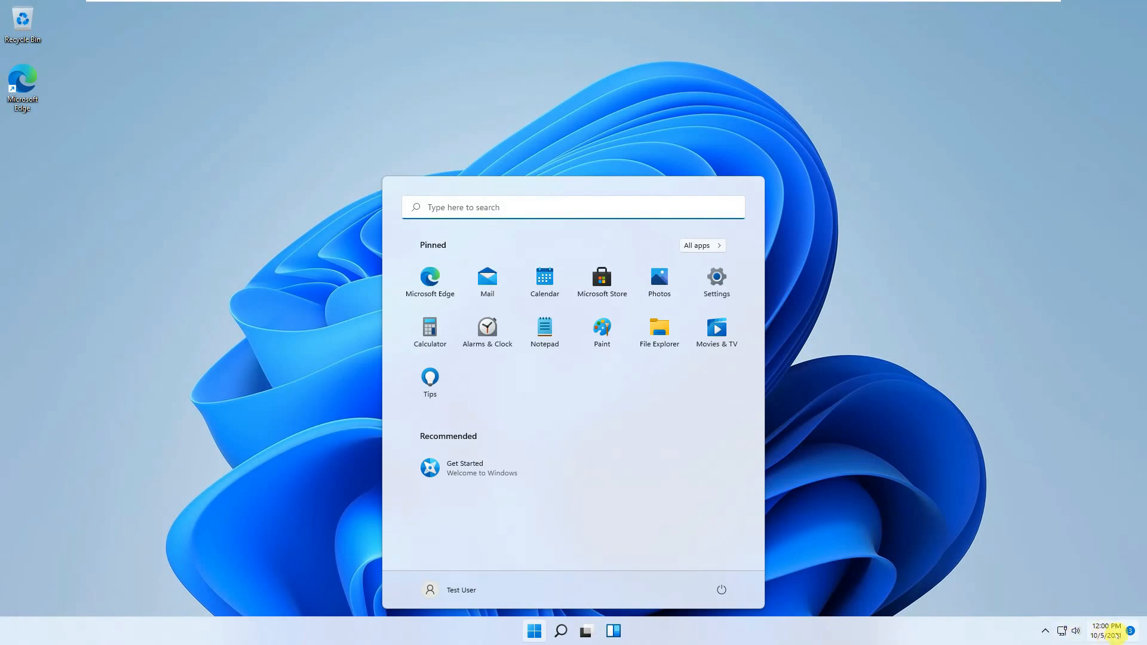
mouse_move(747, 575)
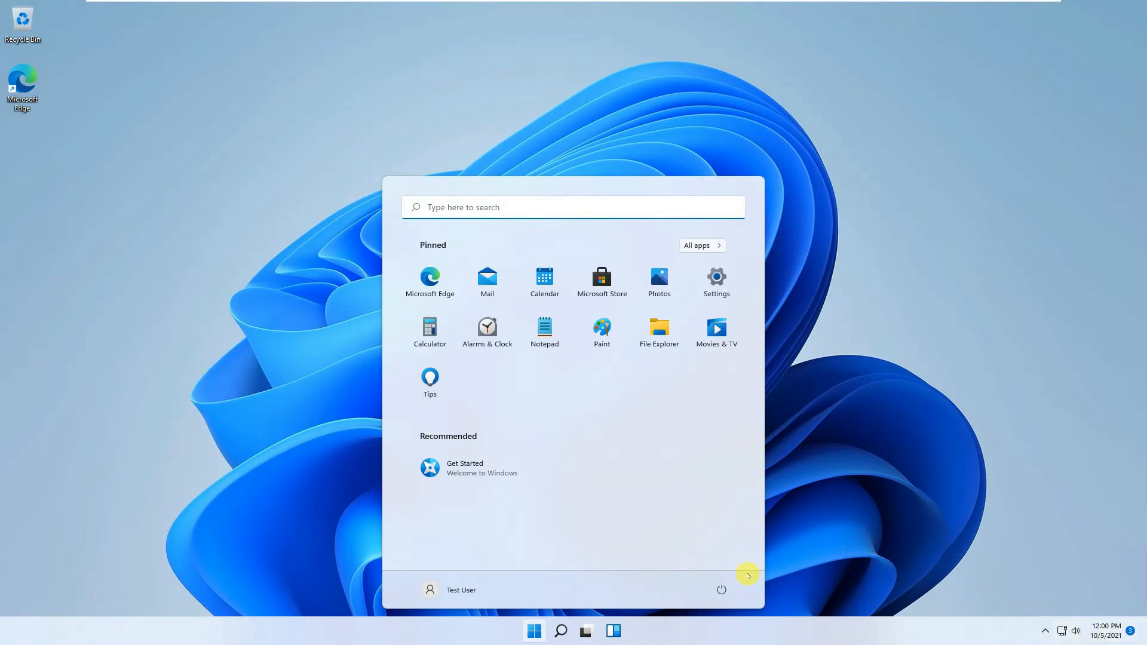
mouse_move(482, 560)
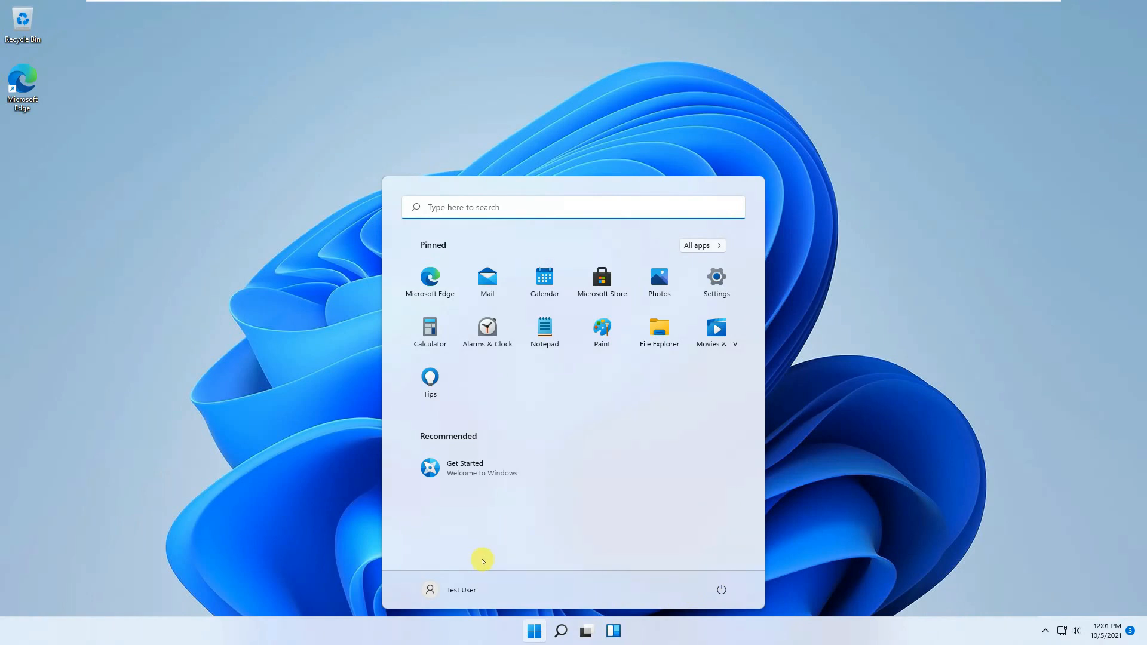
mouse_move(482, 560)
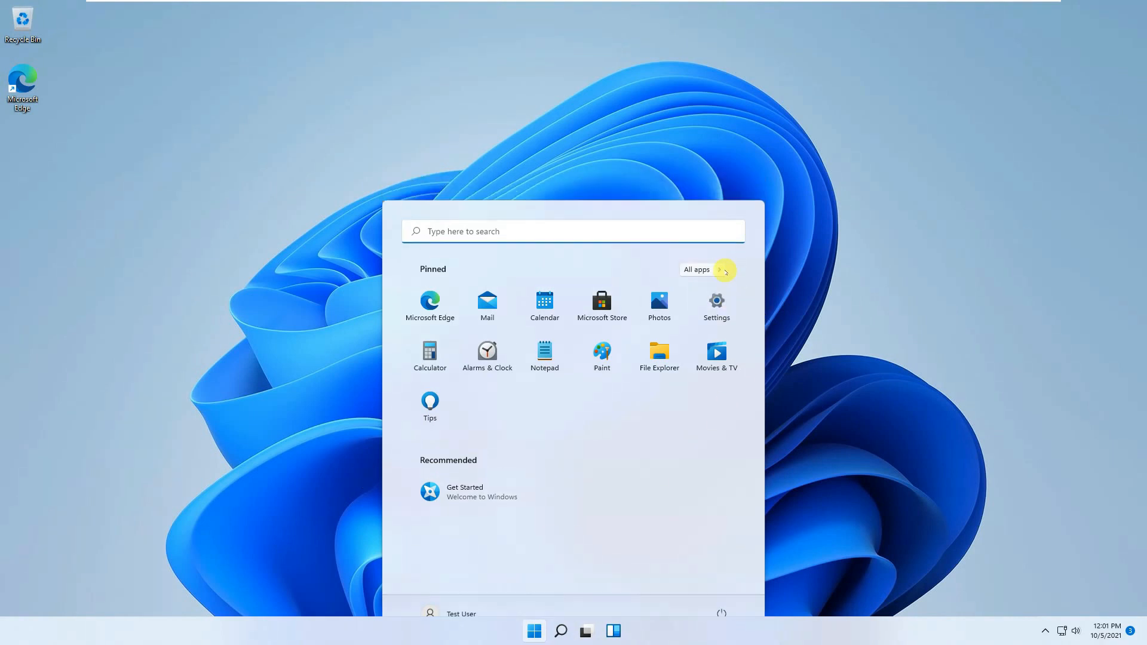
click(716, 301)
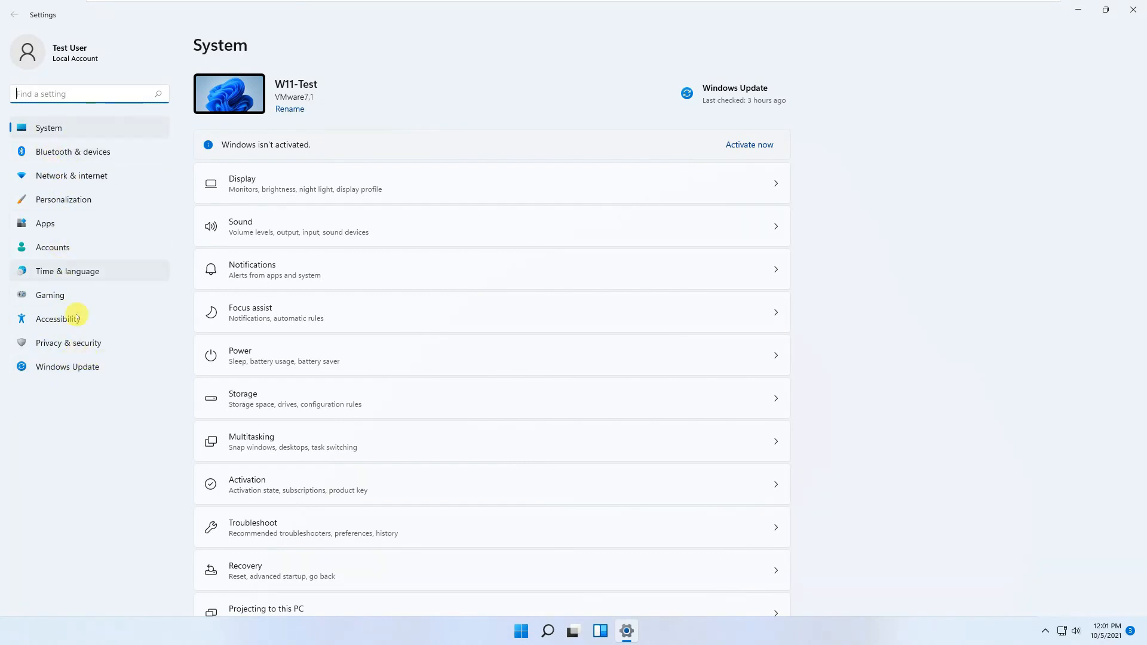
Scroll the System page down to its bottom and back to the top.
scroll(down, 3)
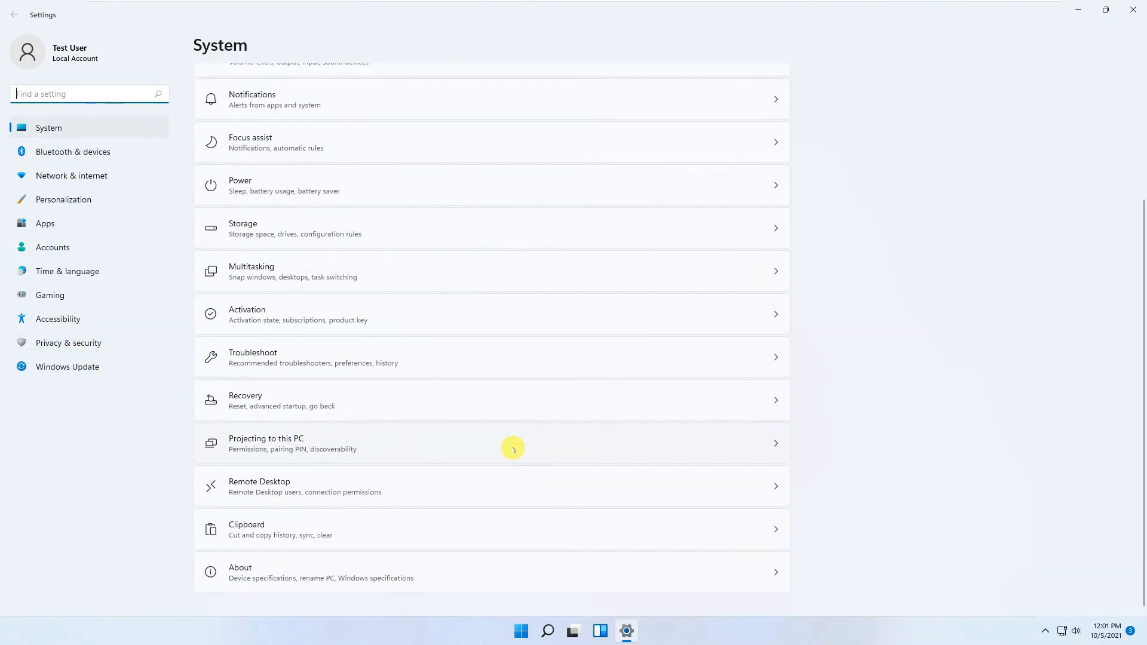
scroll(up, 3)
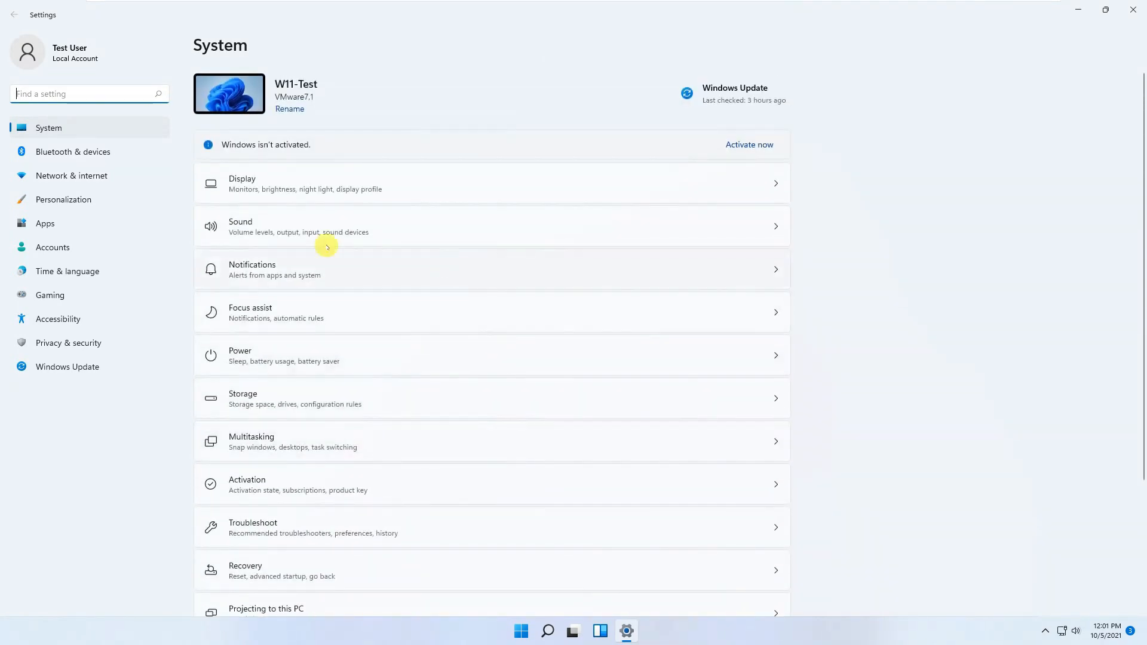
mouse_move(72, 138)
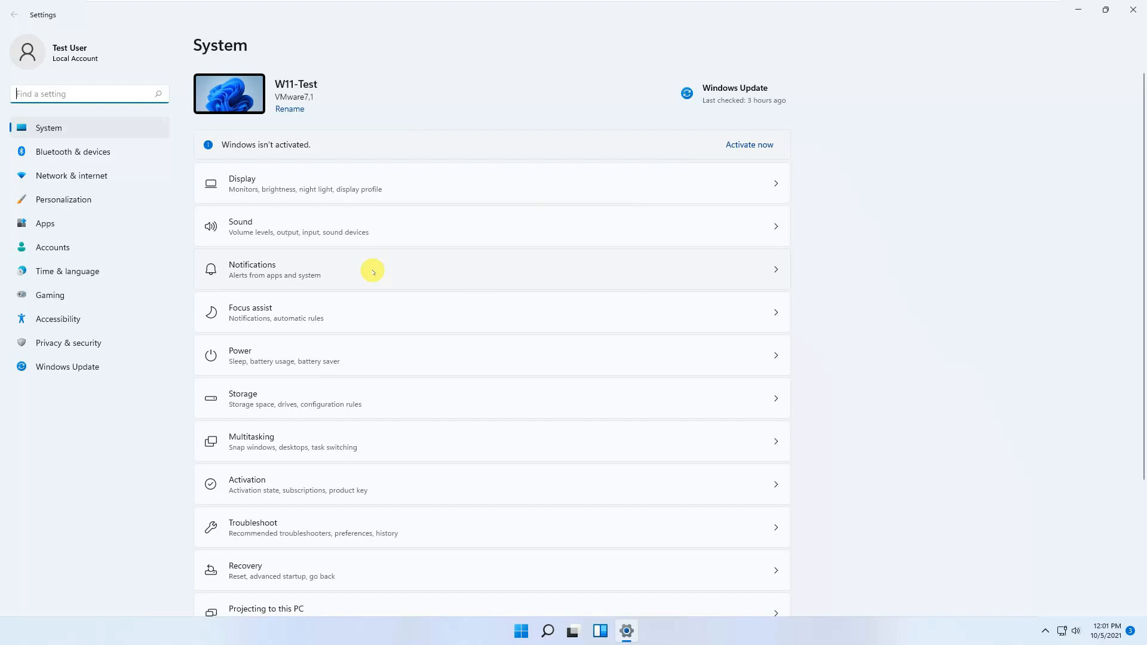
mouse_move(758, 187)
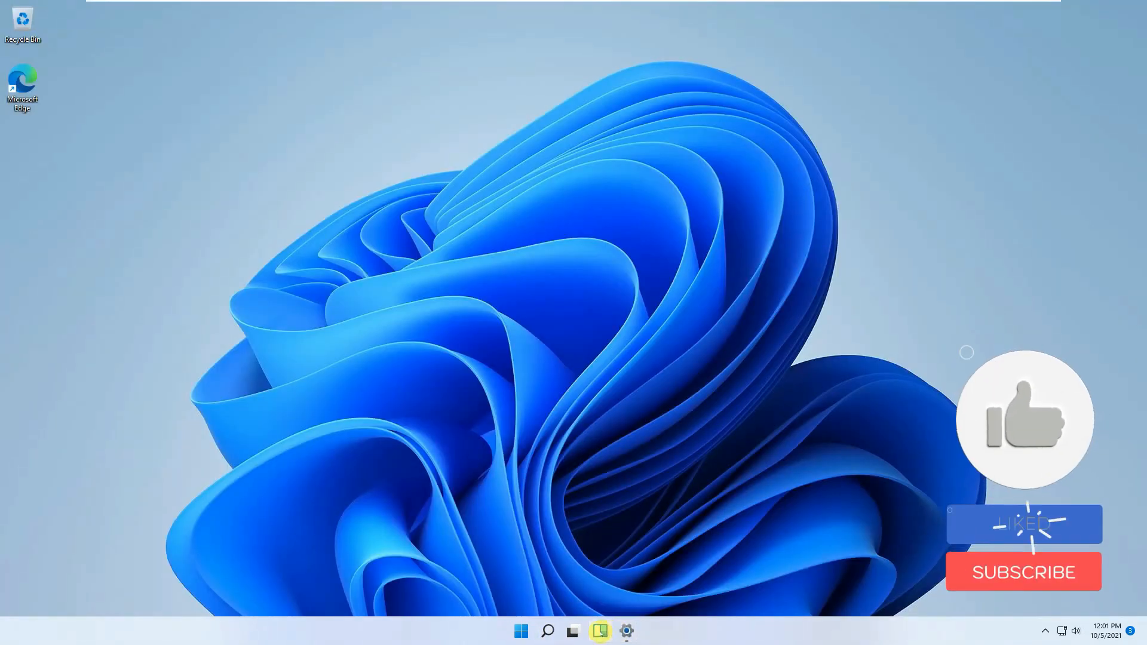
Launch Microsoft Edge from its desktop shortcut and complete its welcome setup.
click(522, 631)
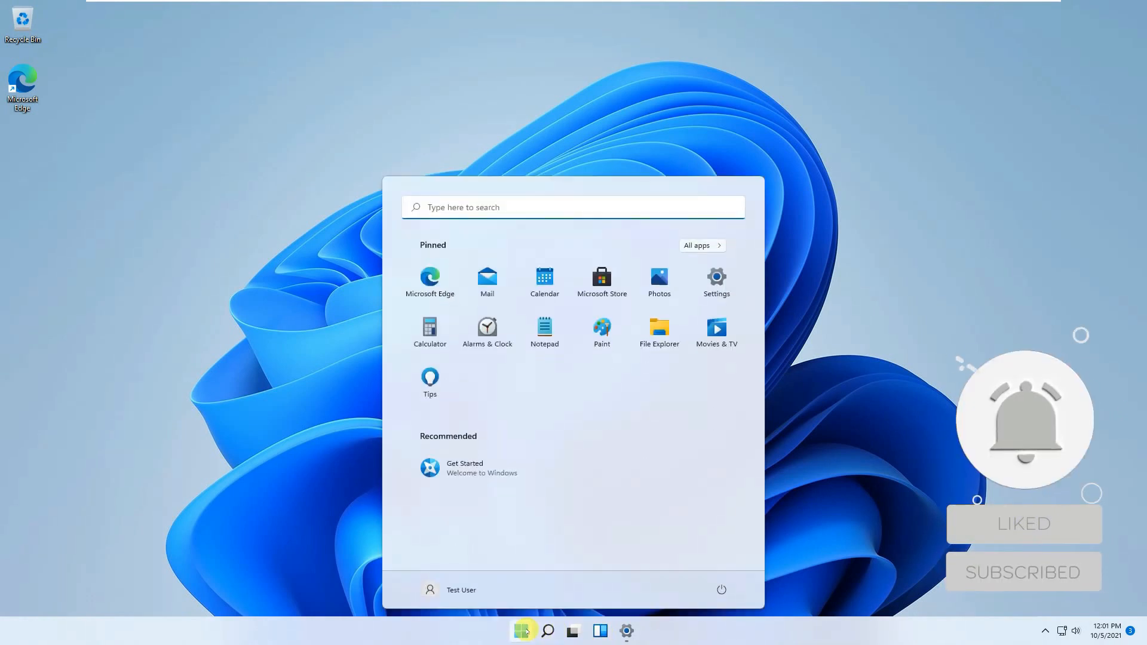
mouse_move(430, 282)
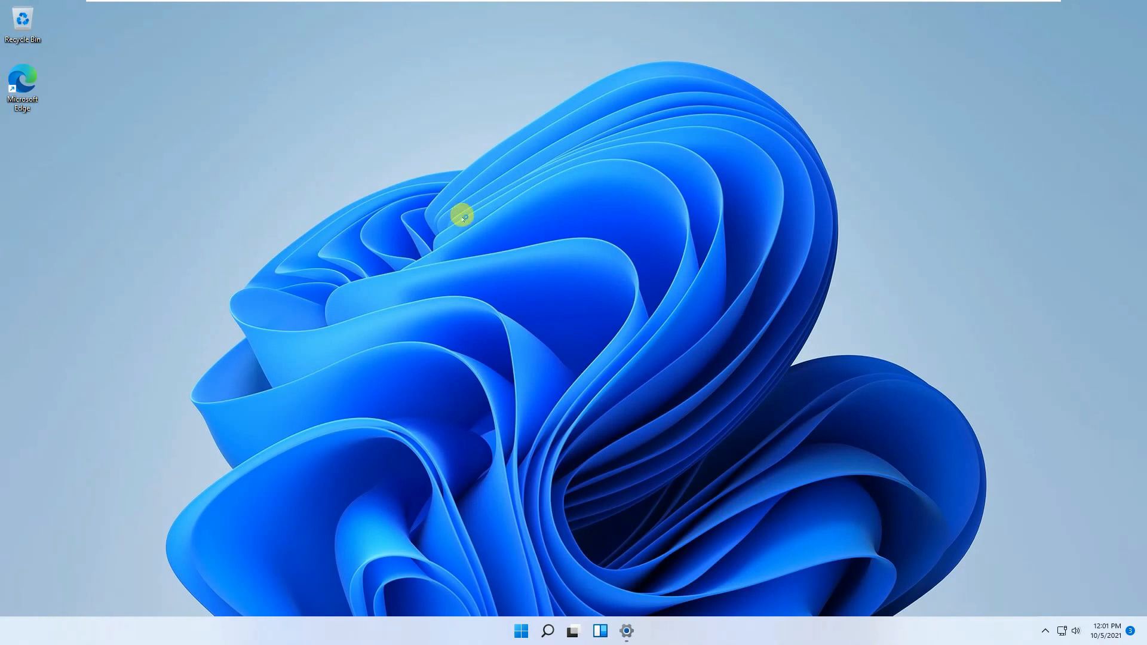
mouse_move(439, 121)
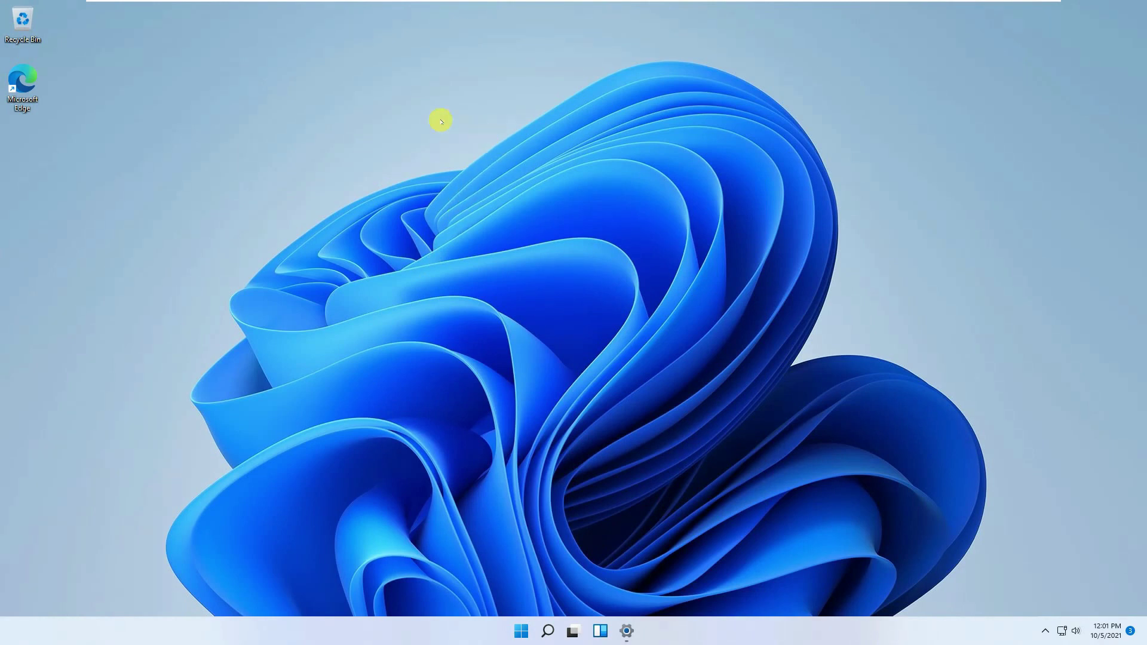
double_click(23, 82)
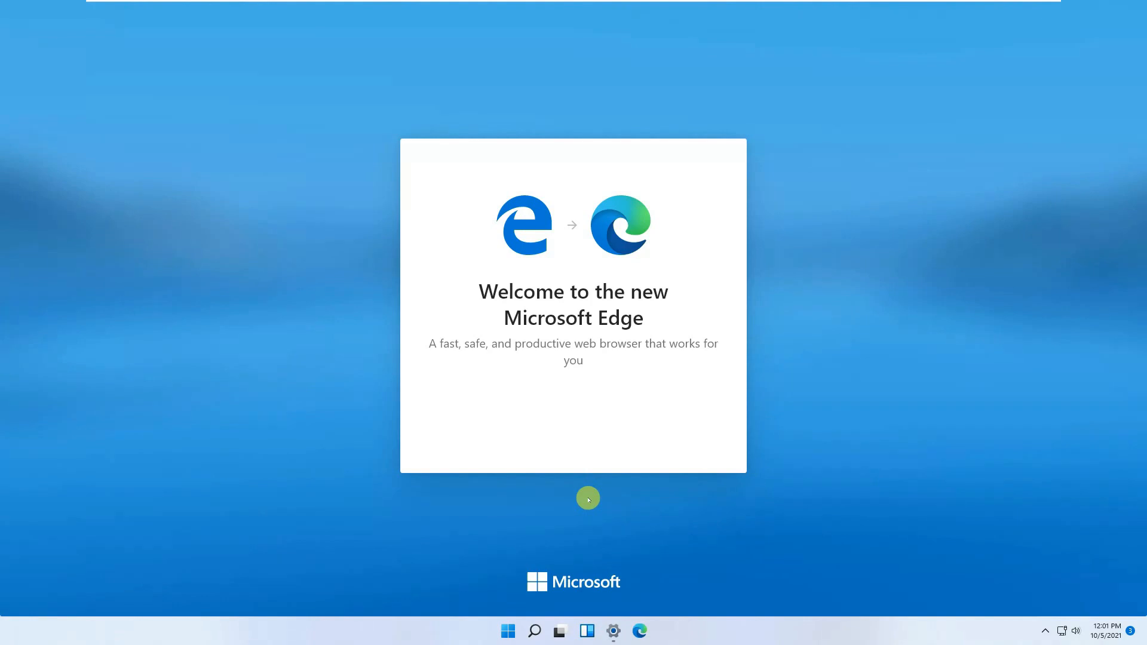
mouse_move(528, 428)
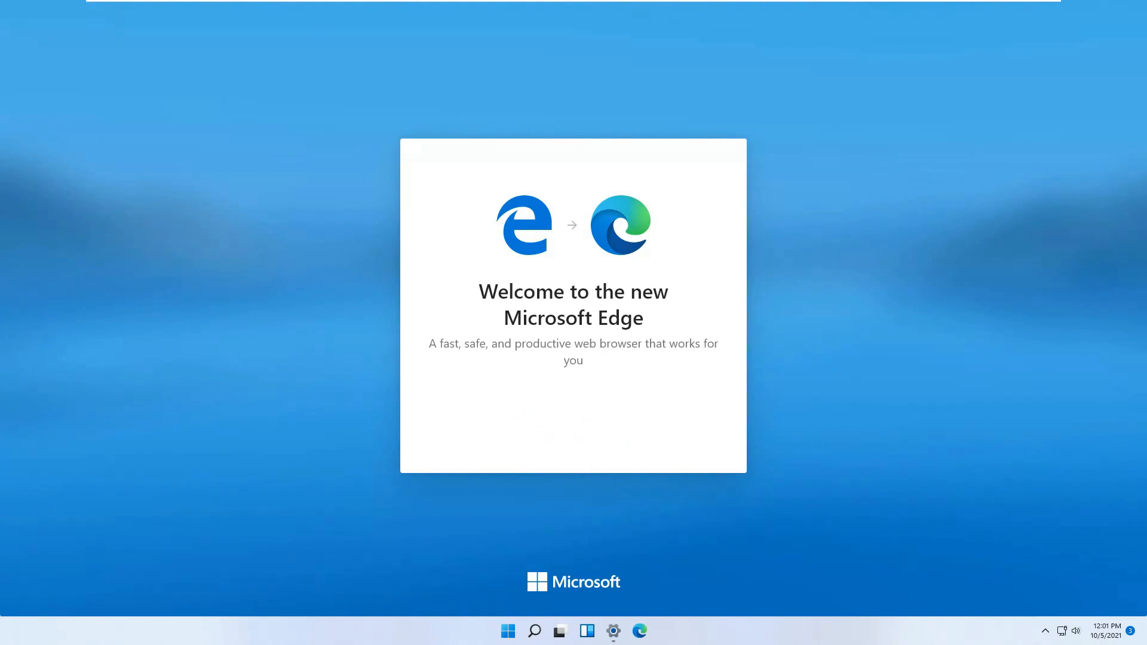
click(639, 631)
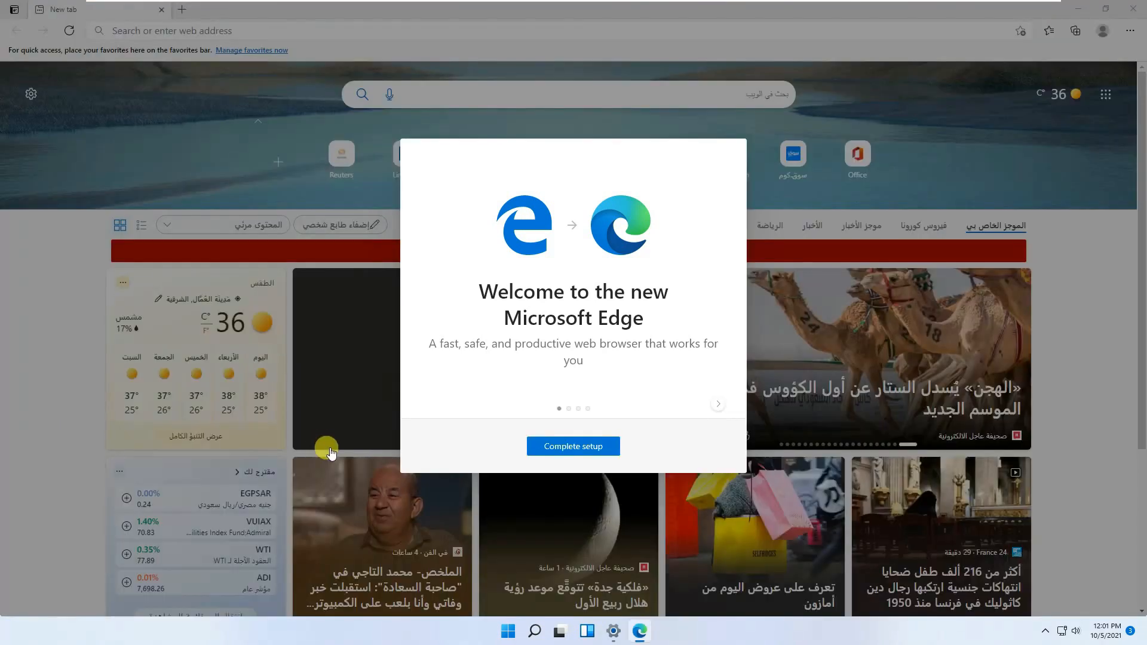
click(718, 404)
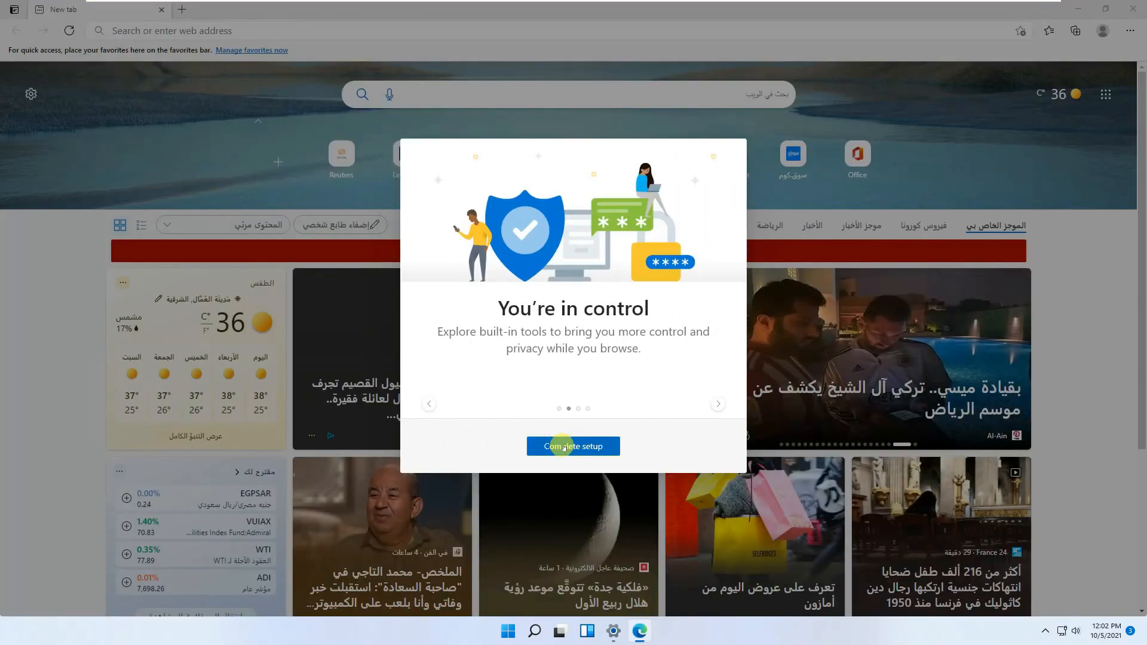
click(573, 447)
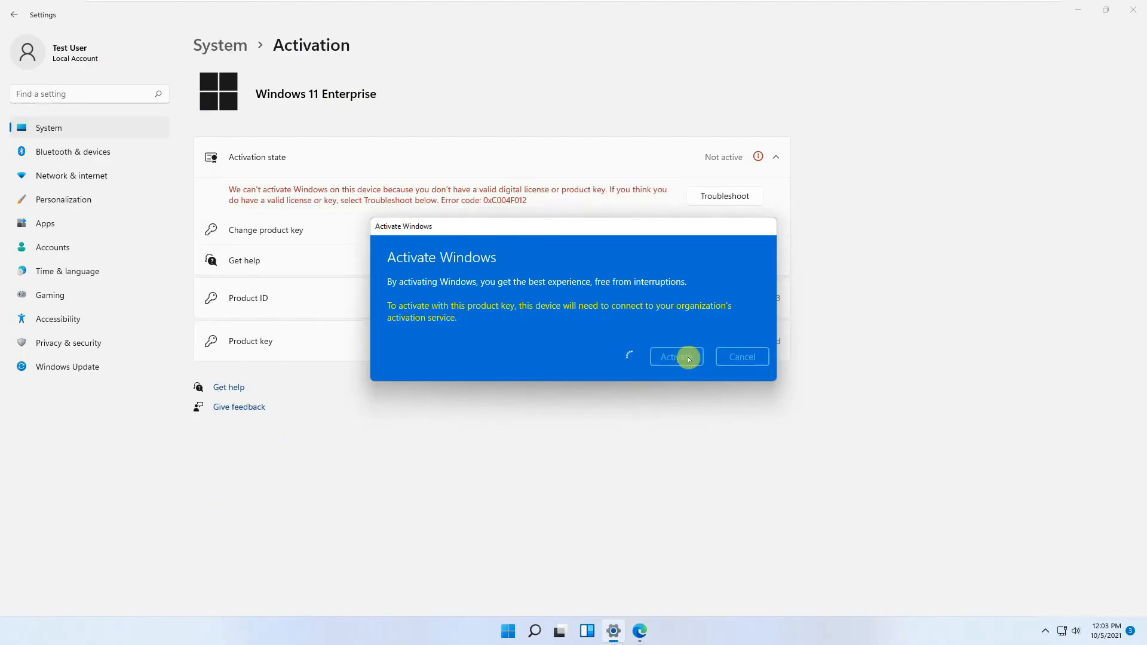
Activate Windows 11 Enterprise, close the confirmation, and browse Bluetooth & devices and System.
click(675, 357)
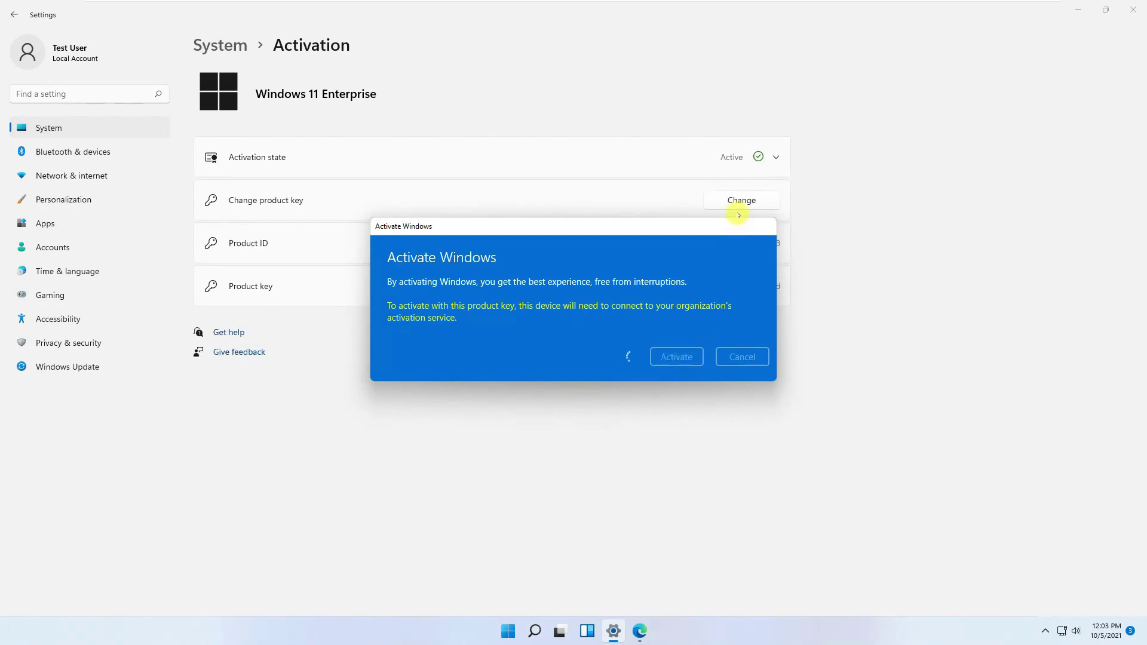
mouse_move(675, 202)
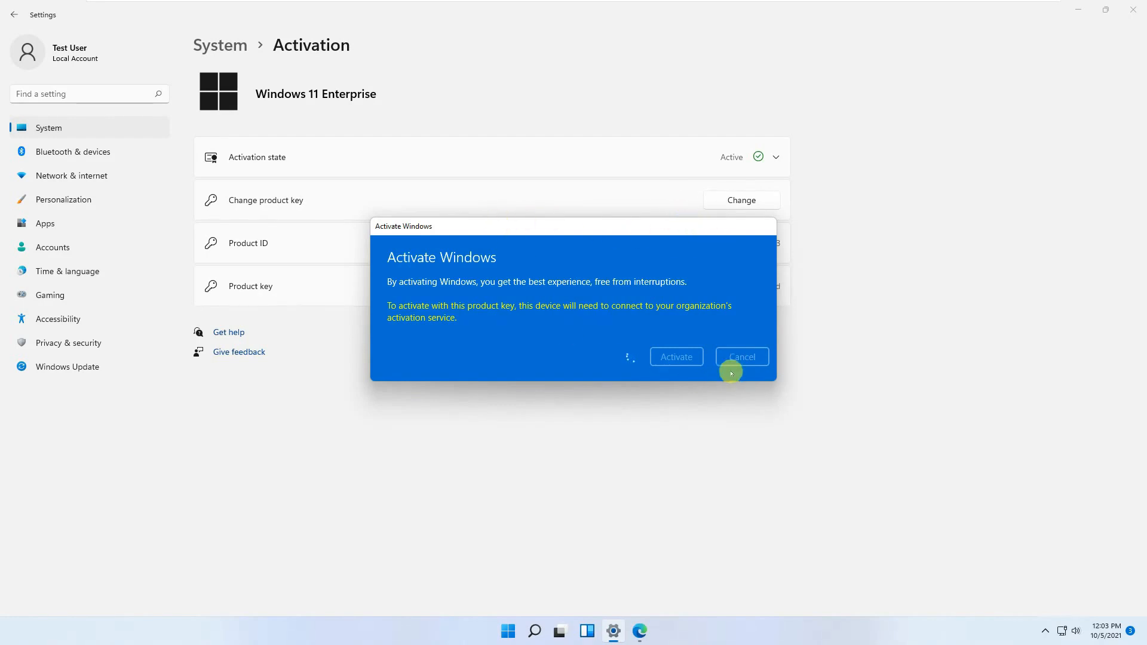
mouse_move(566, 340)
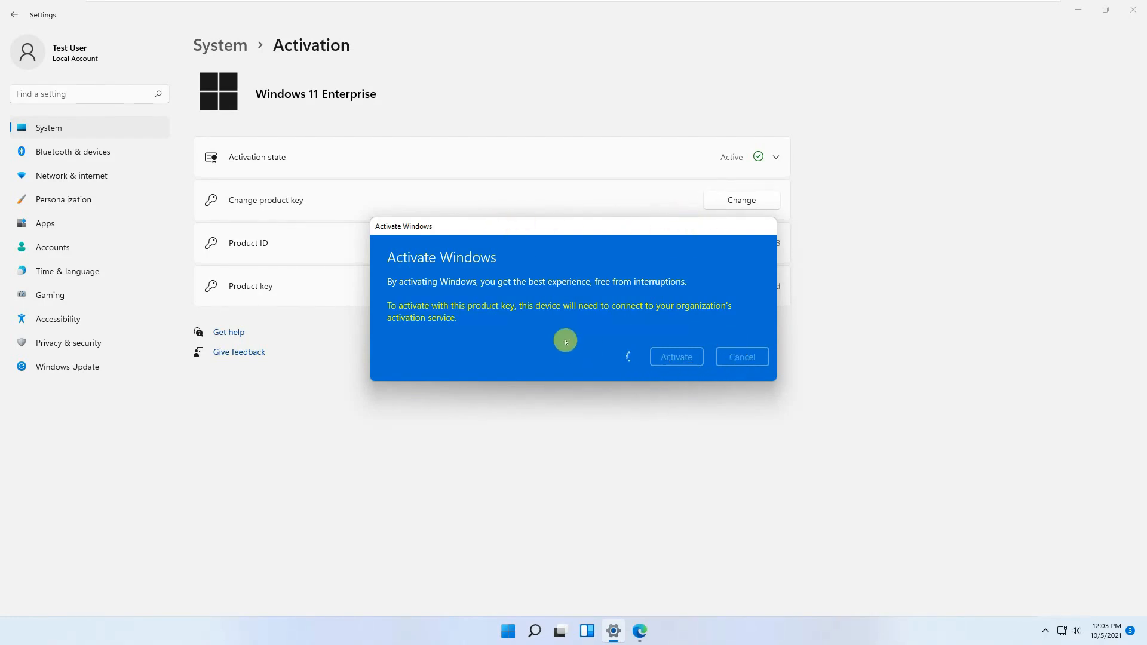
mouse_move(544, 258)
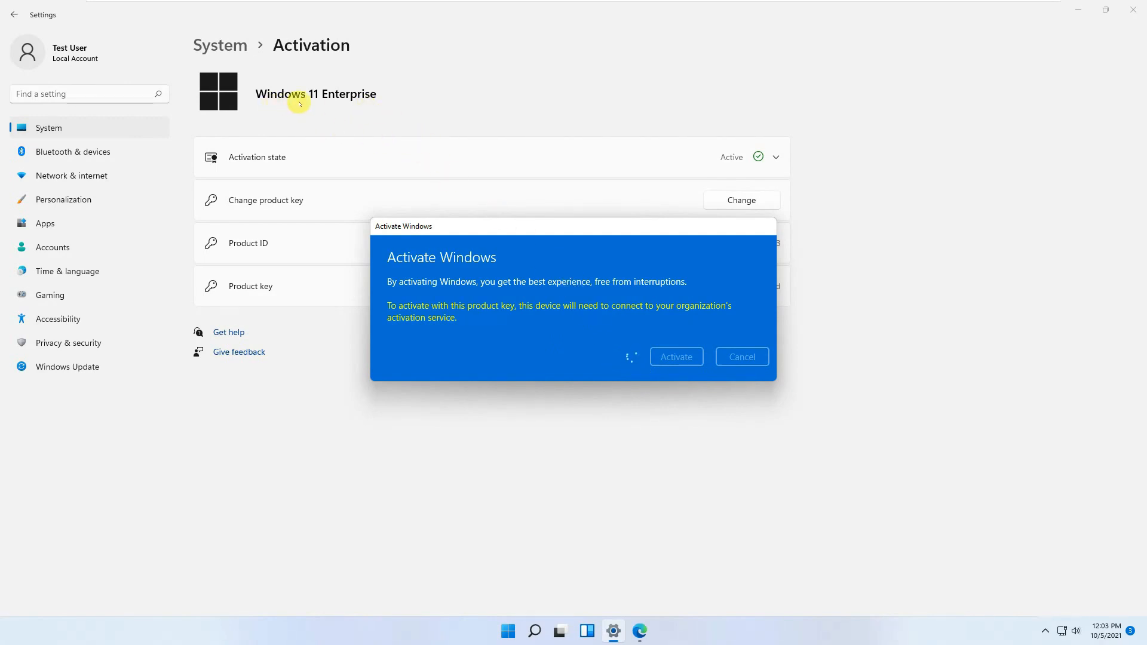
mouse_move(374, 117)
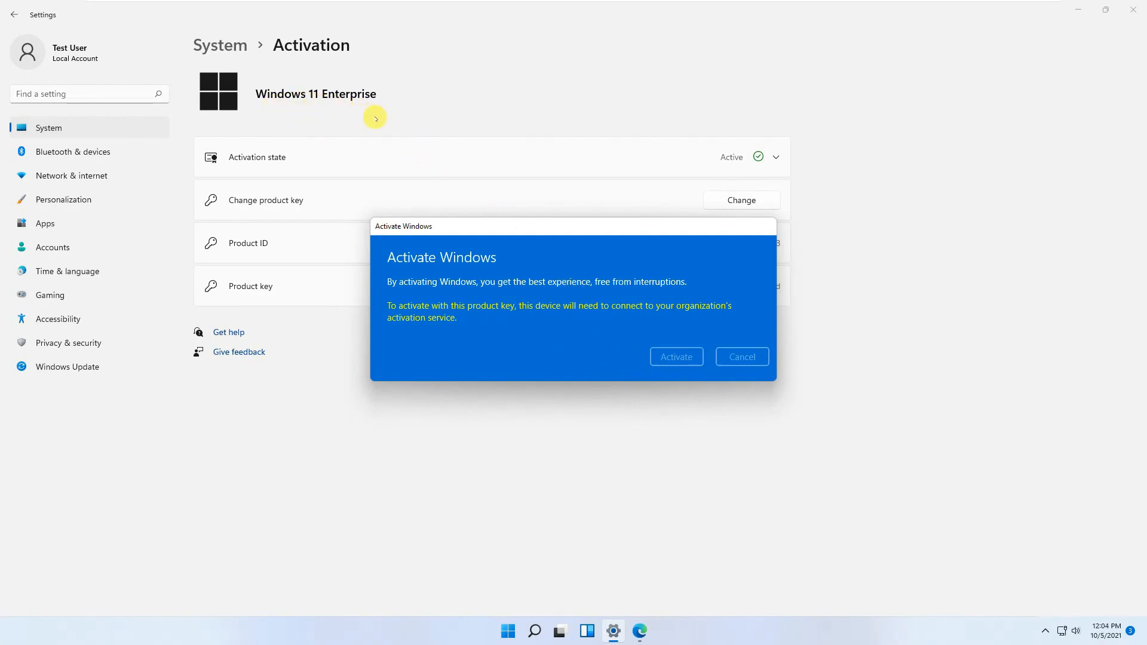
click(675, 357)
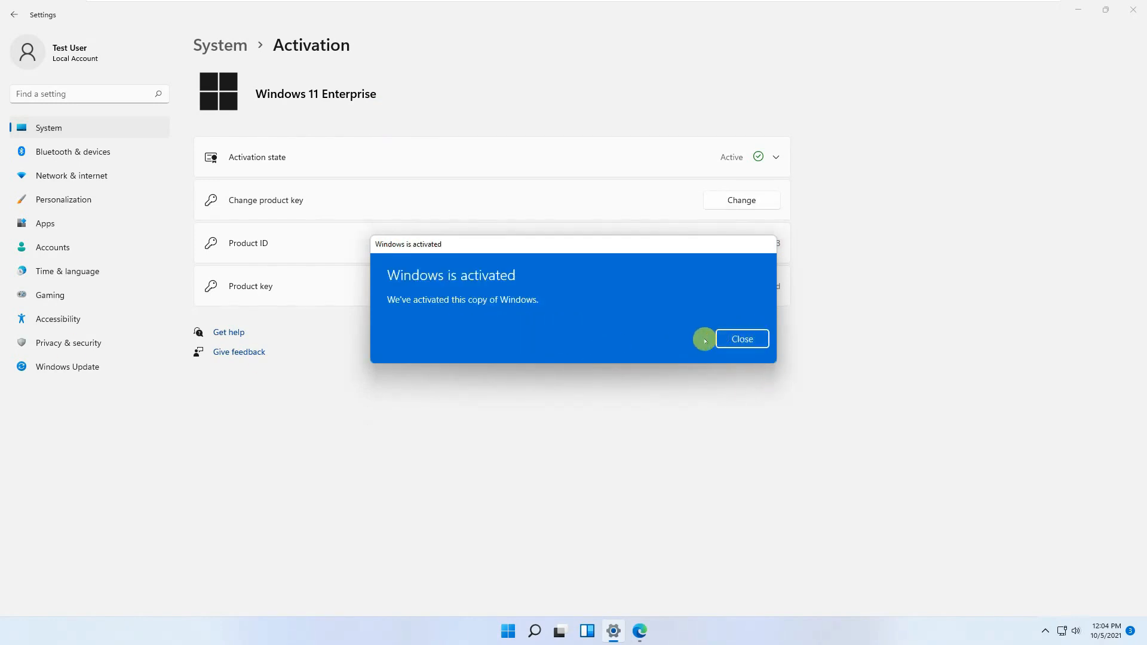
click(741, 339)
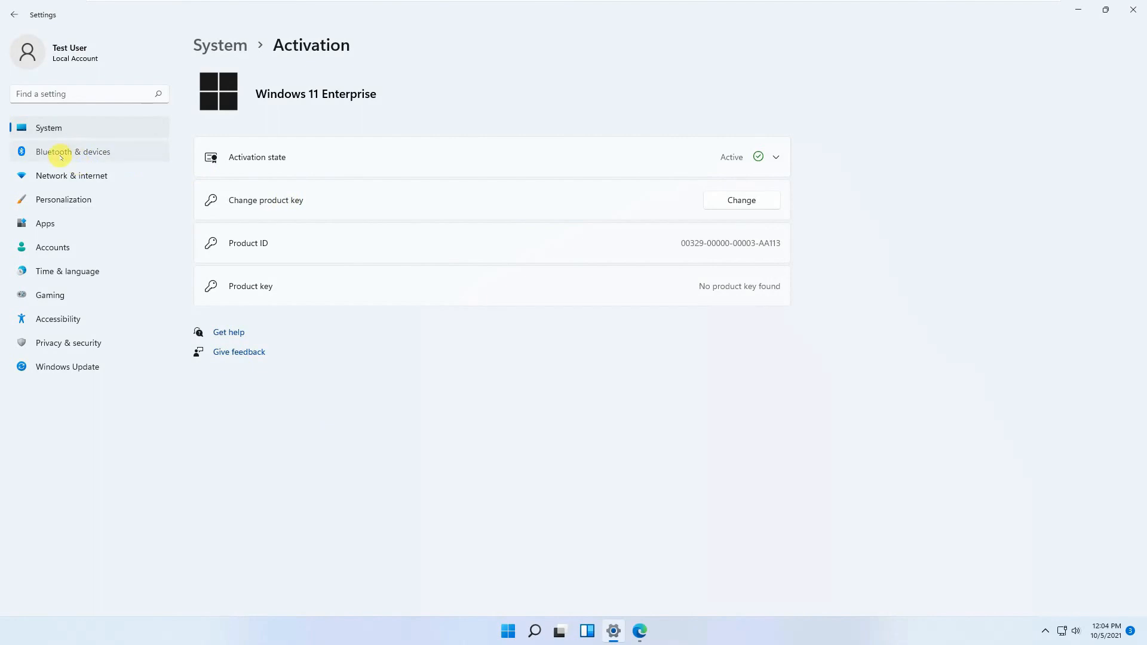
click(72, 152)
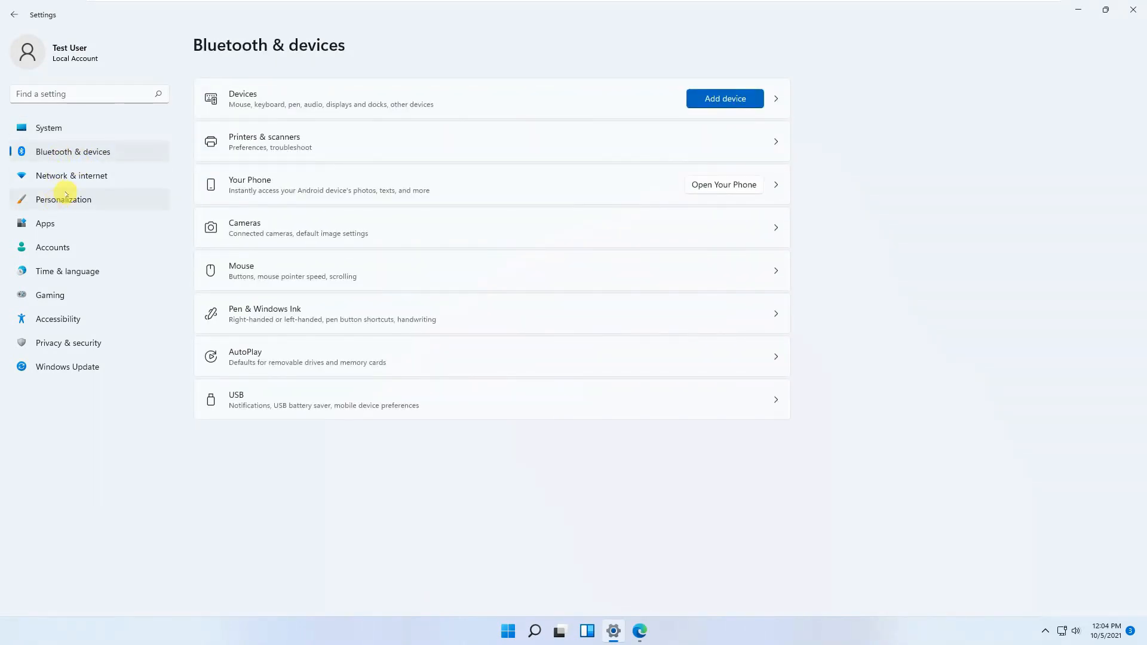
click(49, 128)
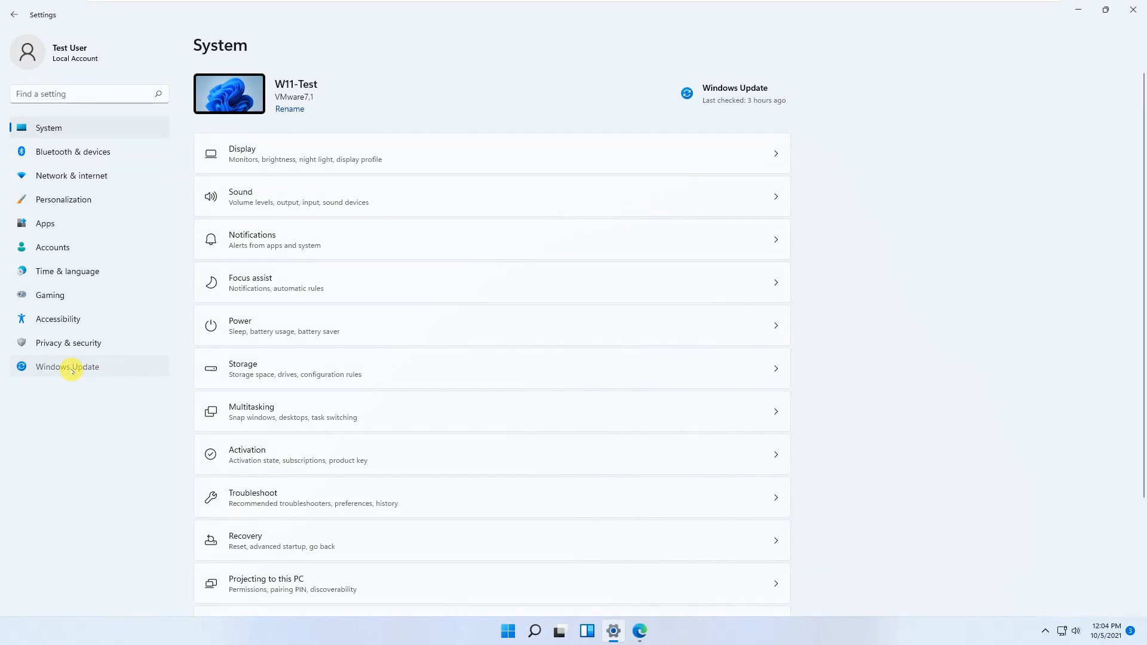
Check for Windows updates and start downloading the three available updates.
click(66, 366)
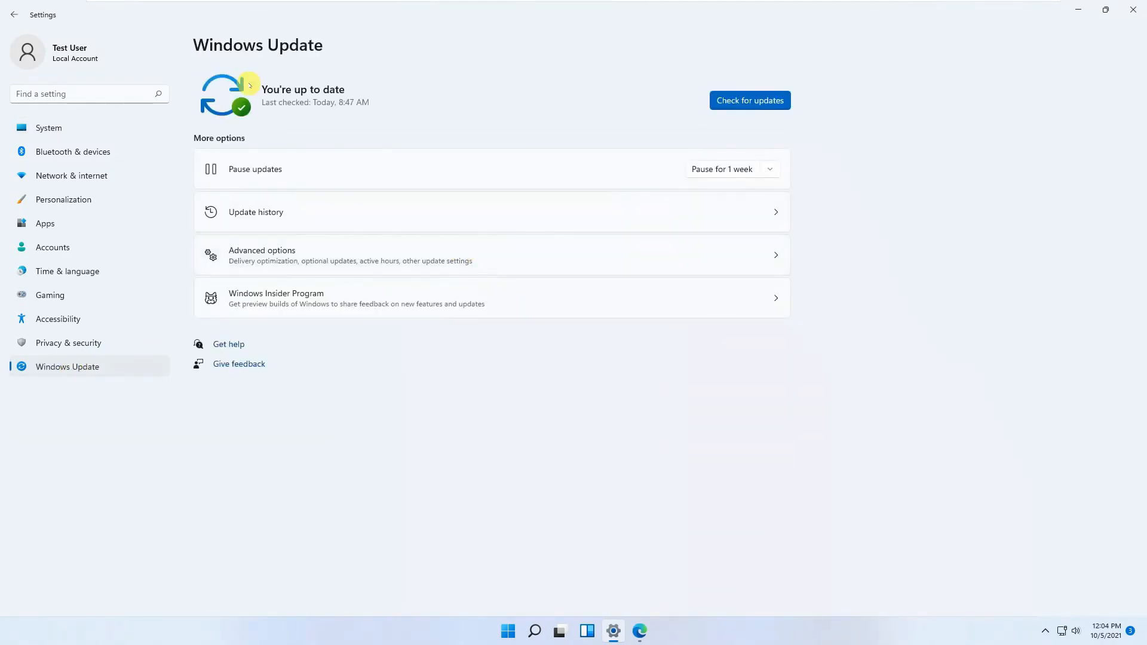
mouse_move(349, 322)
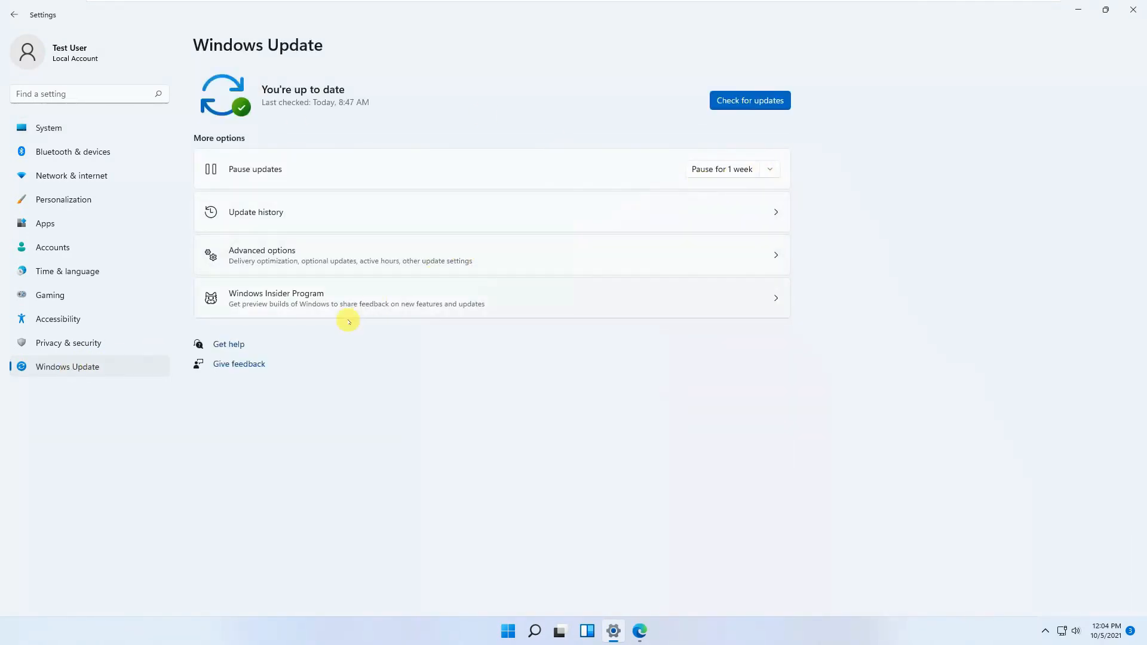
click(749, 100)
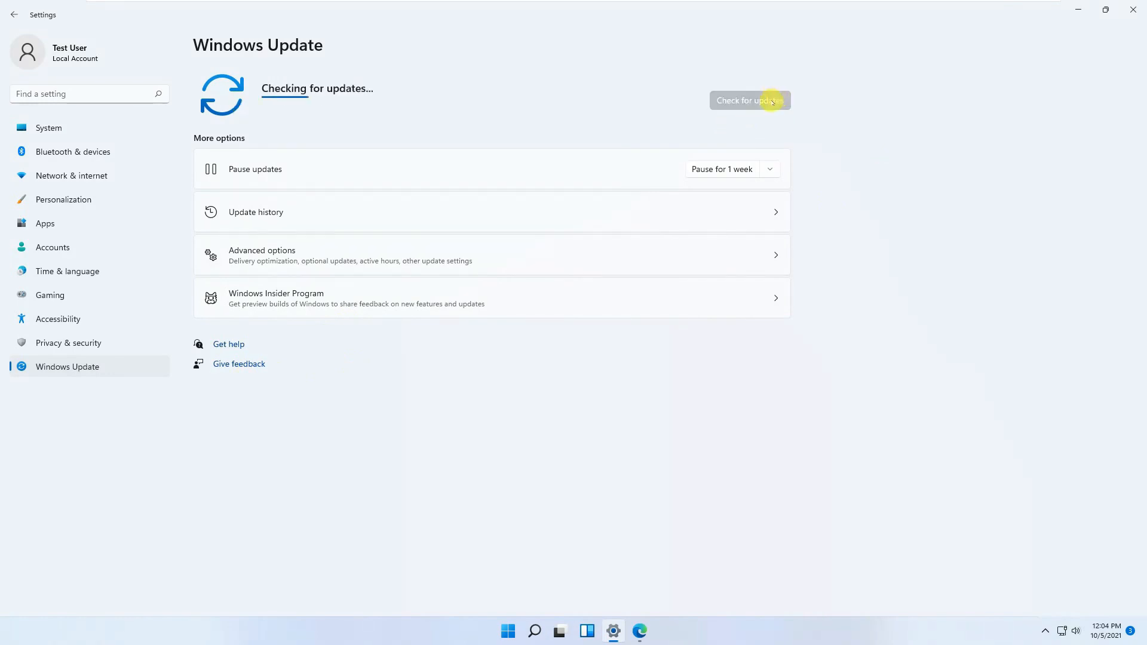
mouse_move(841, 366)
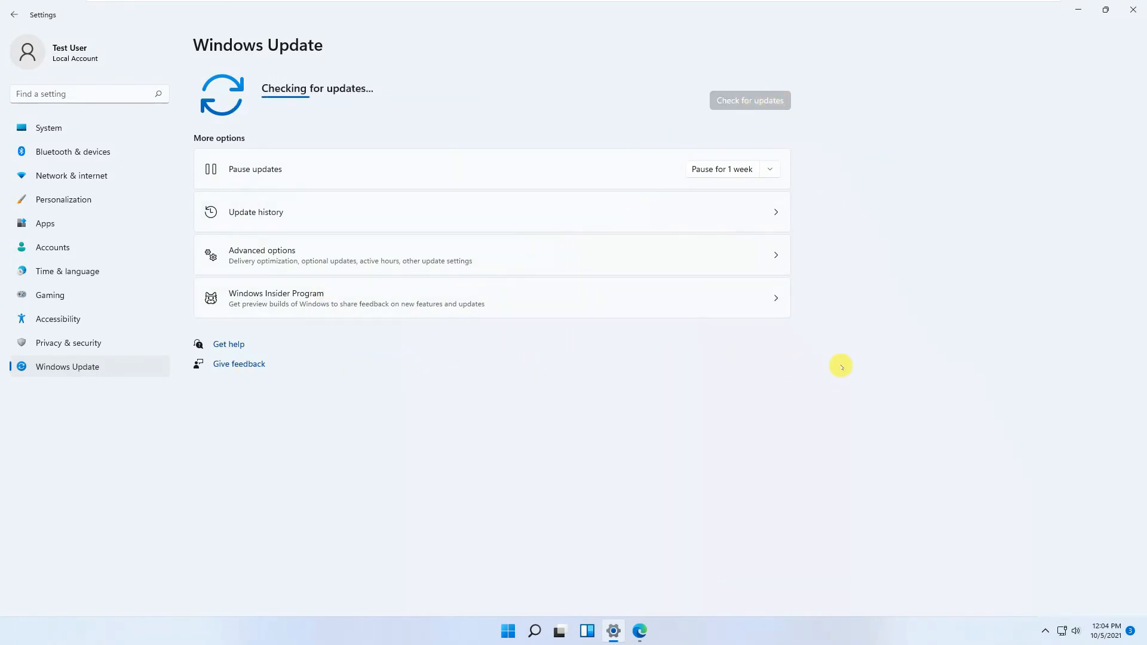
mouse_move(437, 82)
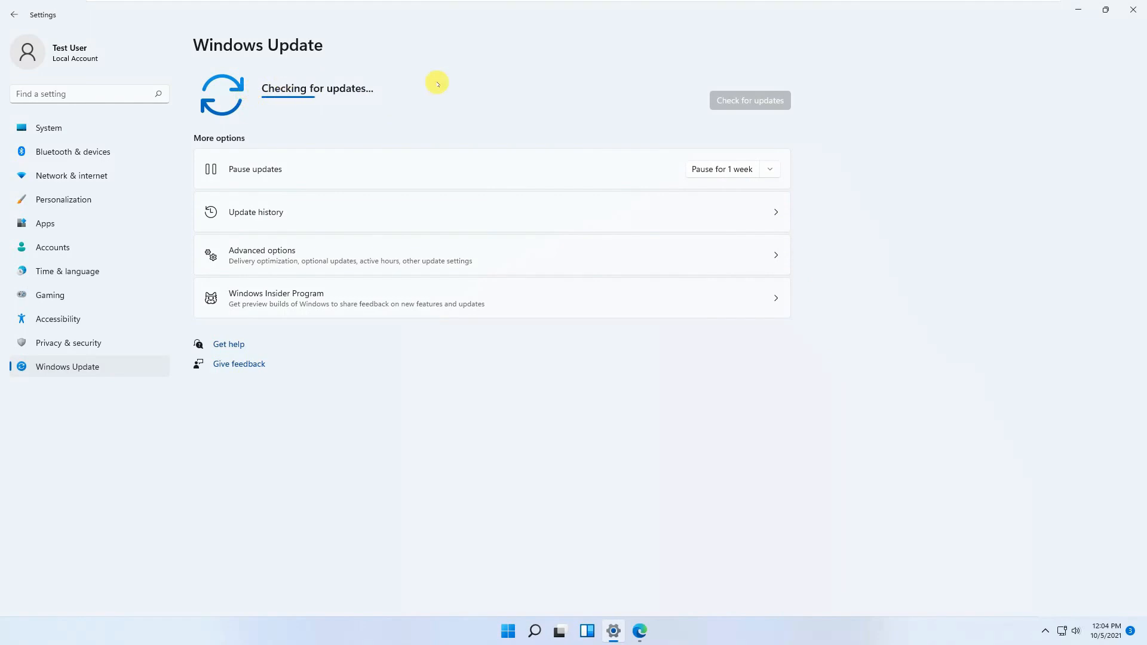
mouse_move(213, 310)
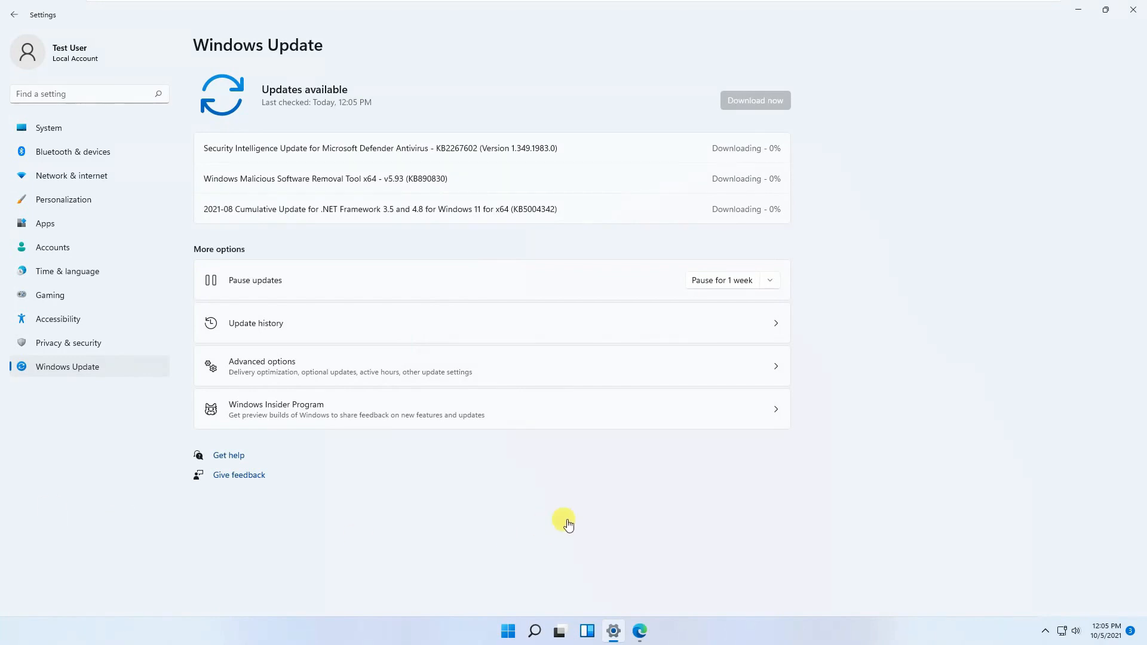
mouse_move(395, 198)
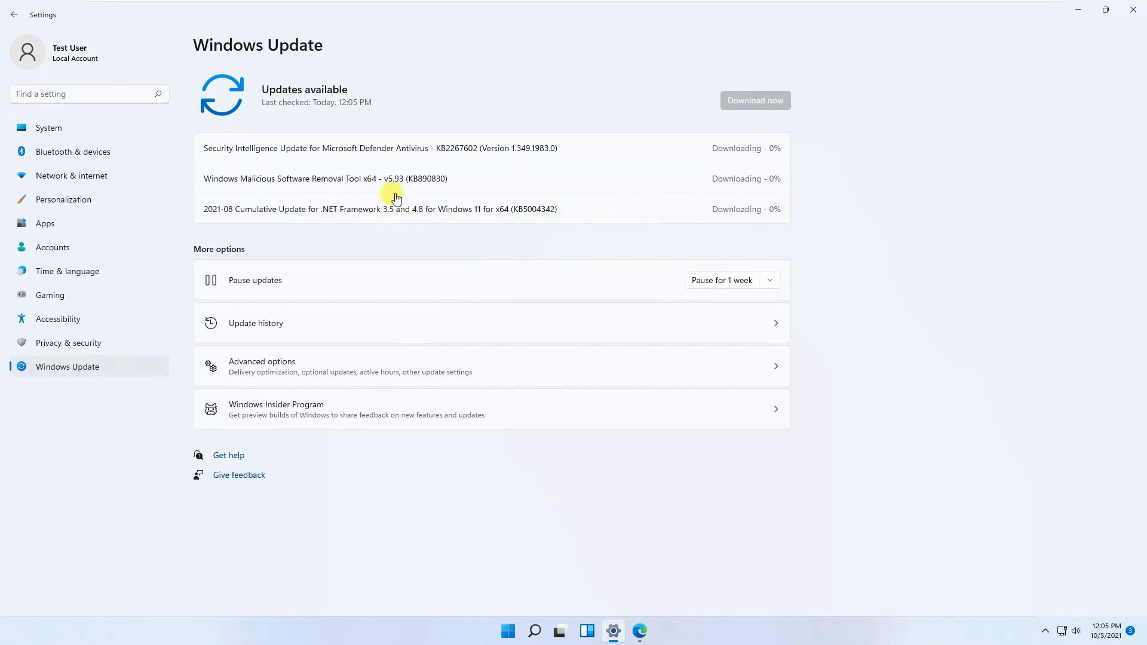
mouse_move(554, 232)
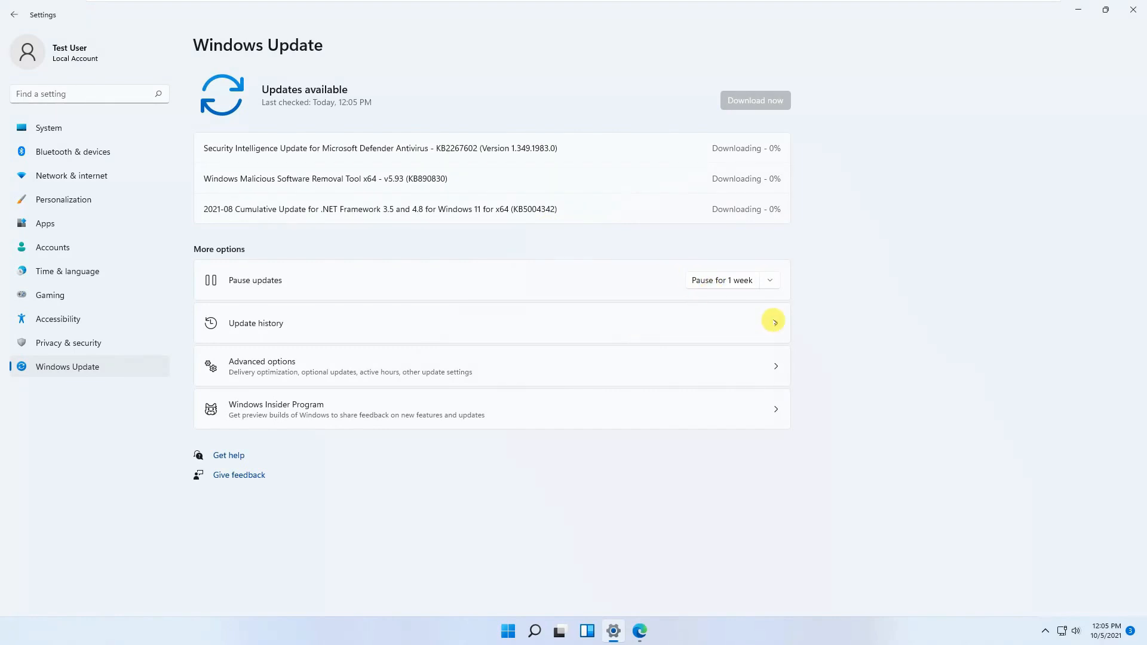
mouse_move(556, 319)
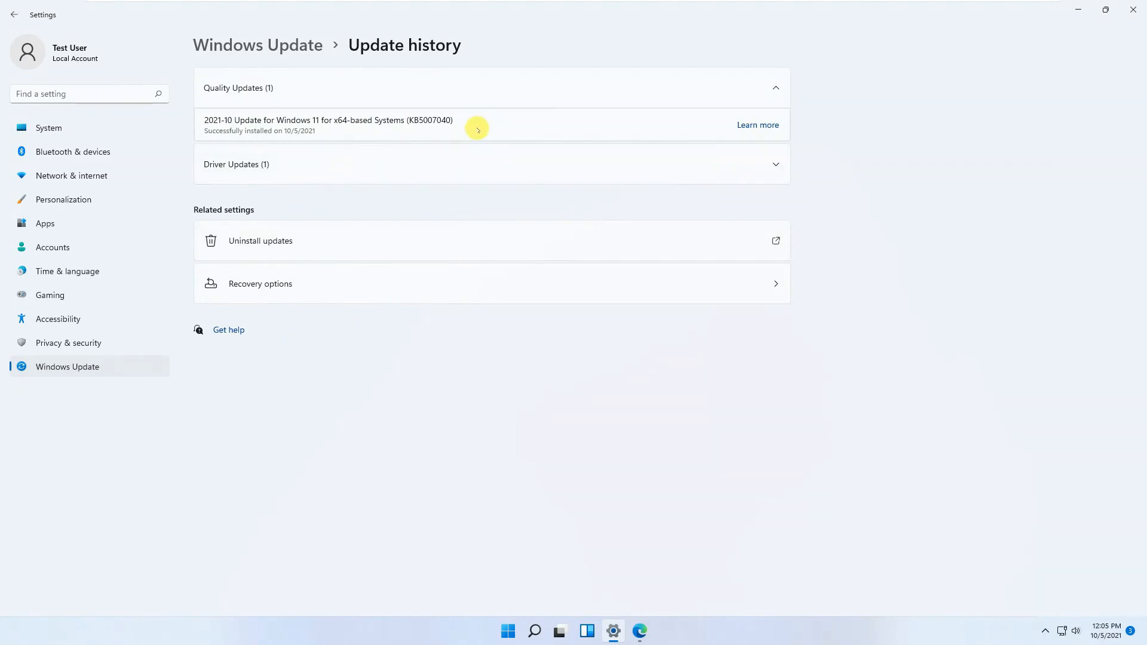
mouse_move(326, 137)
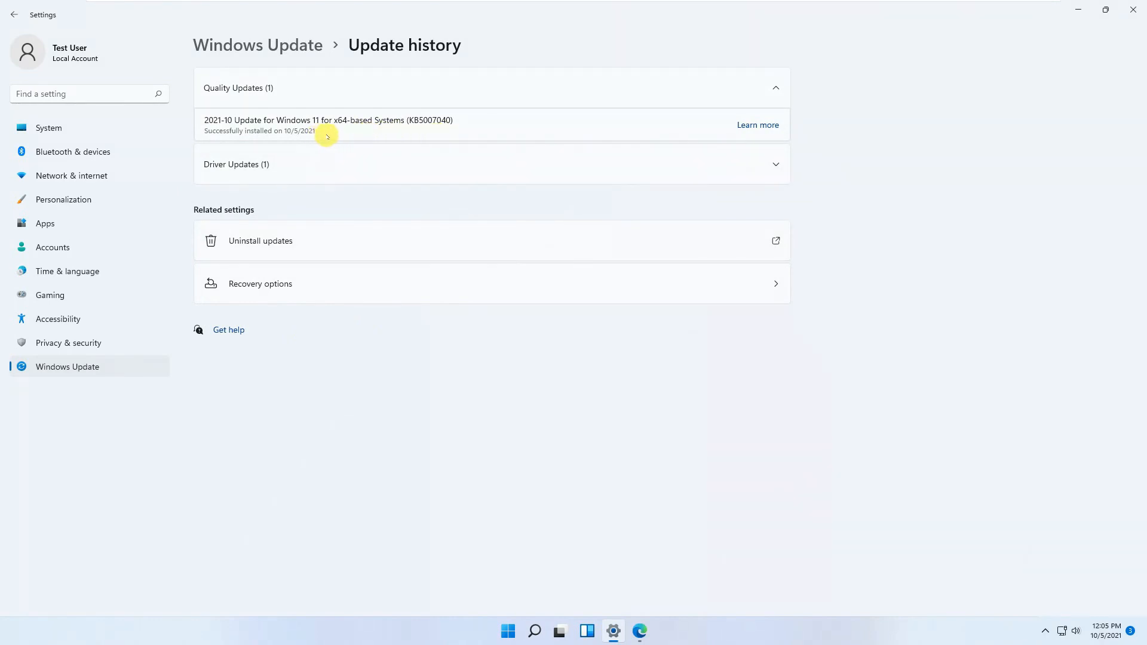
mouse_move(591, 138)
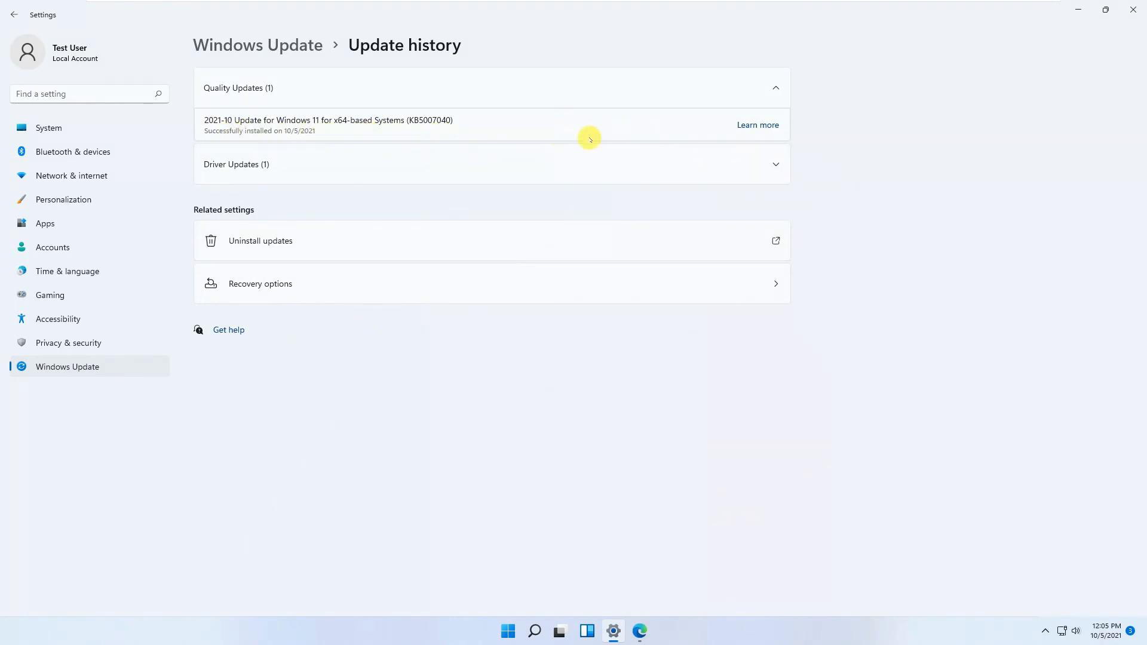
mouse_move(419, 131)
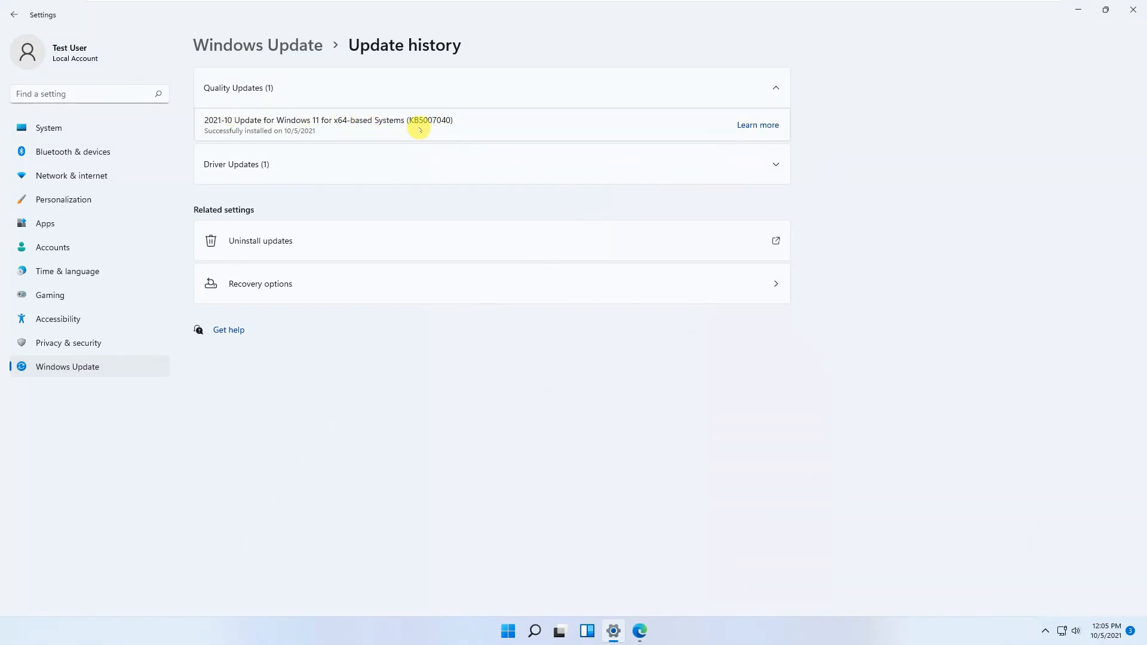
mouse_move(434, 296)
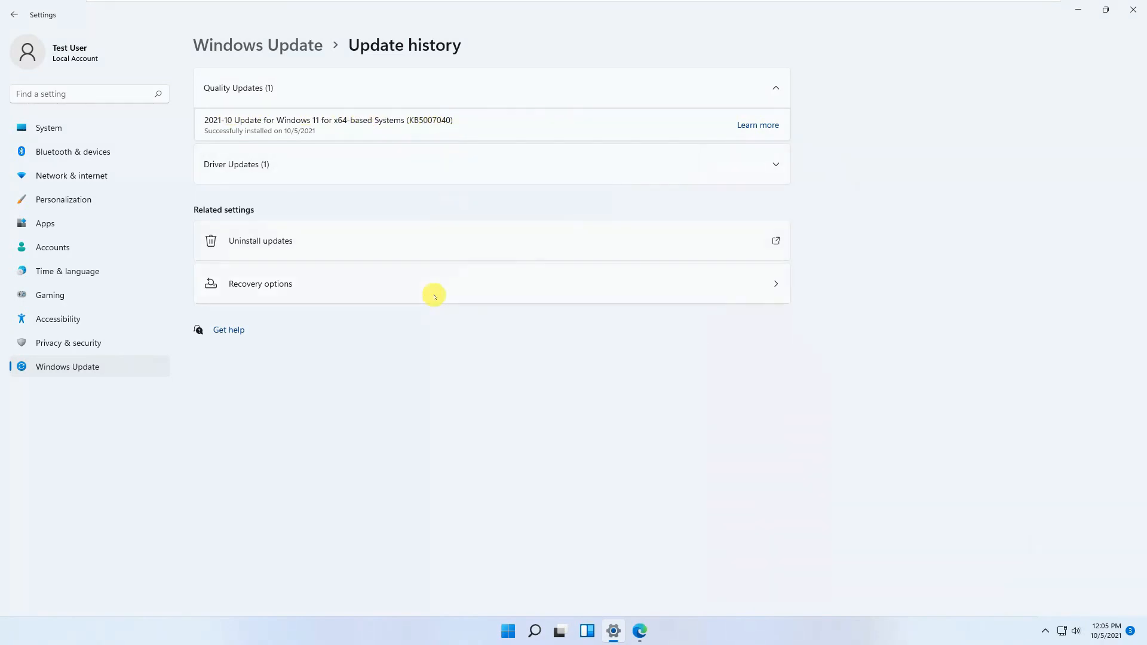
click(66, 366)
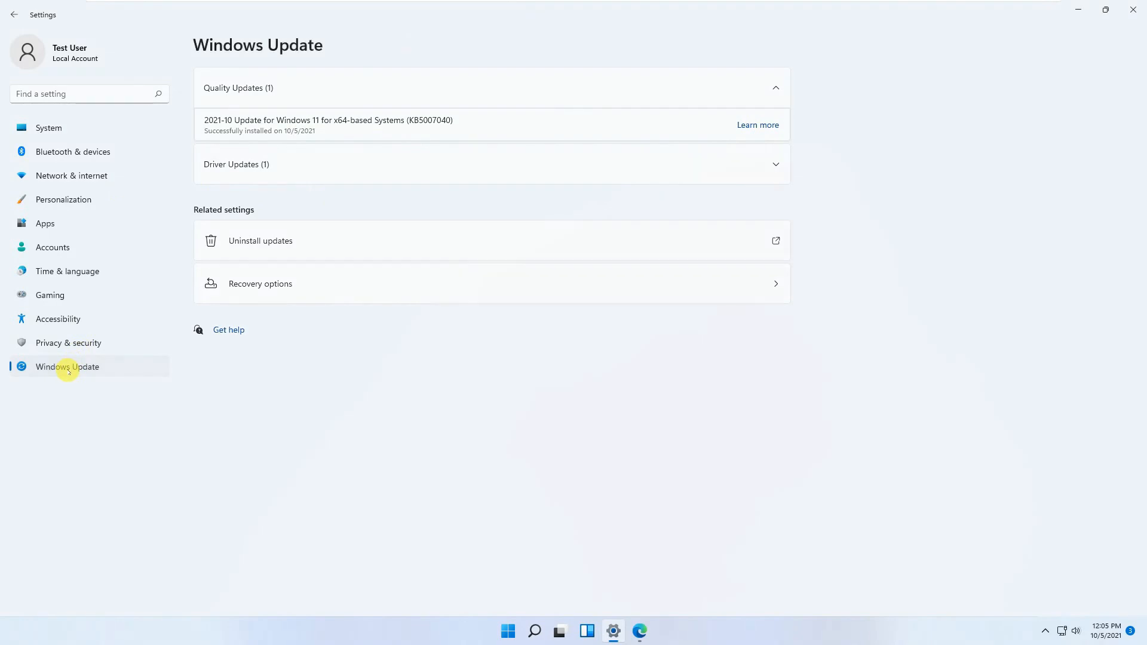
click(66, 366)
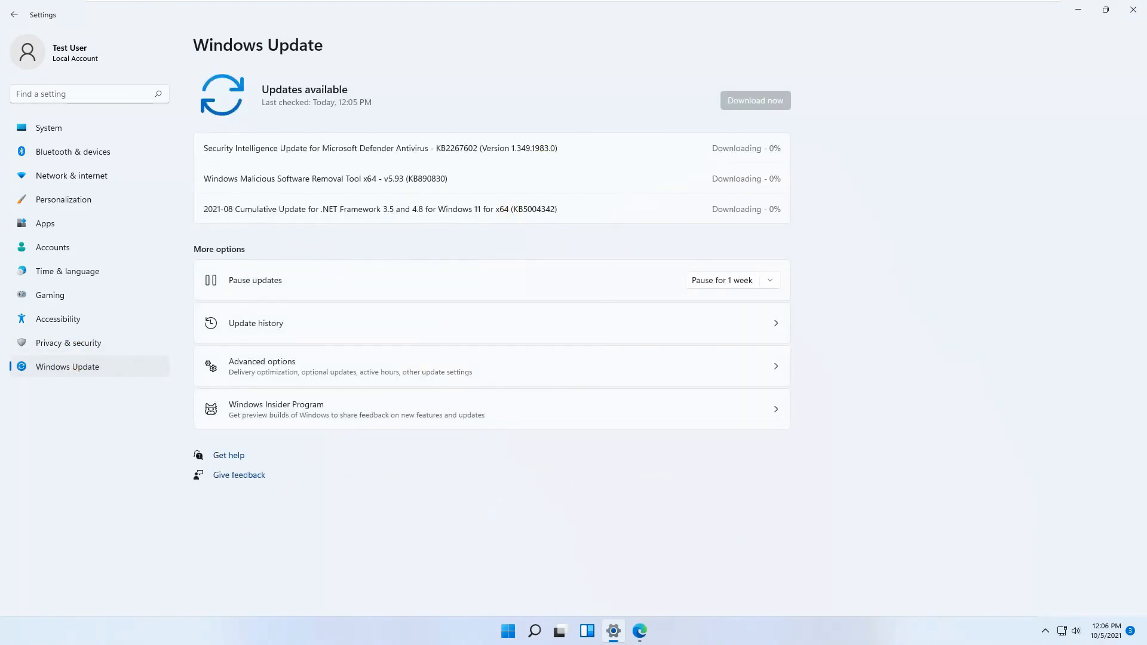
Reopen Settings and set Personalization > Taskbar alignment to Left.
click(571, 631)
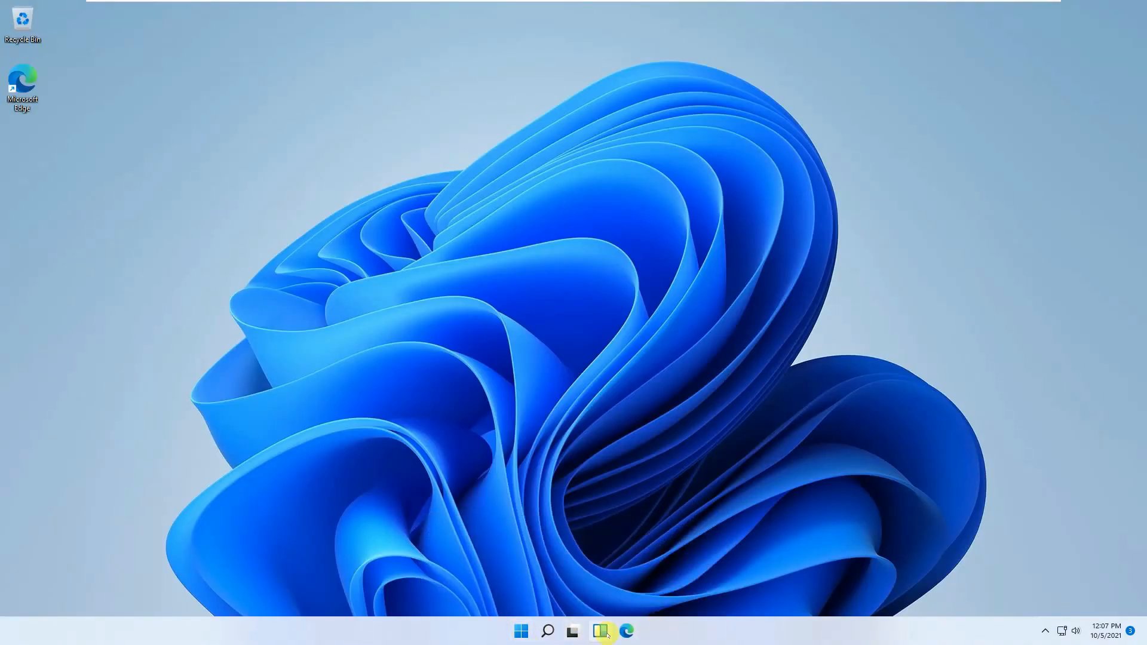
mouse_move(600, 631)
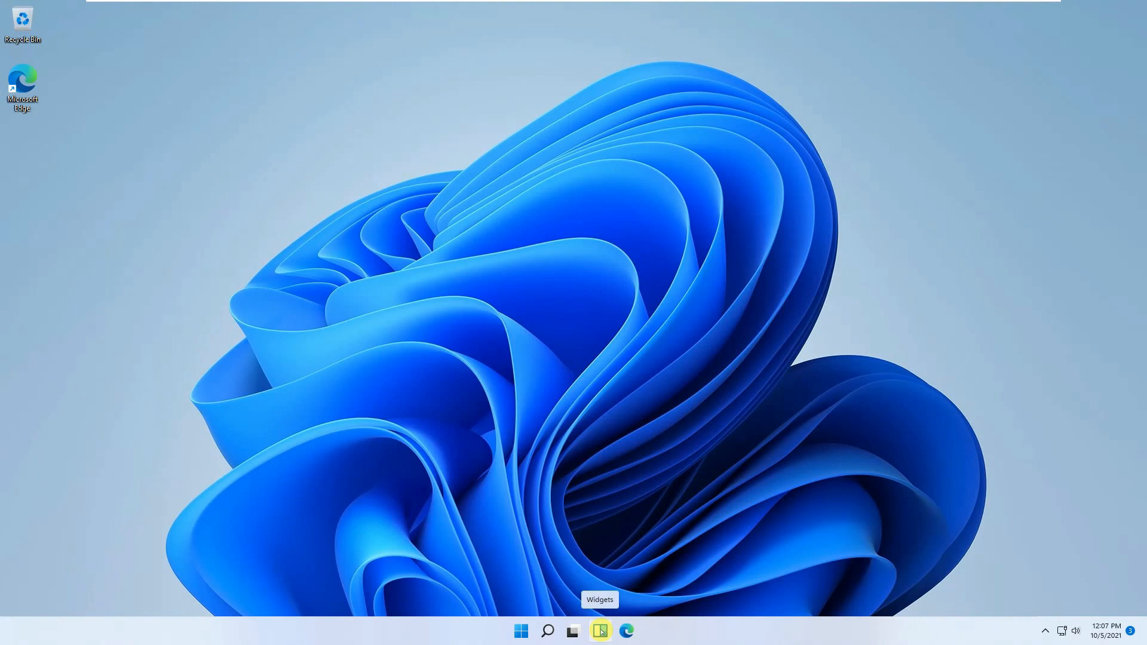
click(520, 631)
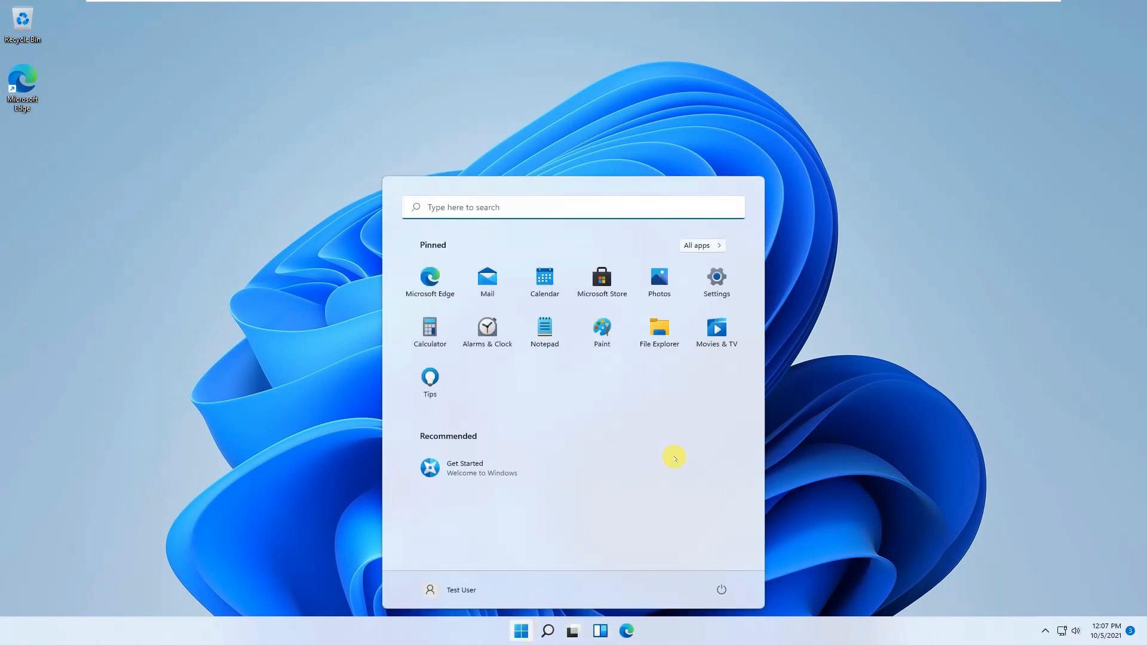
click(716, 278)
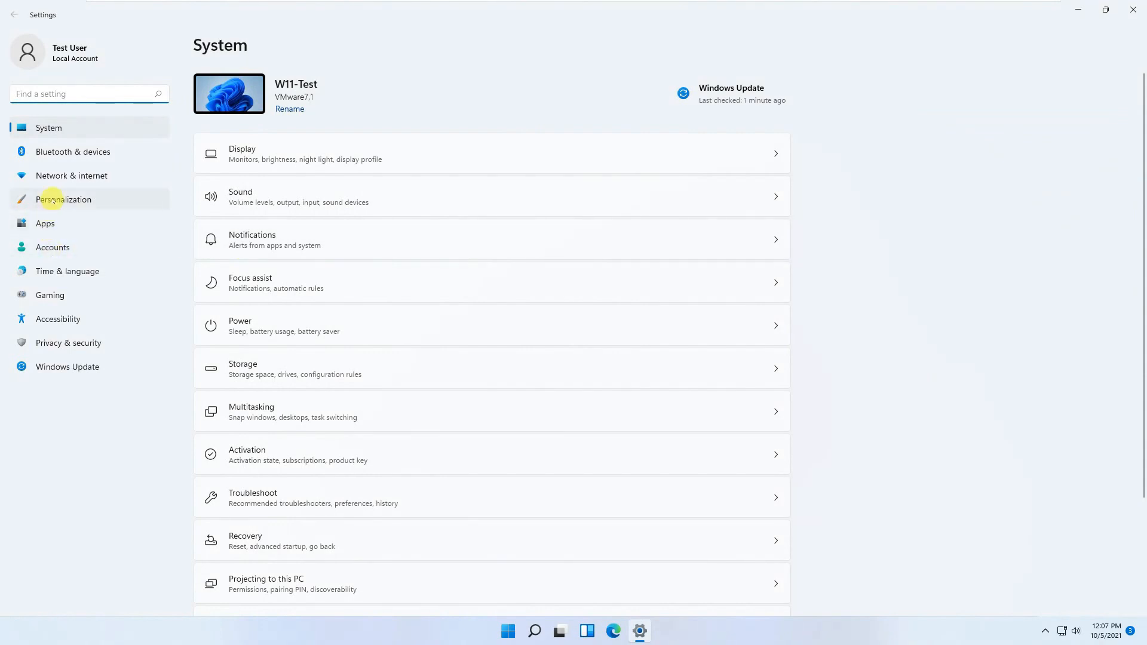
click(64, 199)
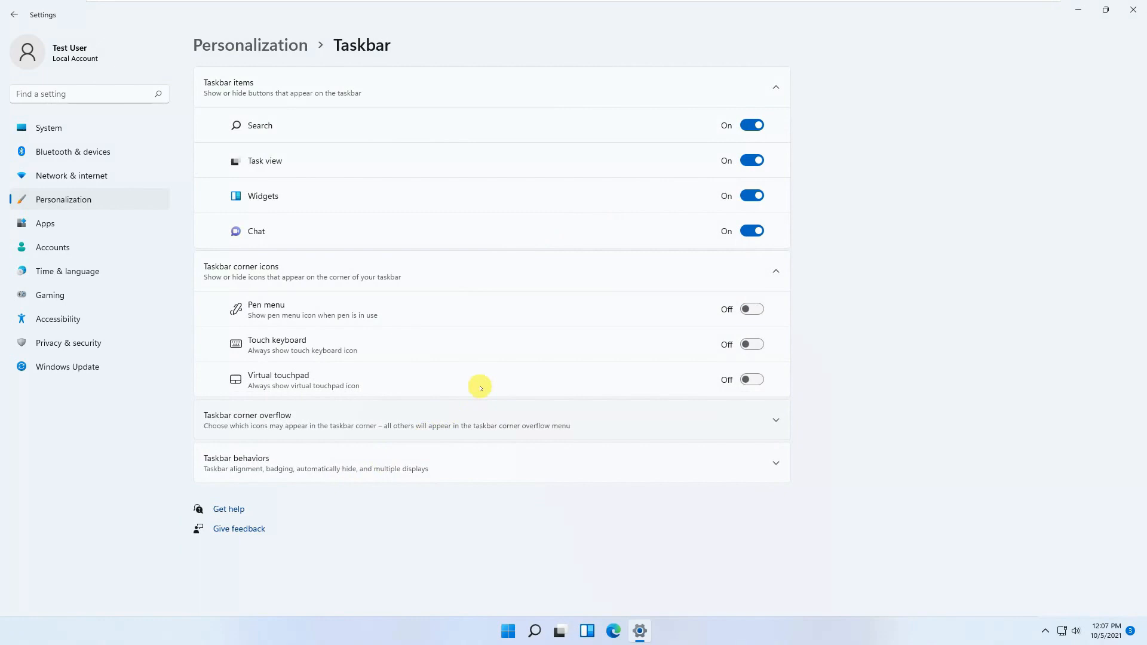
mouse_move(446, 461)
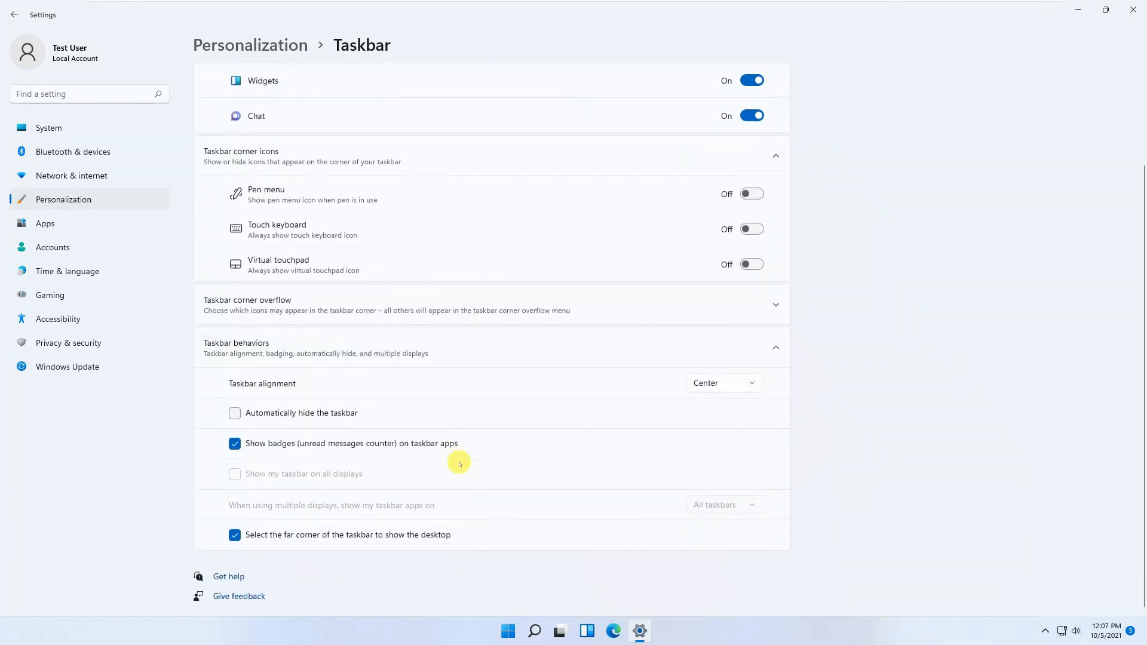
mouse_move(690, 383)
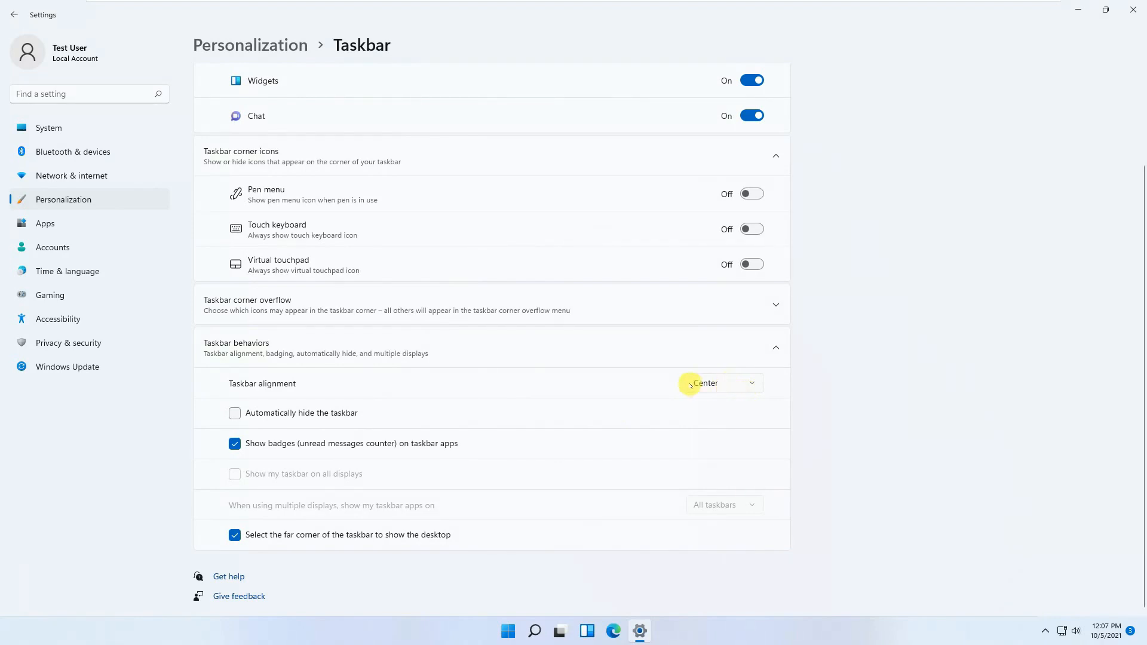
click(723, 383)
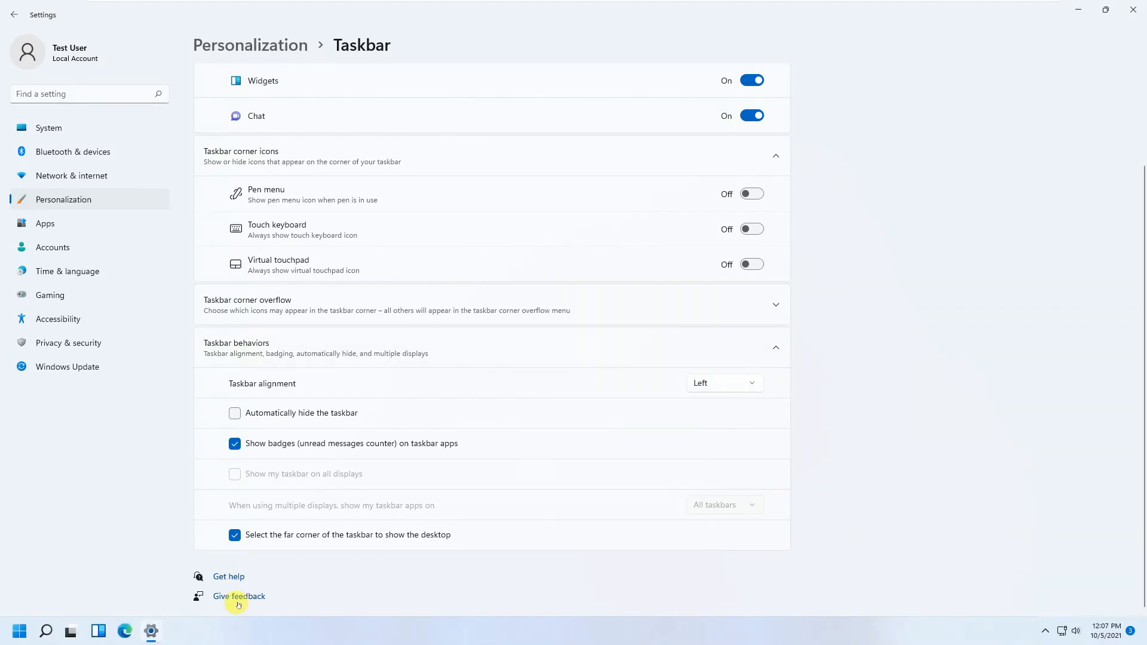
mouse_move(122, 256)
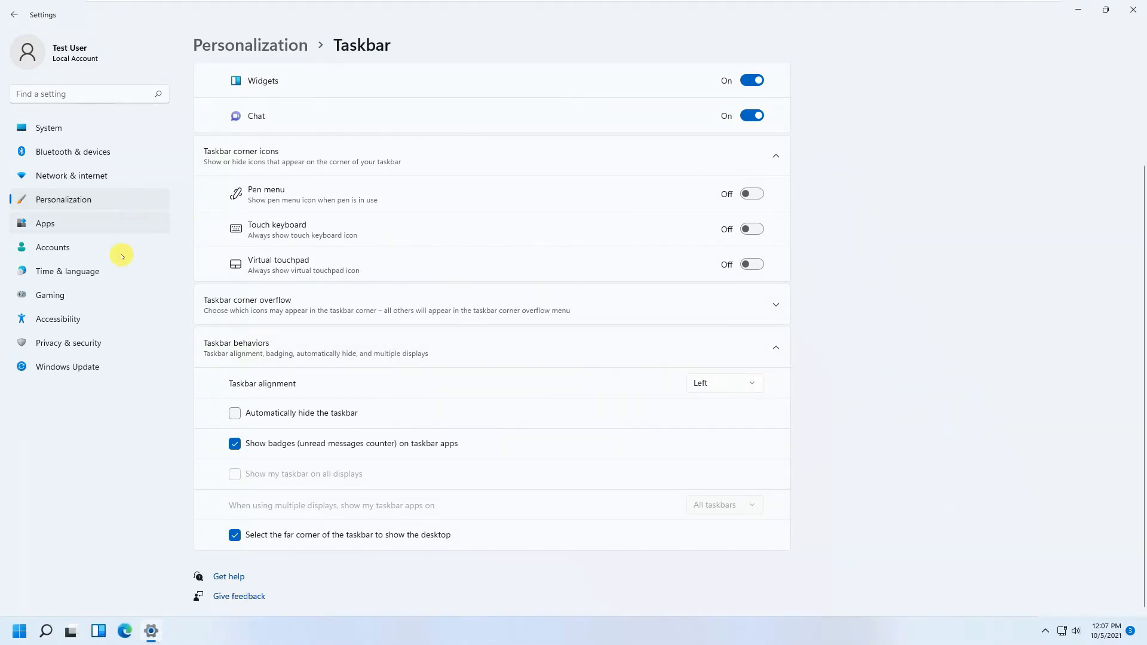
mouse_move(1137, 71)
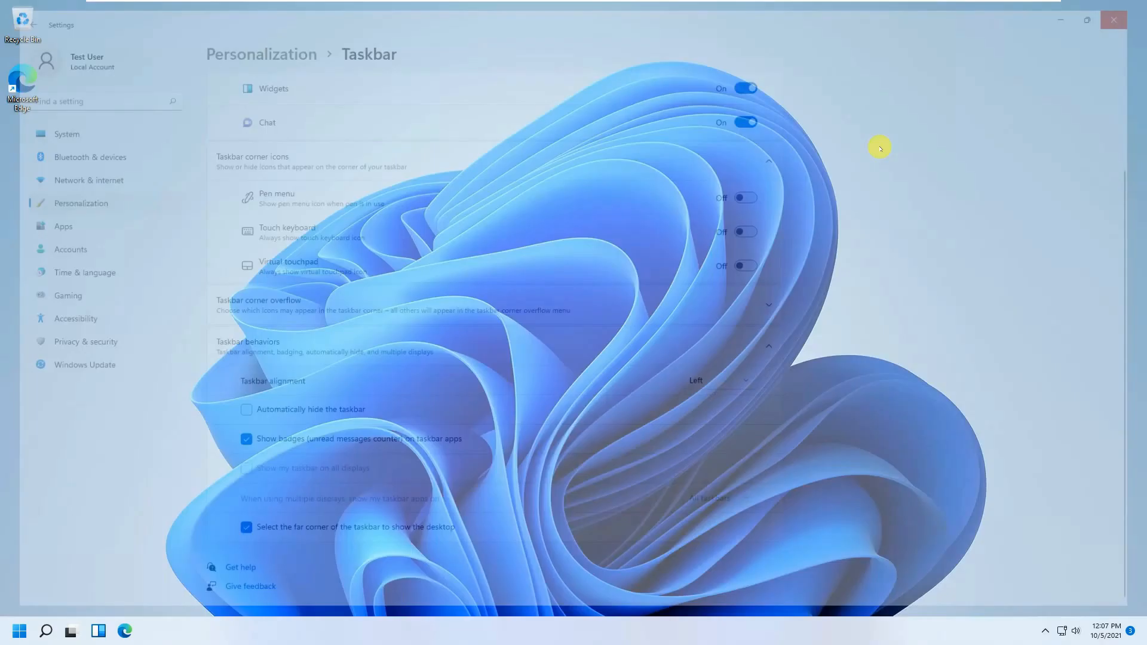
Open Personalization settings from the desktop right-click menu.
right_click(626, 315)
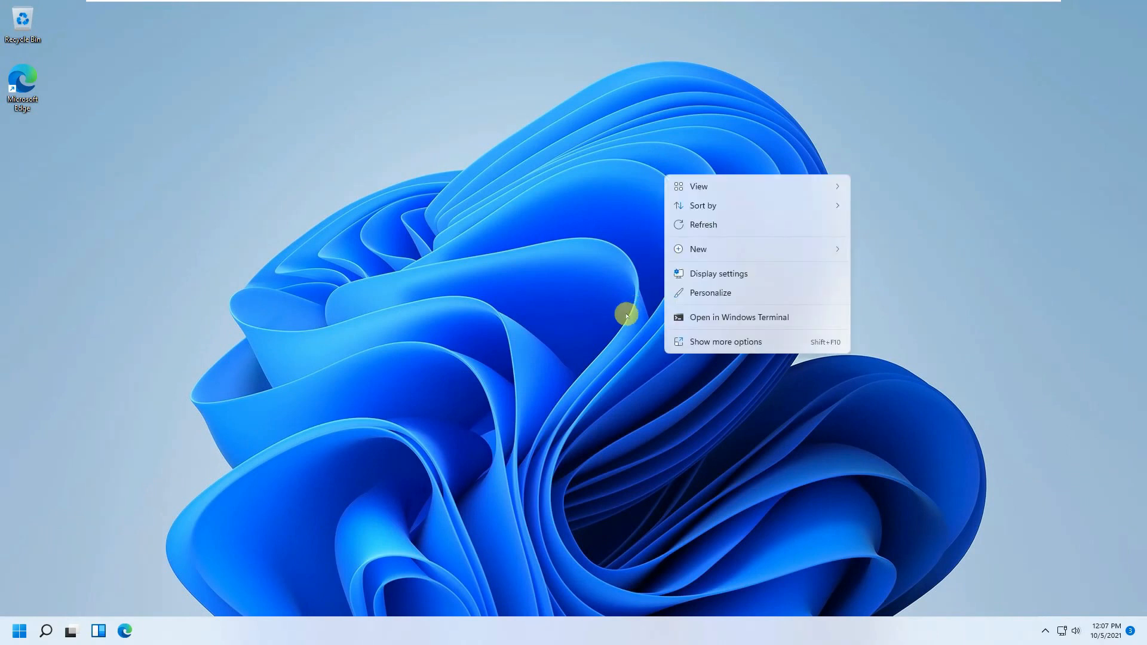
mouse_move(704, 205)
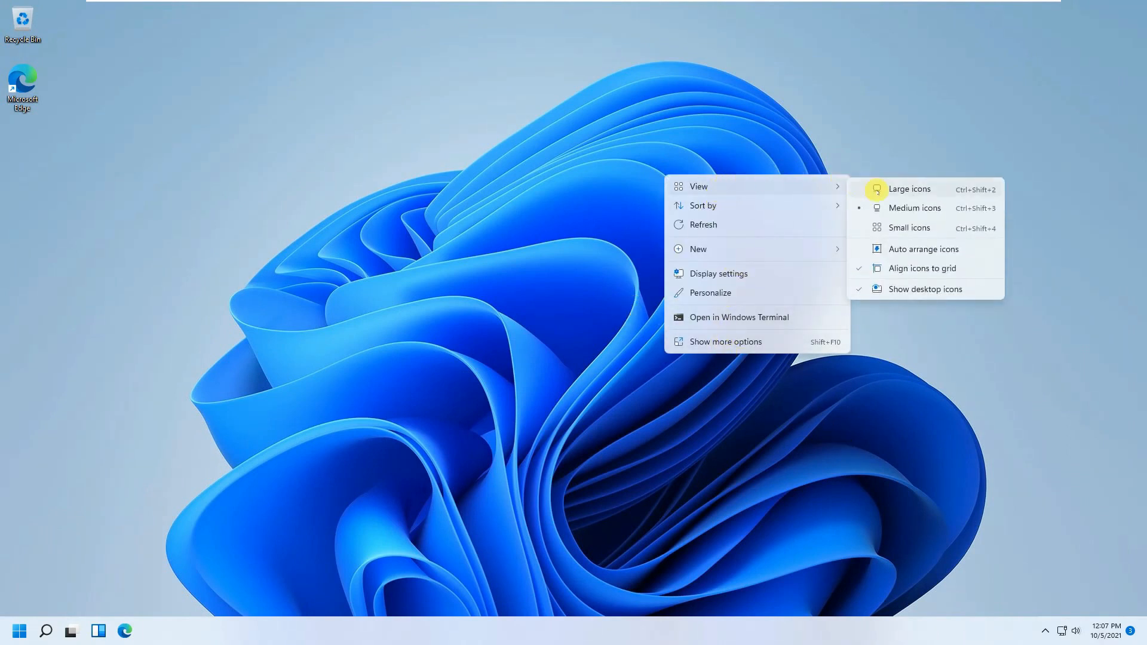
mouse_move(923, 249)
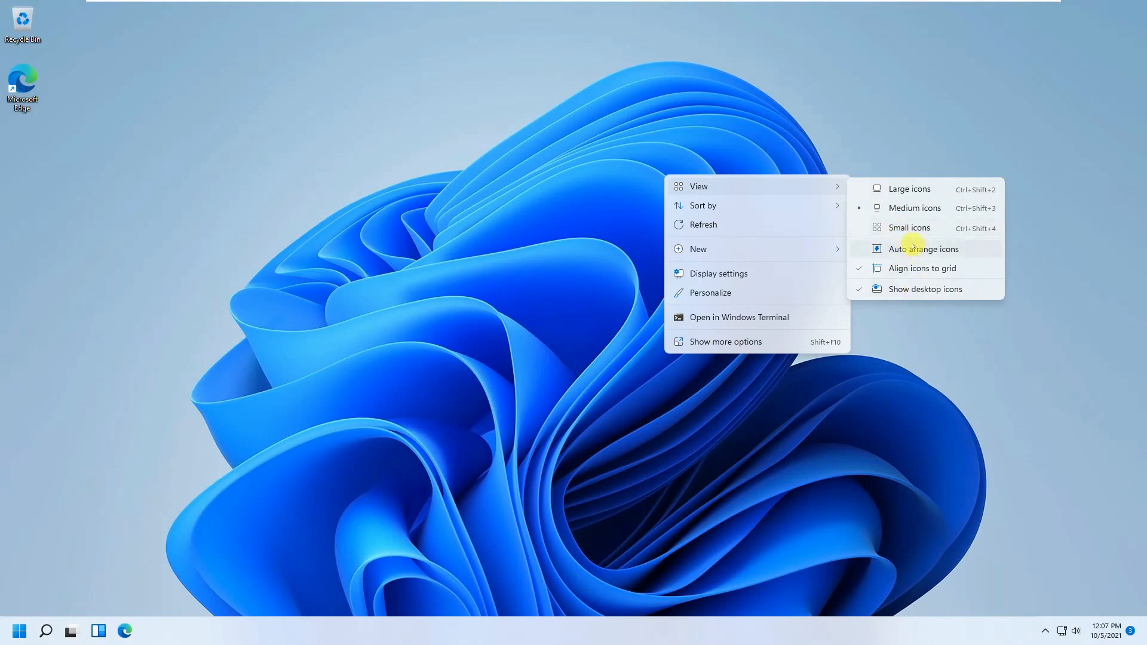
mouse_move(718, 274)
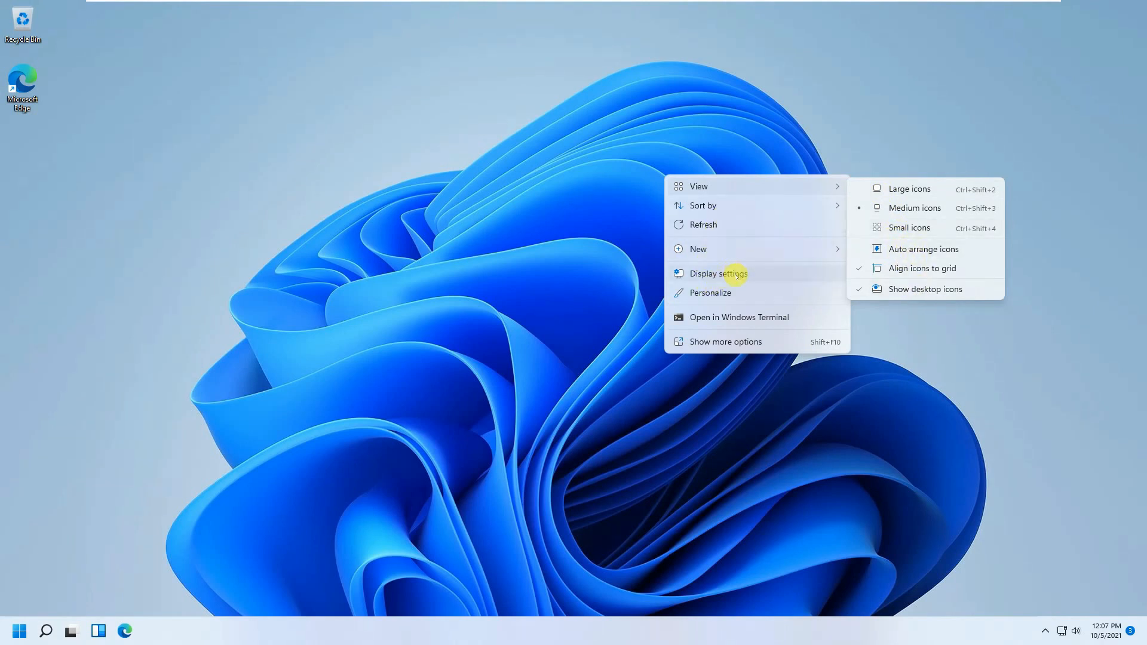
mouse_move(739, 317)
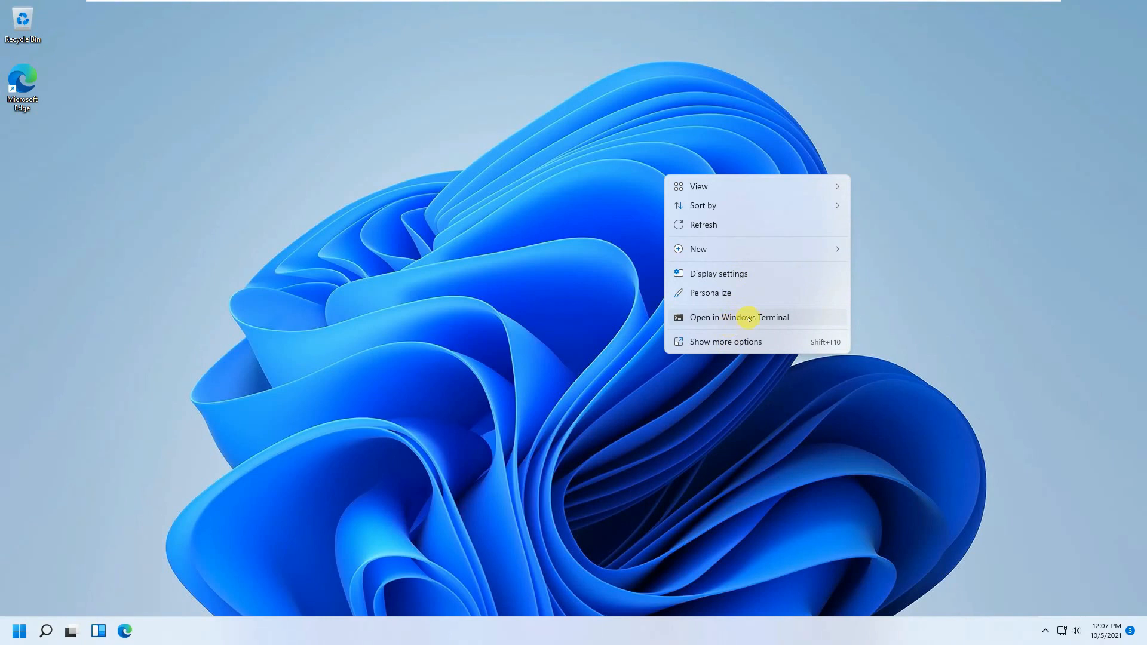
mouse_move(688, 345)
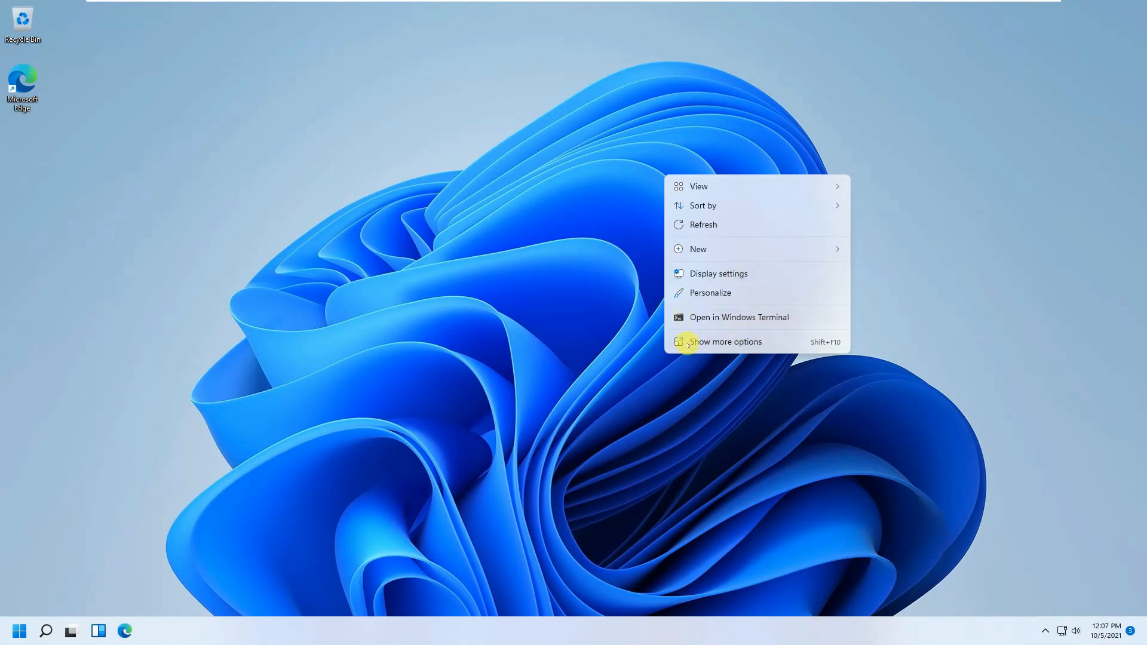
mouse_move(710, 293)
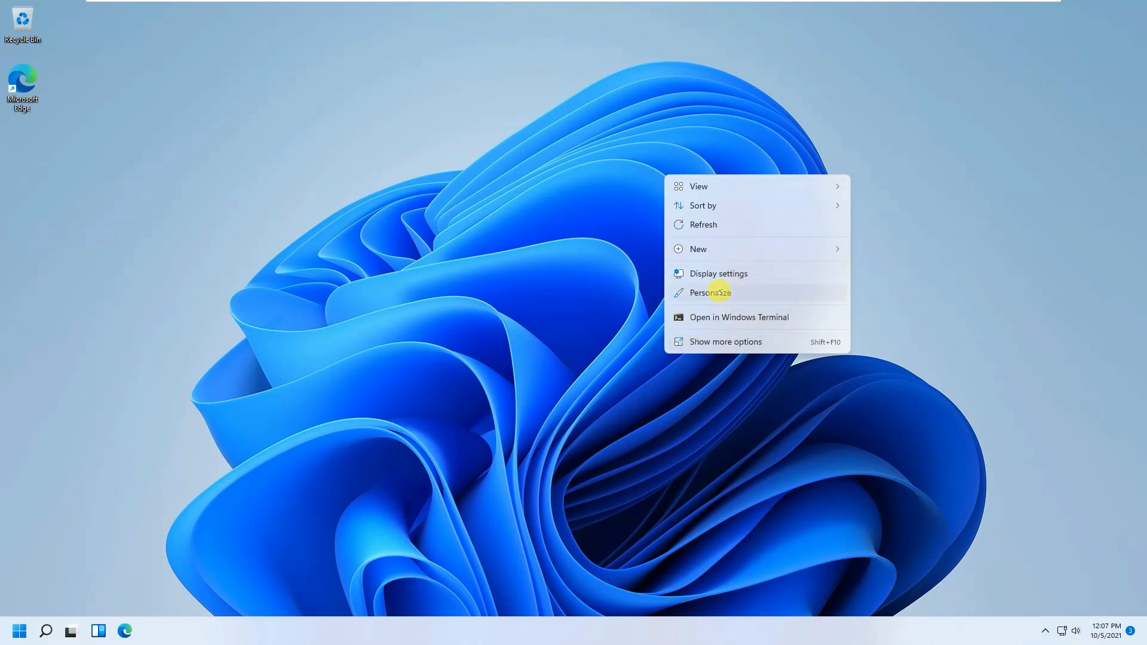
click(710, 293)
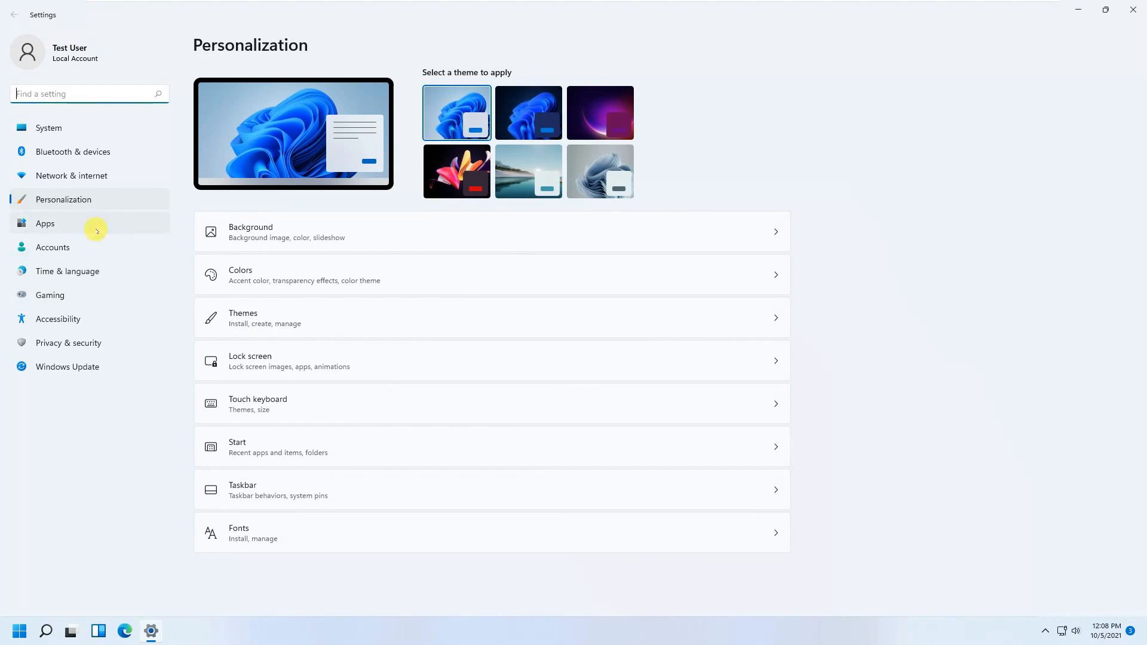
mouse_move(286, 516)
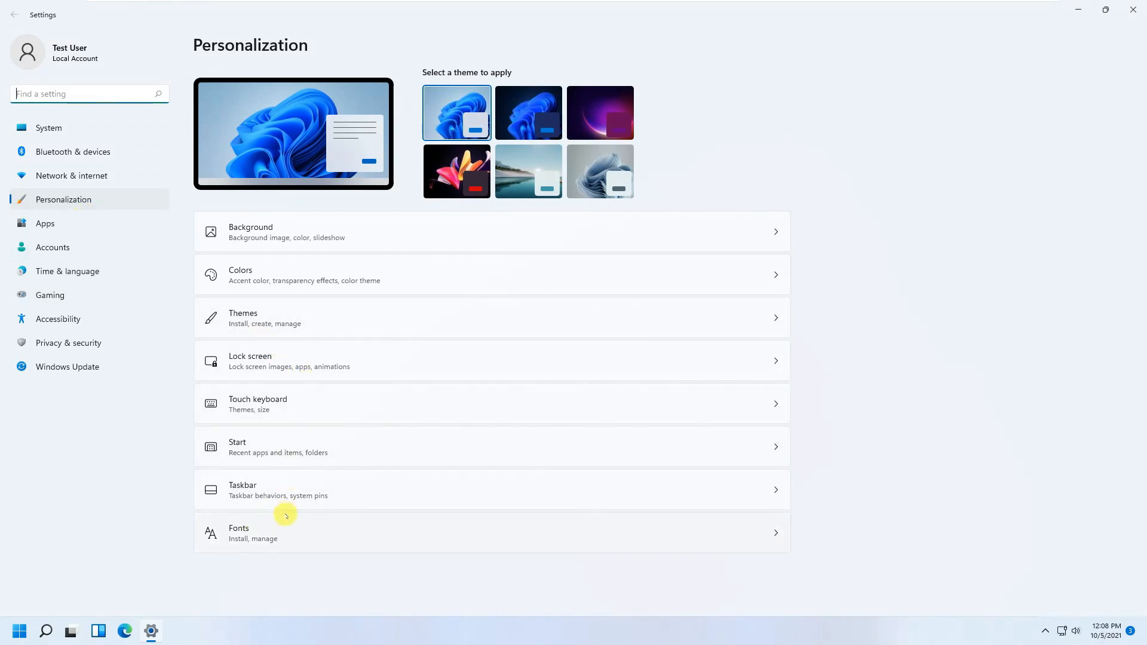
mouse_move(272, 315)
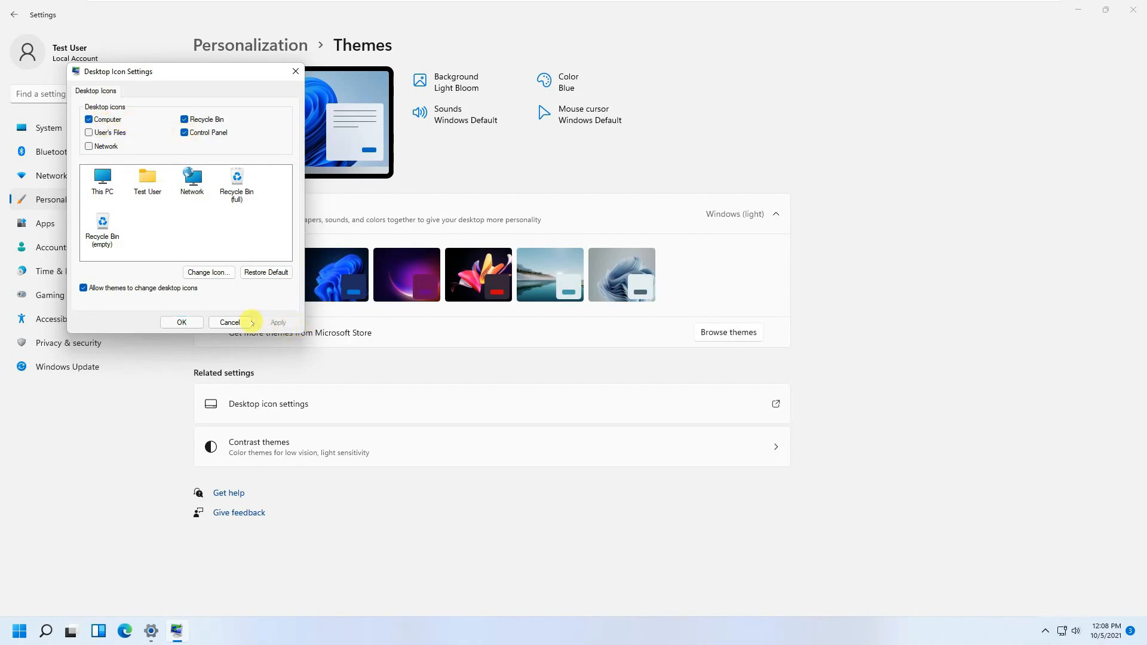
Add Computer and Control Panel icons to the desktop via Desktop icon settings.
click(180, 322)
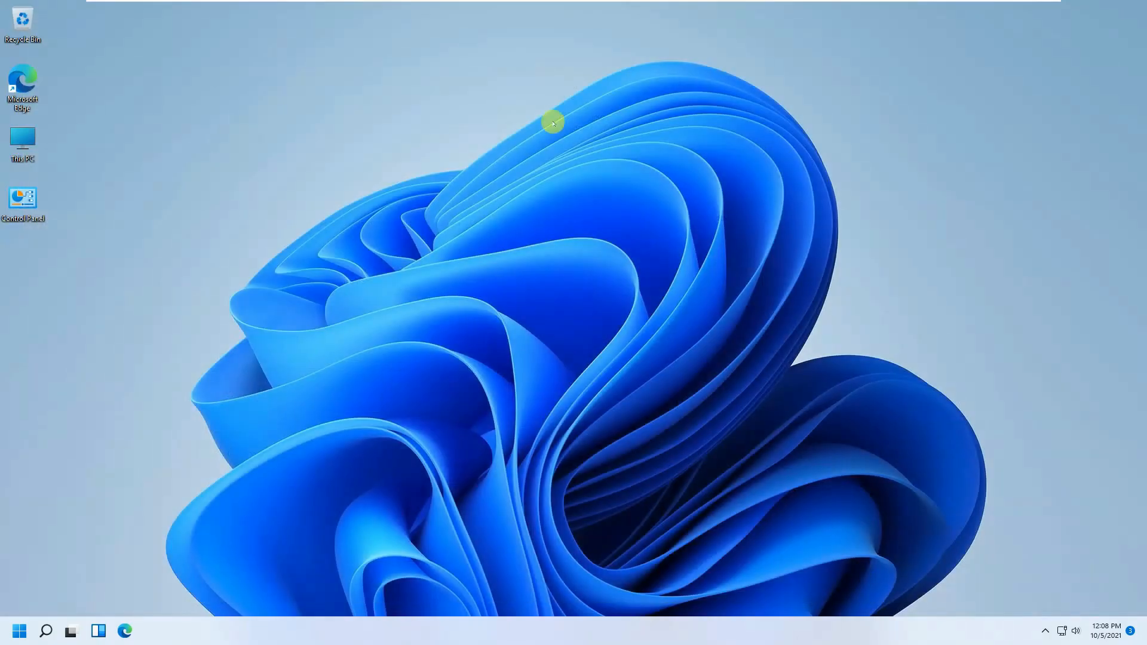
Switch the desktop icons to small size and sort them by name.
right_click(552, 121)
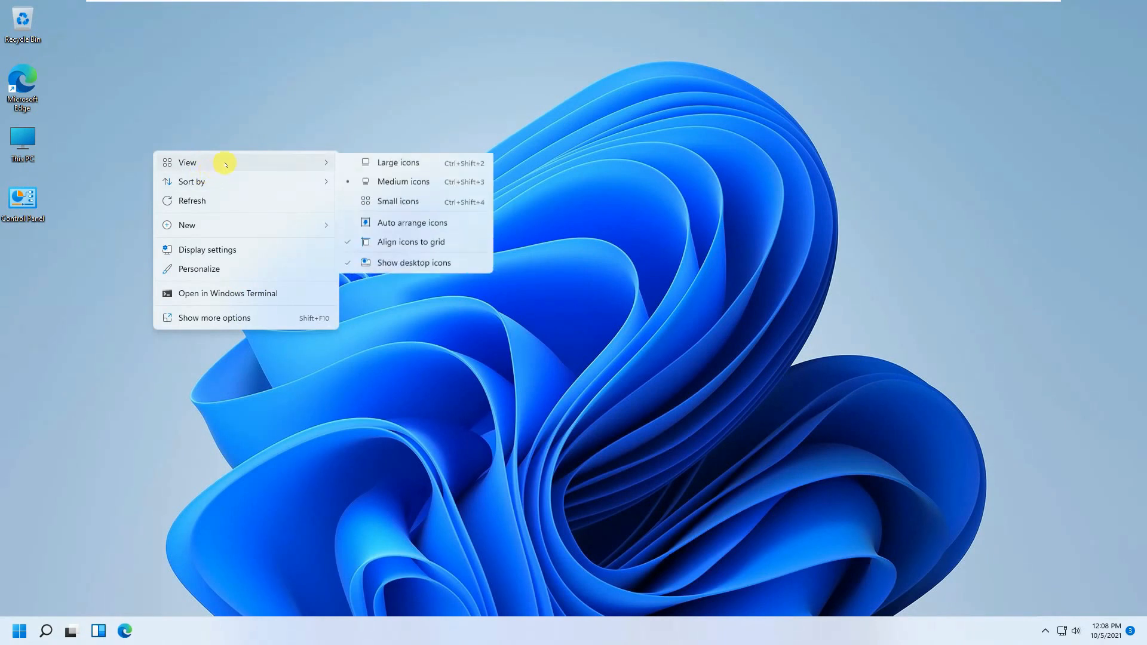
click(236, 155)
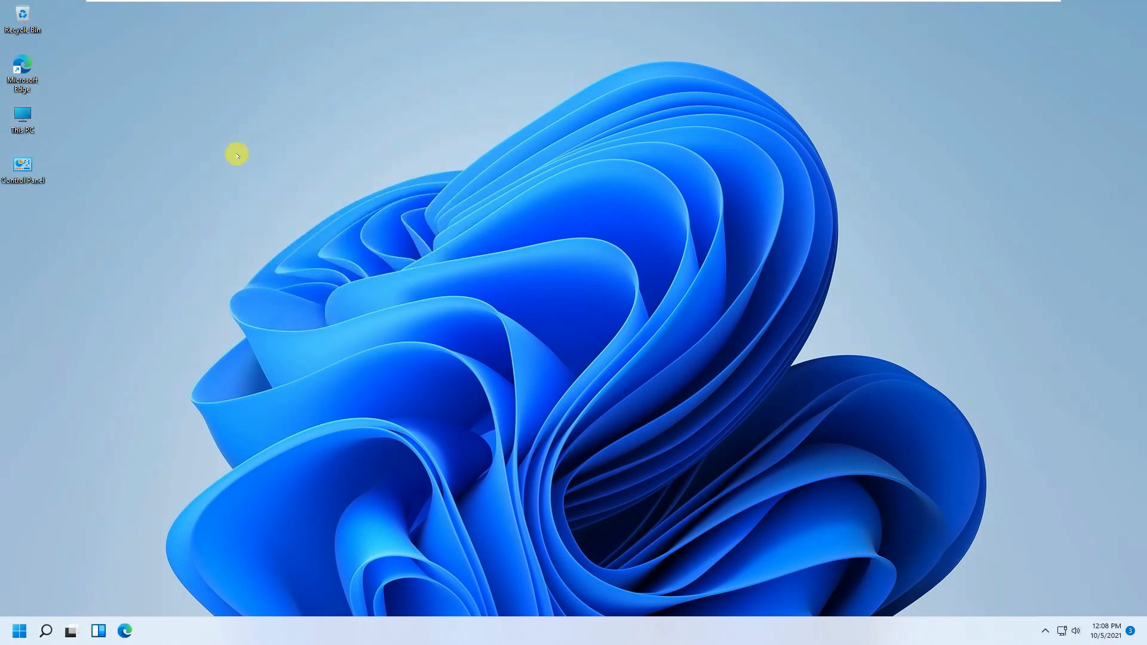
right_click(237, 155)
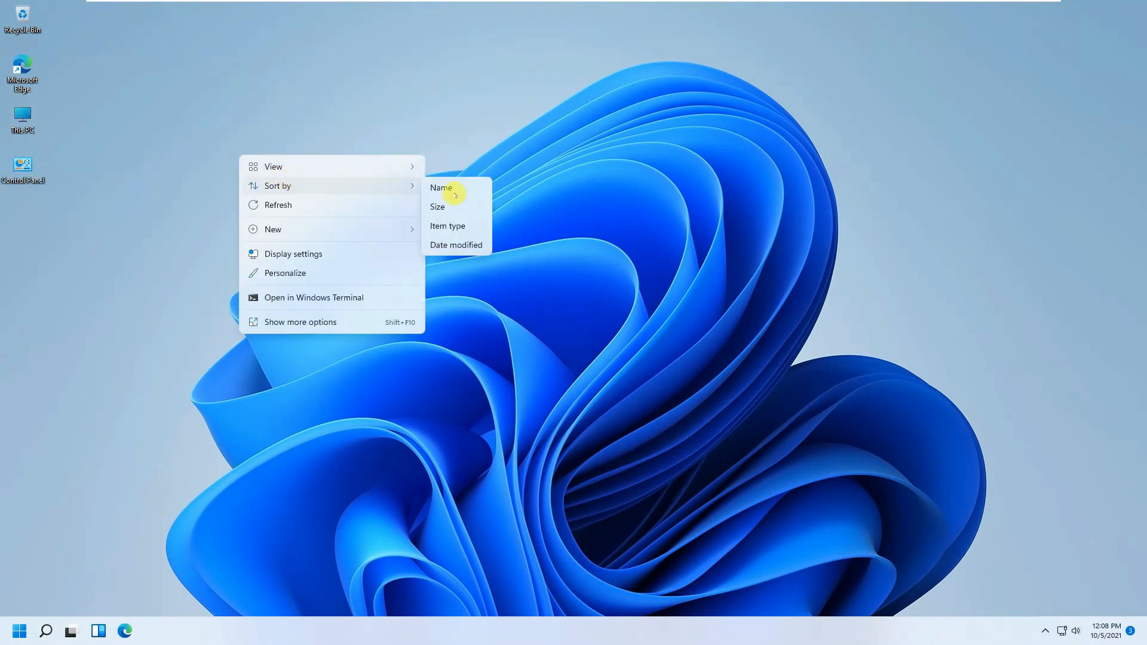
click(441, 189)
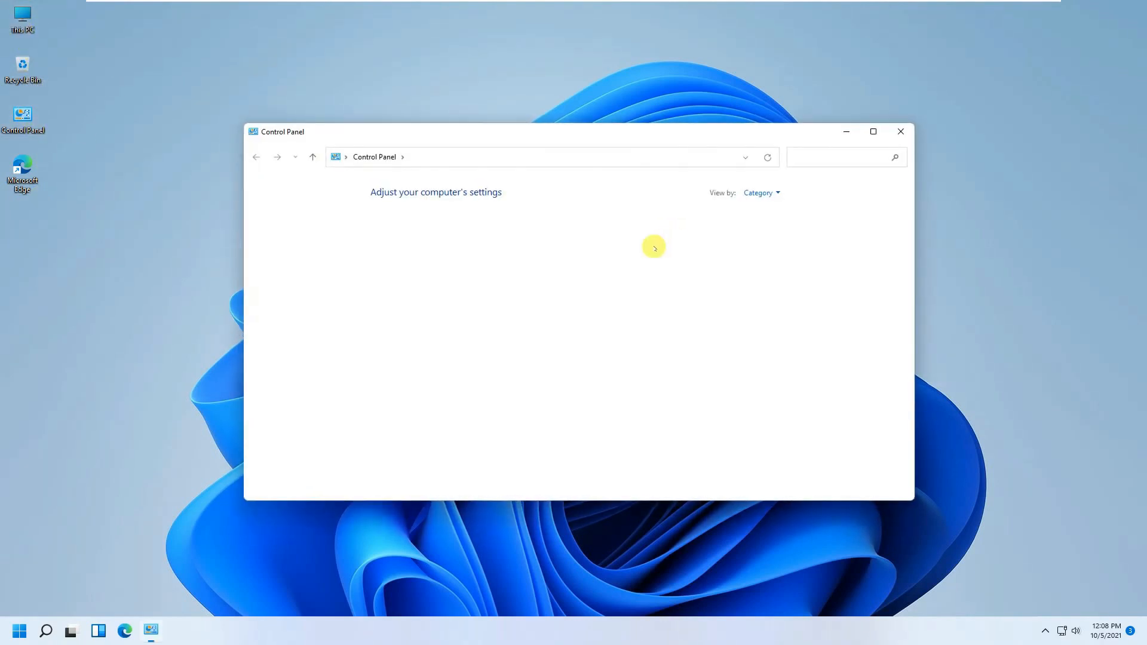
Show all Control Panel items as large icons, then open Taskbar and Navigation.
click(873, 131)
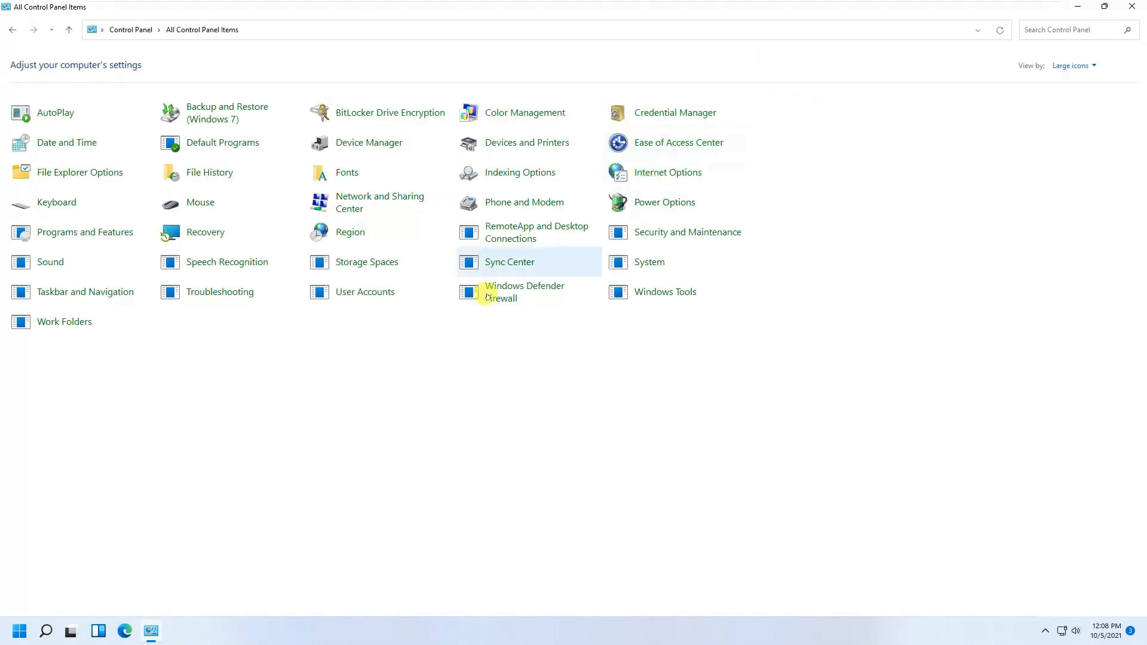
mouse_move(194, 275)
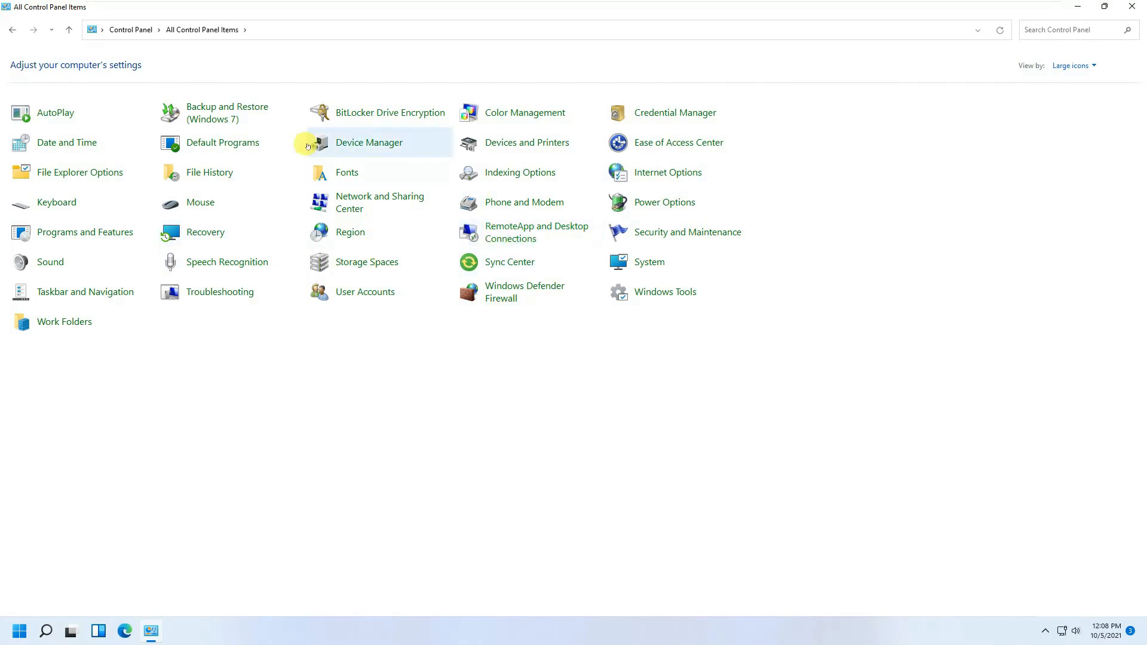
mouse_move(211, 113)
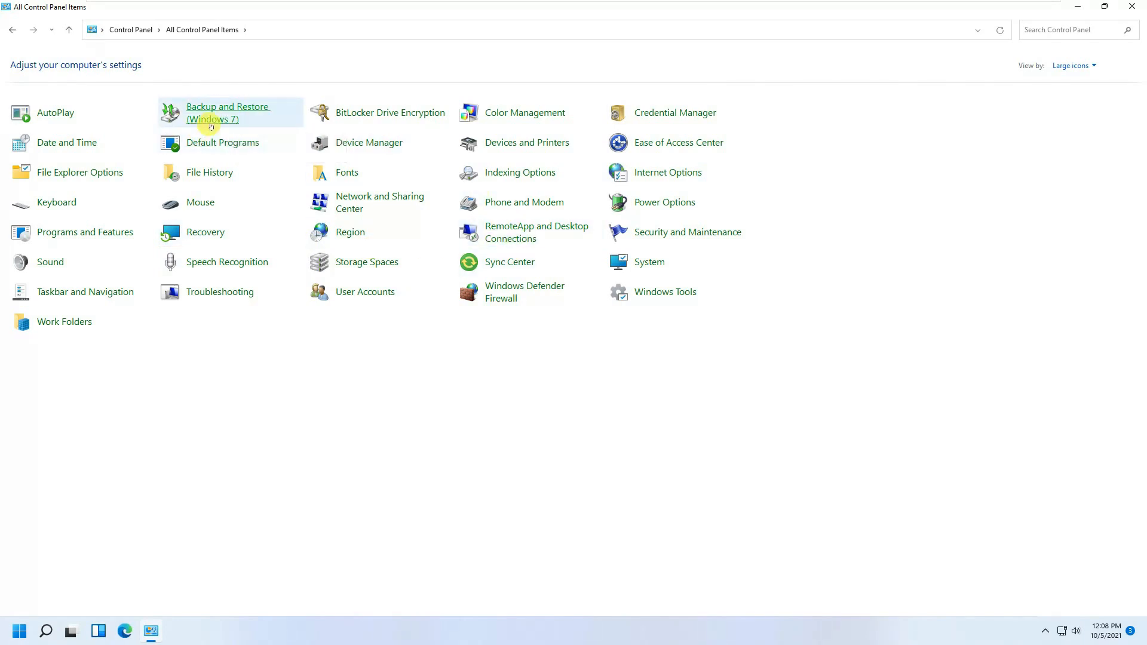
mouse_move(235, 116)
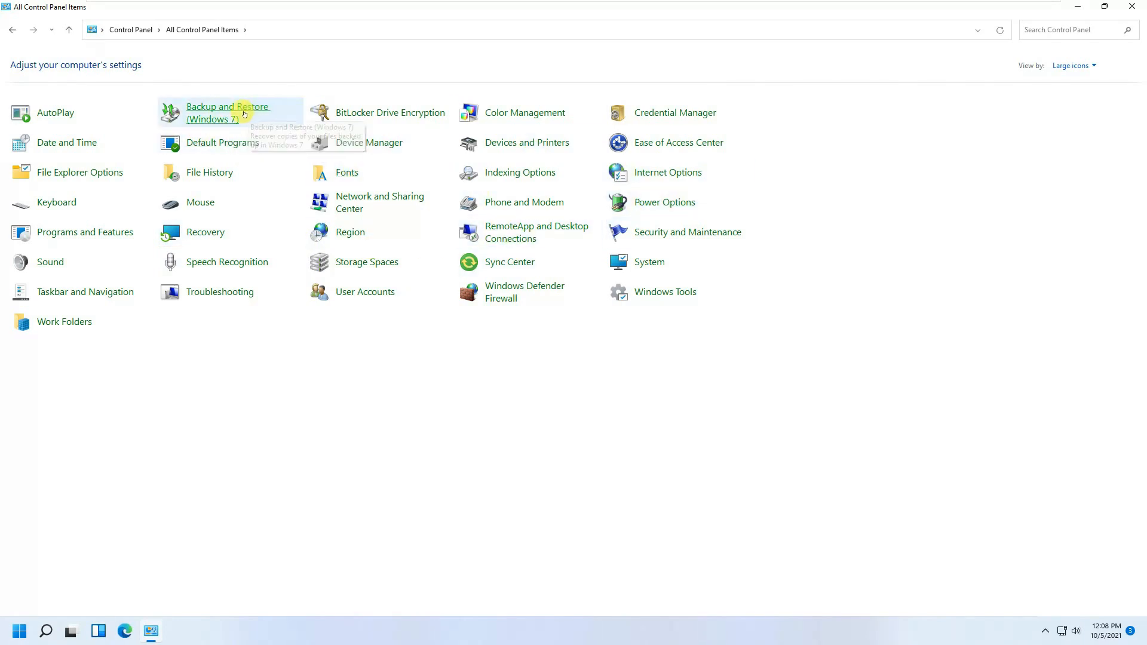
mouse_move(557, 248)
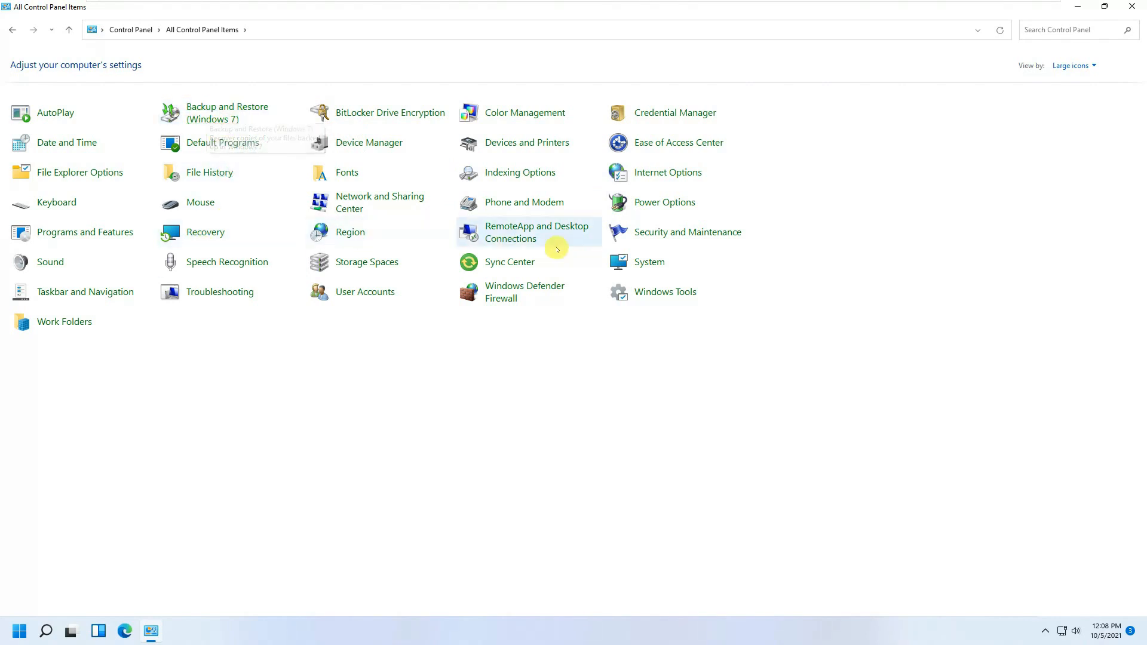
mouse_move(753, 281)
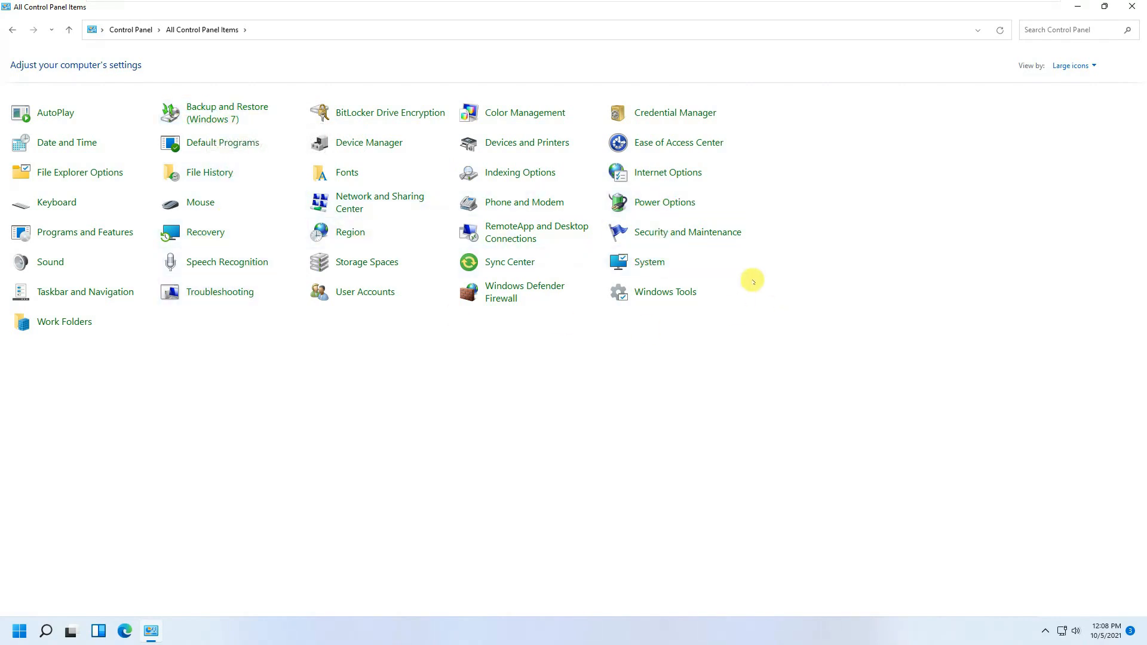
mouse_move(70, 292)
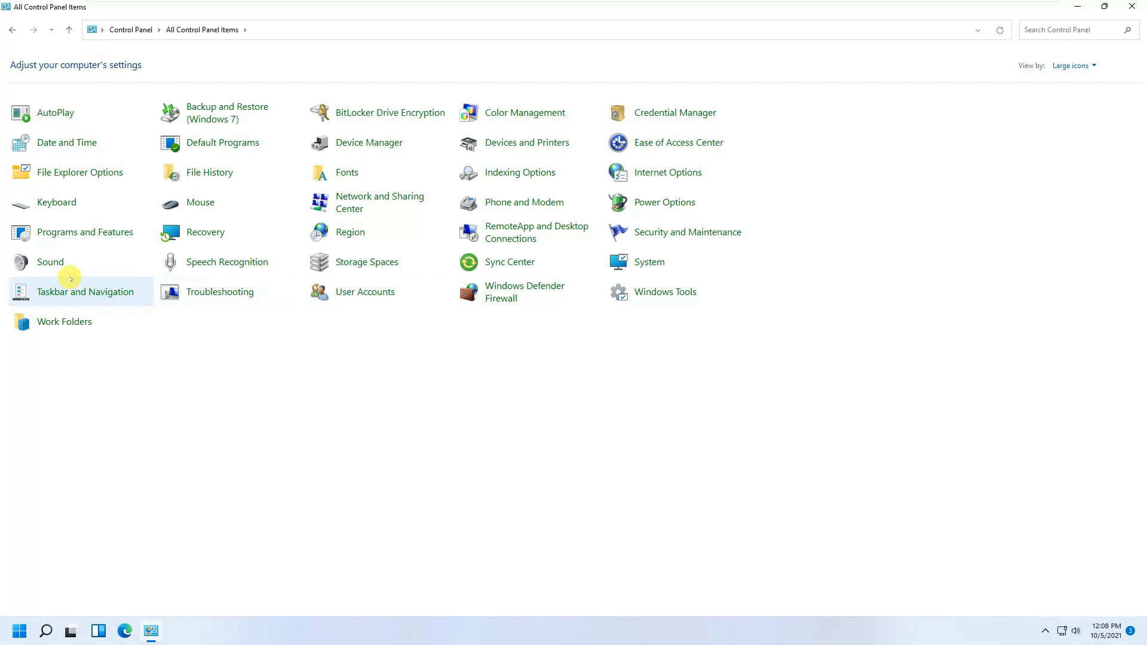
mouse_move(85, 291)
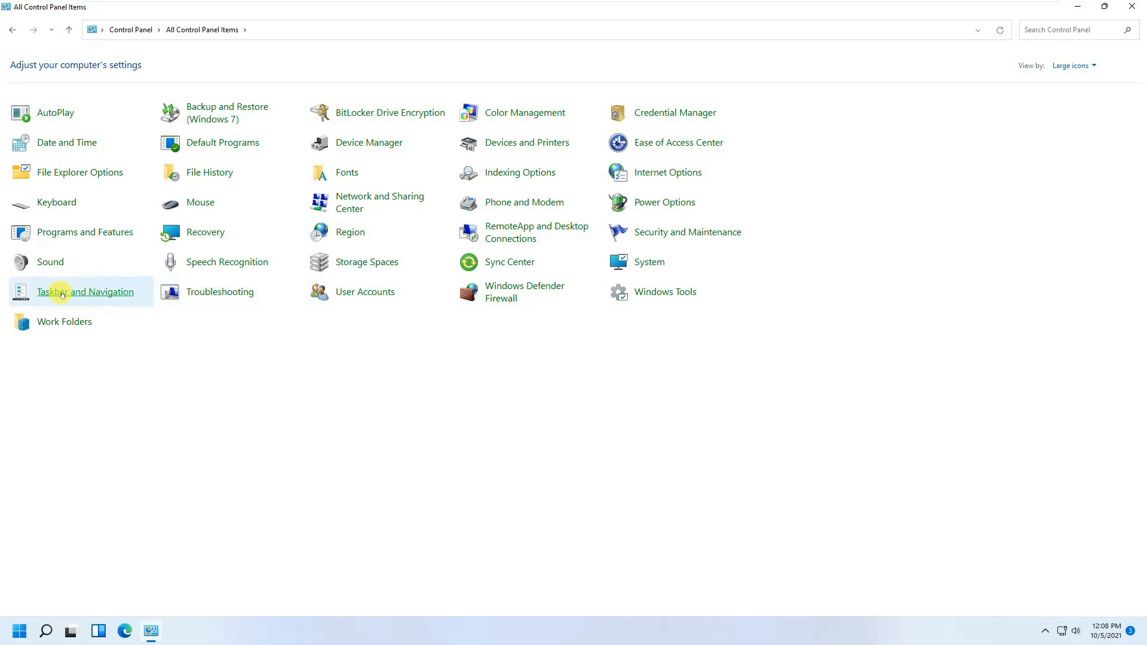
click(84, 291)
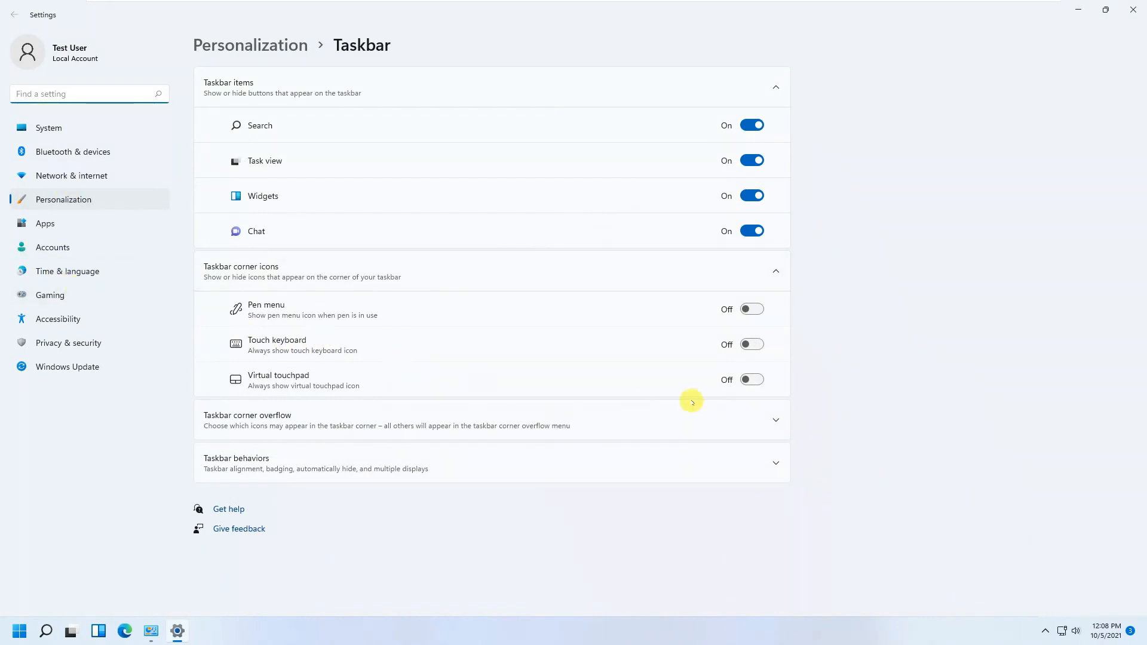
mouse_move(236, 230)
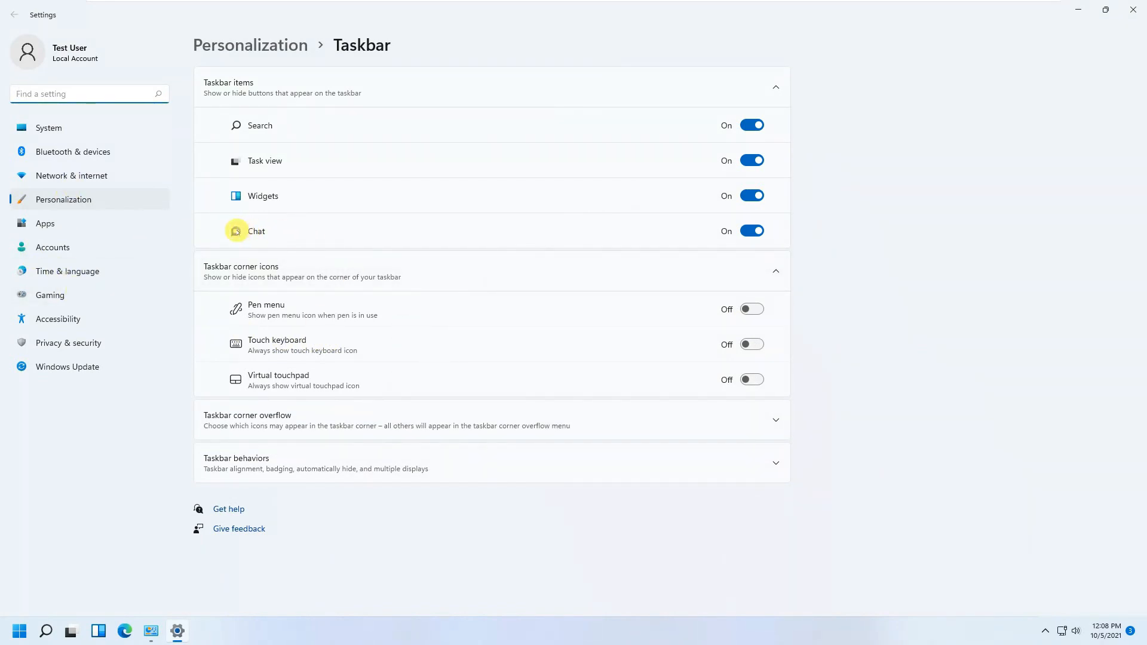
mouse_move(276, 235)
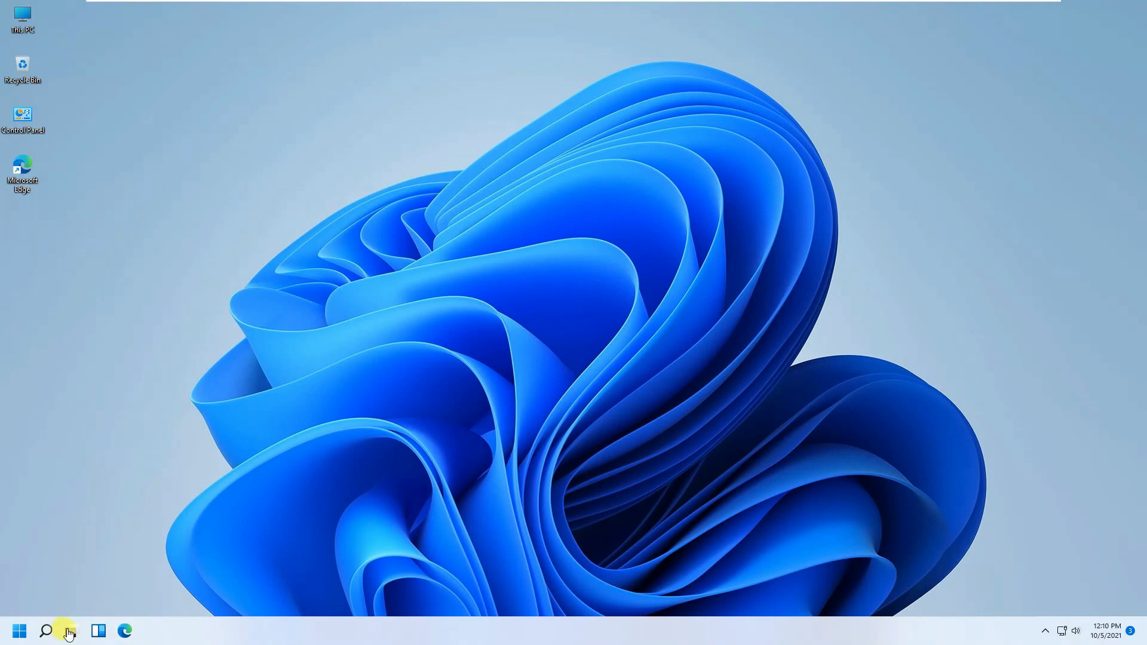
click(98, 631)
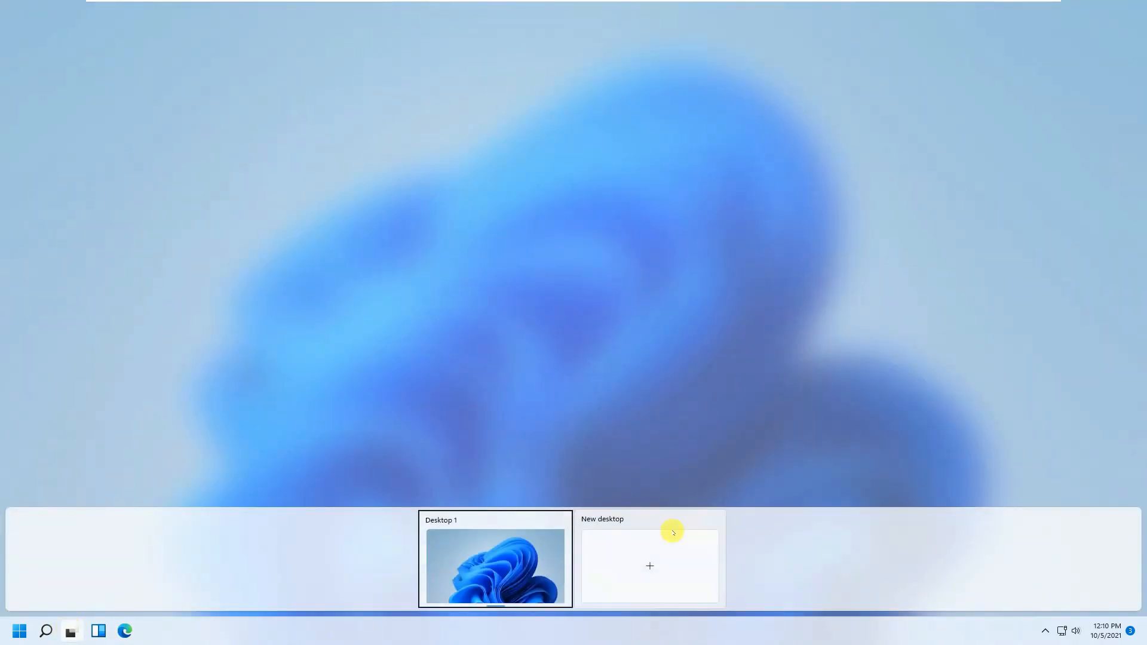
click(649, 566)
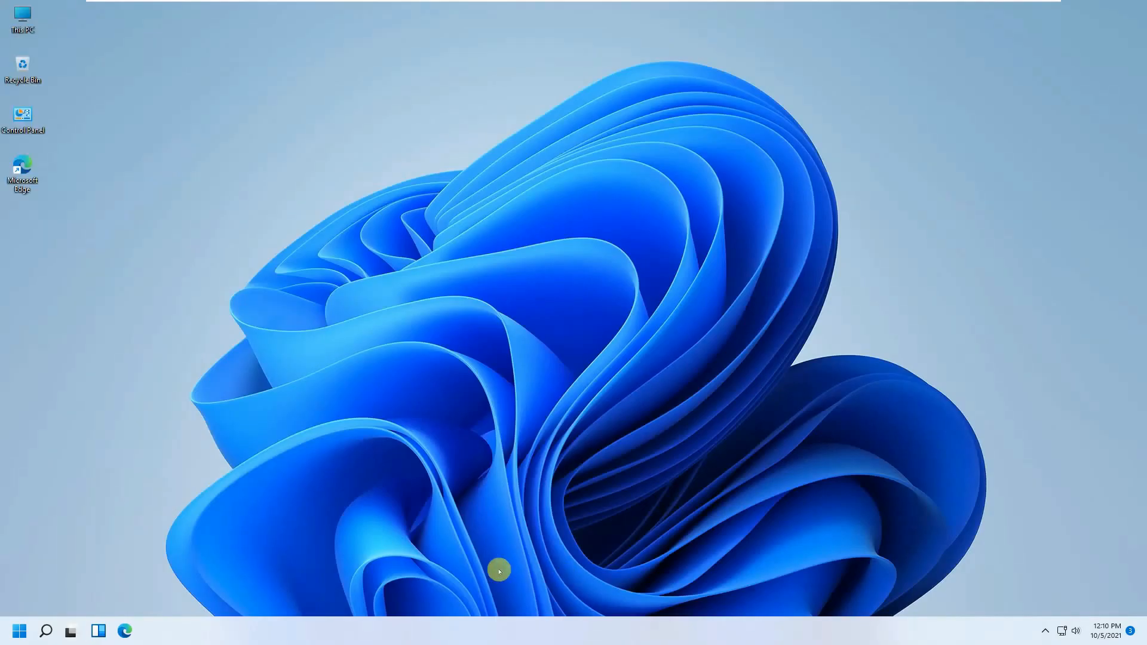
mouse_move(69, 631)
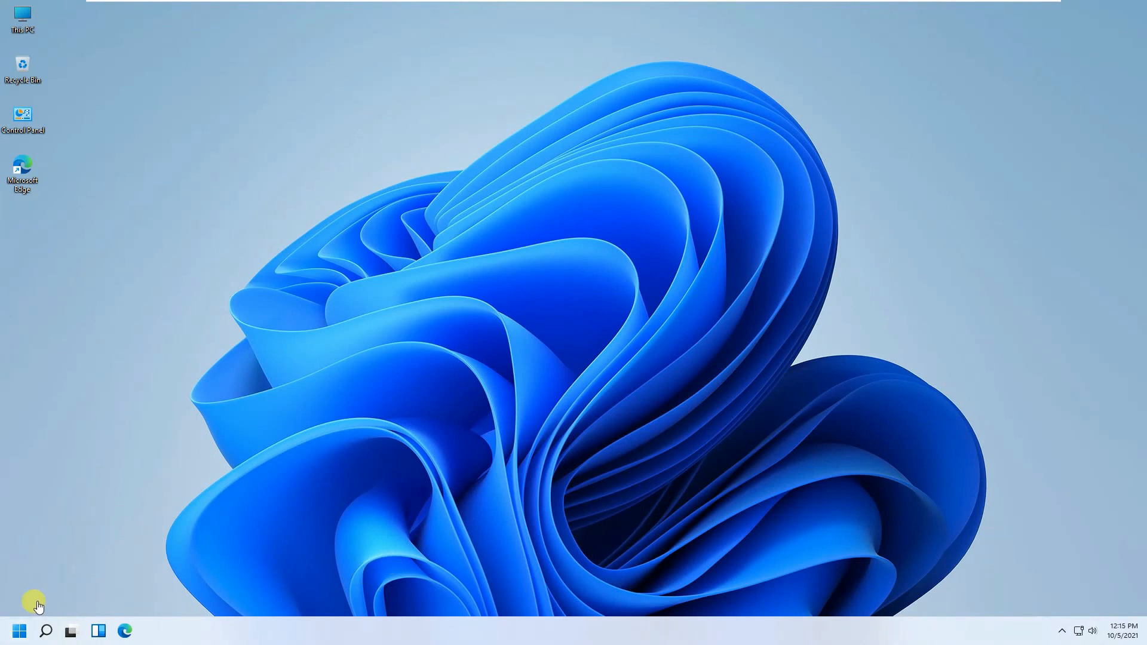
click(18, 631)
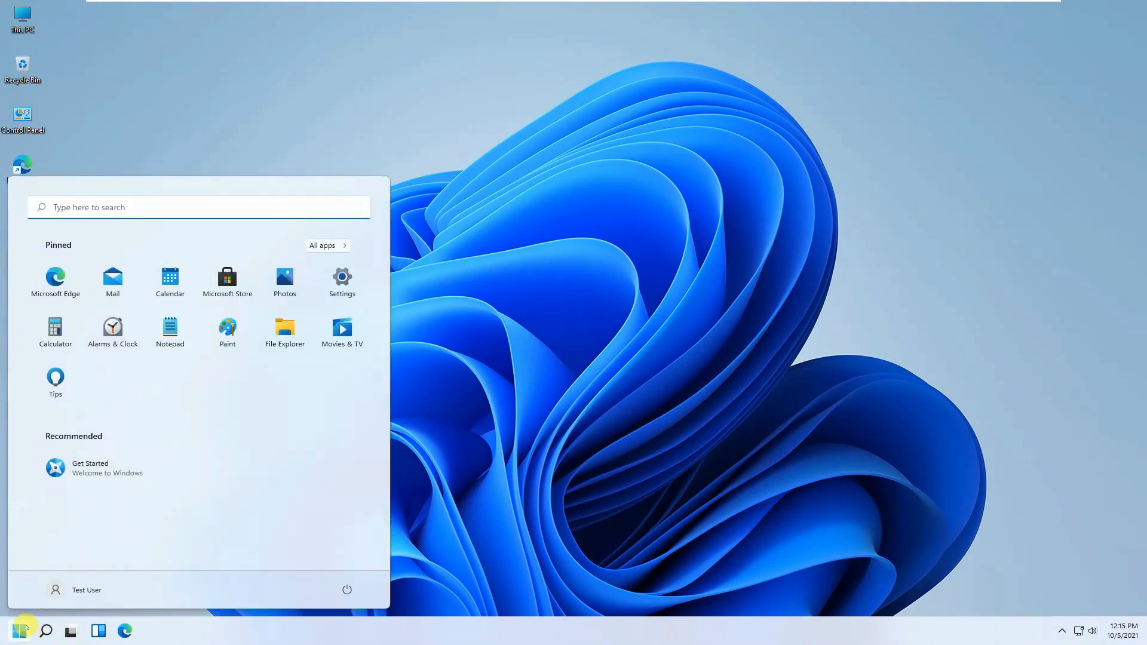
mouse_move(227, 281)
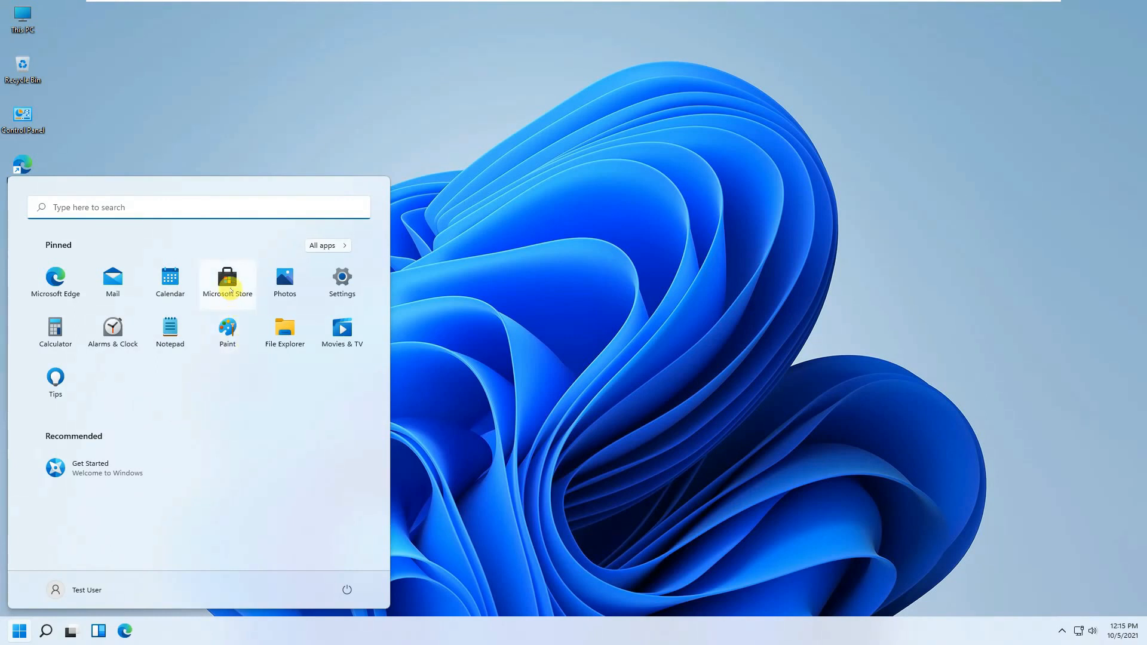
click(227, 281)
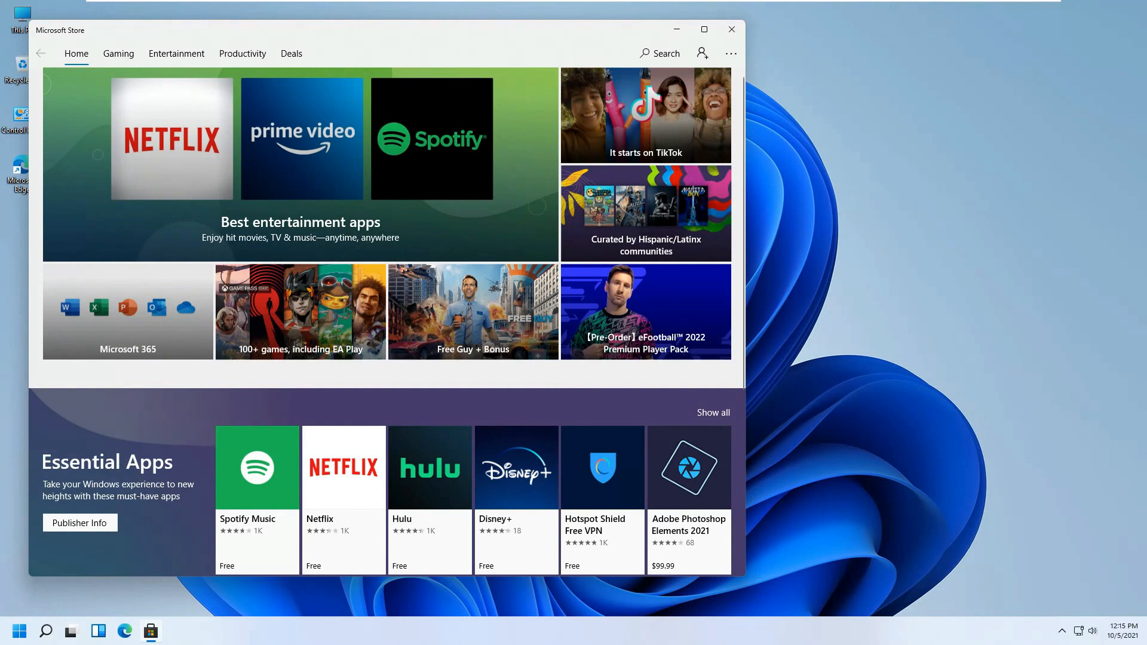
mouse_move(252, 212)
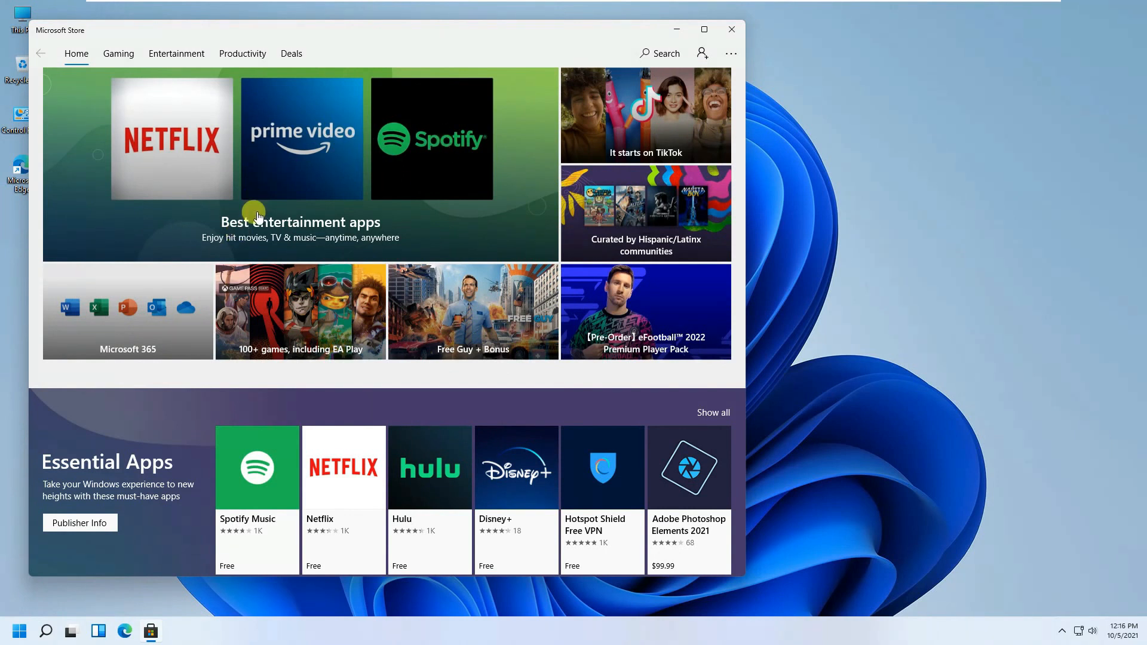
mouse_move(118, 53)
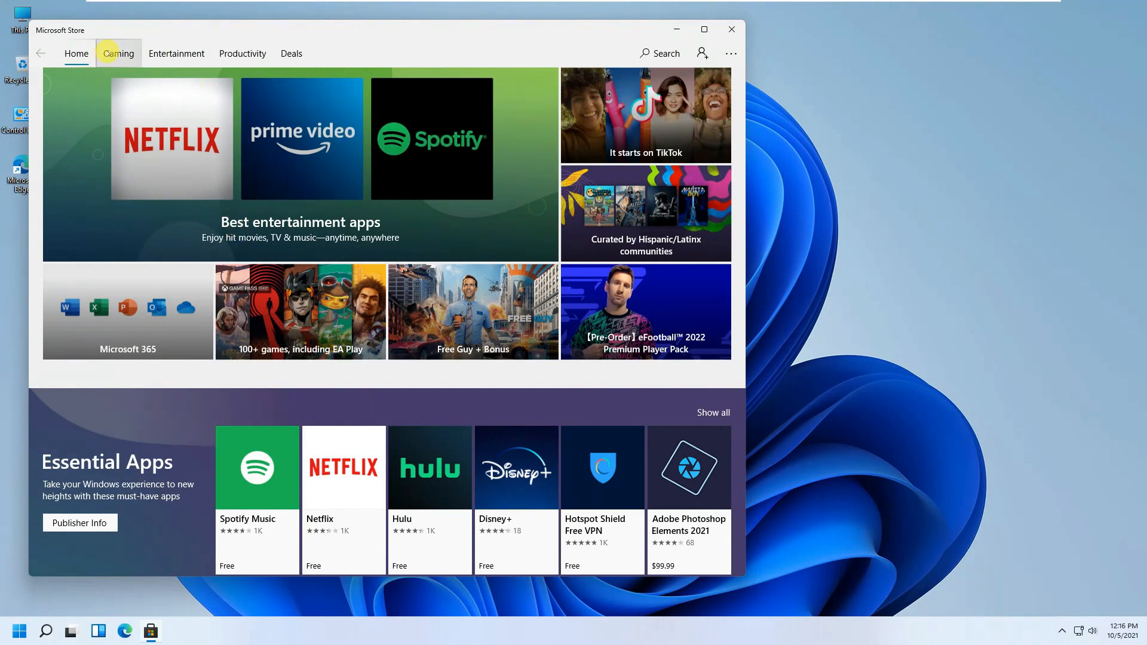
mouse_move(462, 322)
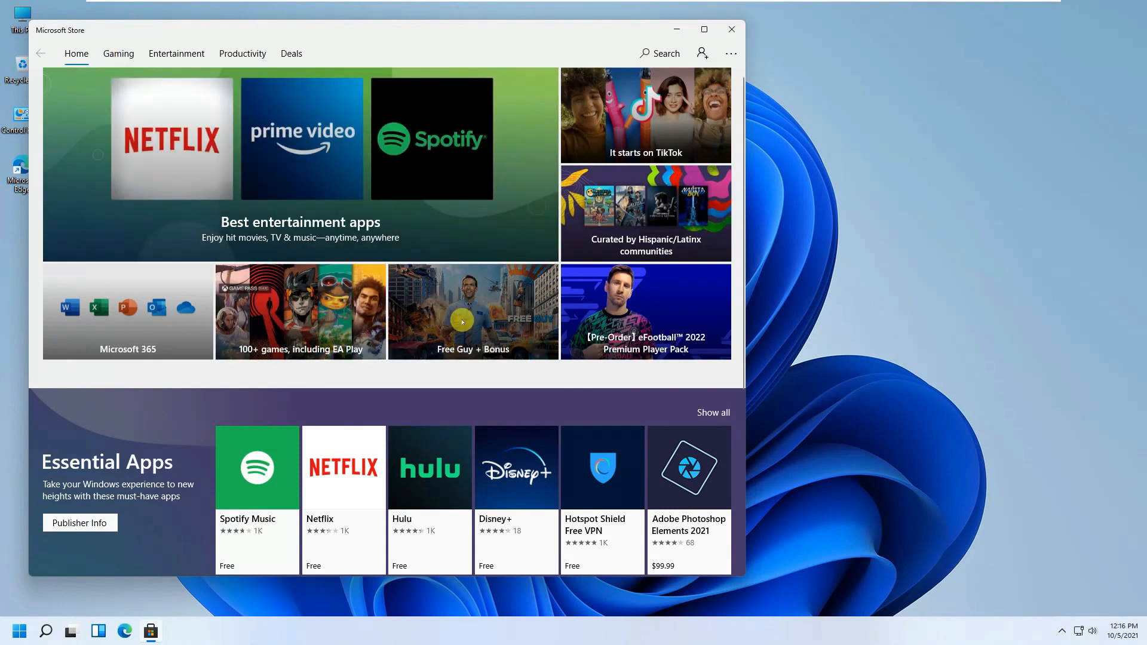
scroll(down, 3)
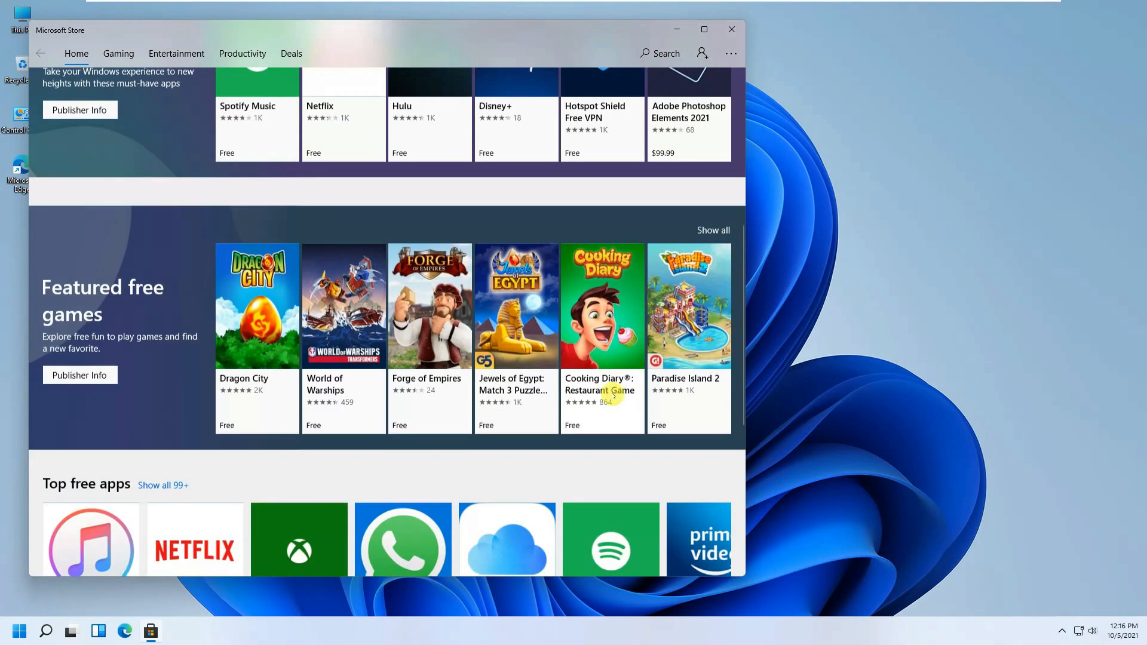
scroll(down, 3)
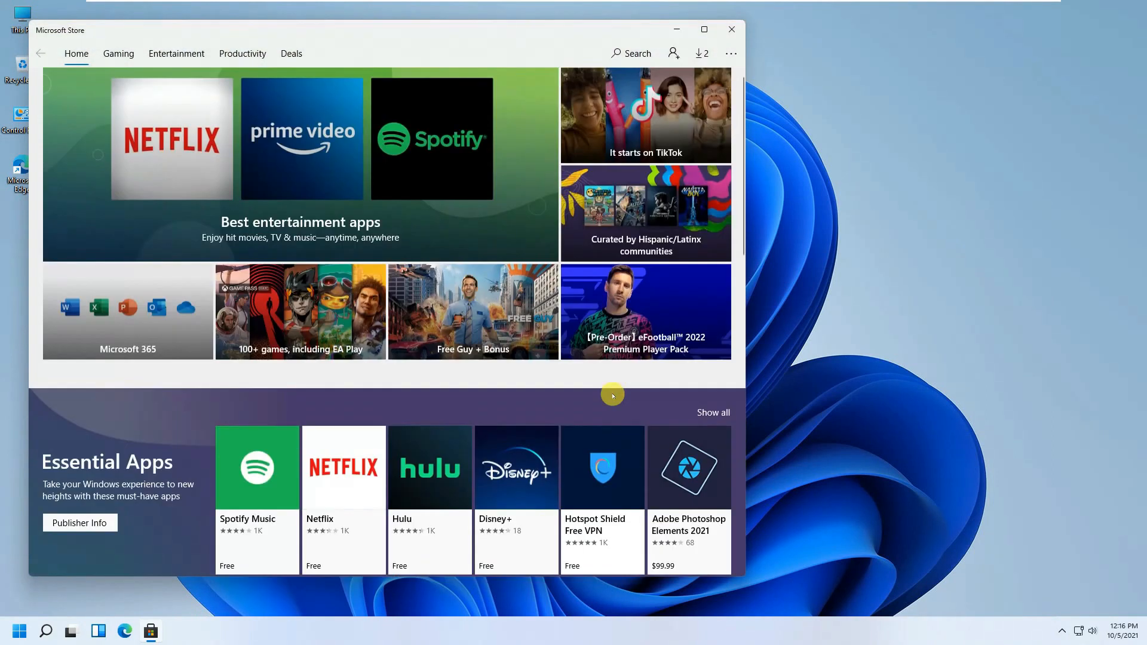
mouse_move(118, 54)
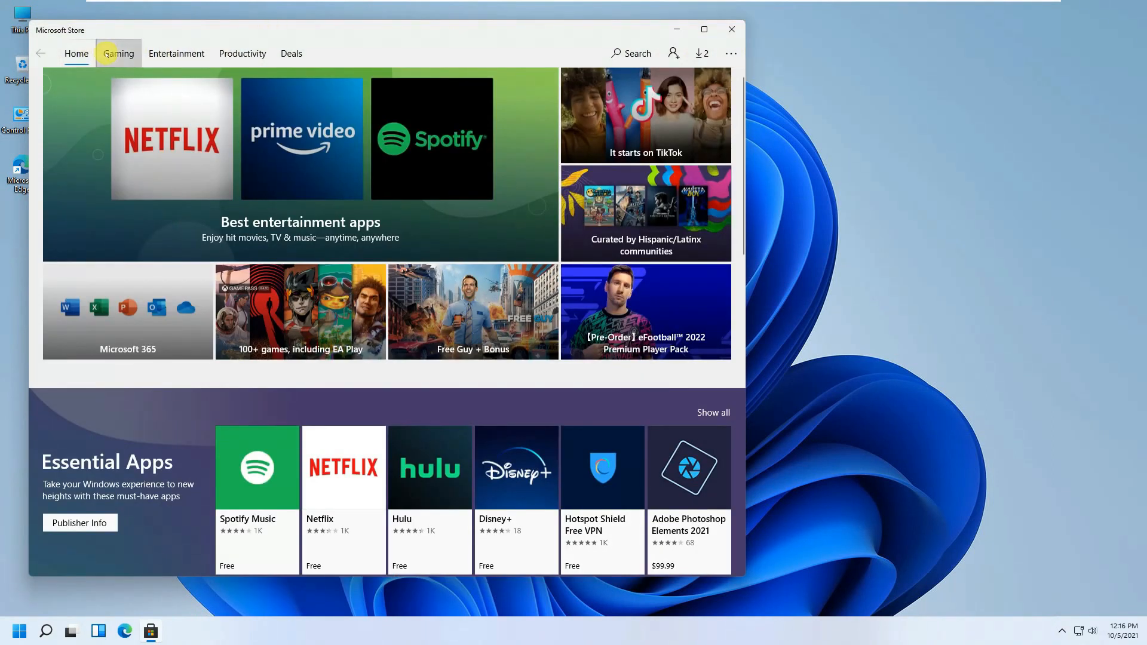
click(118, 52)
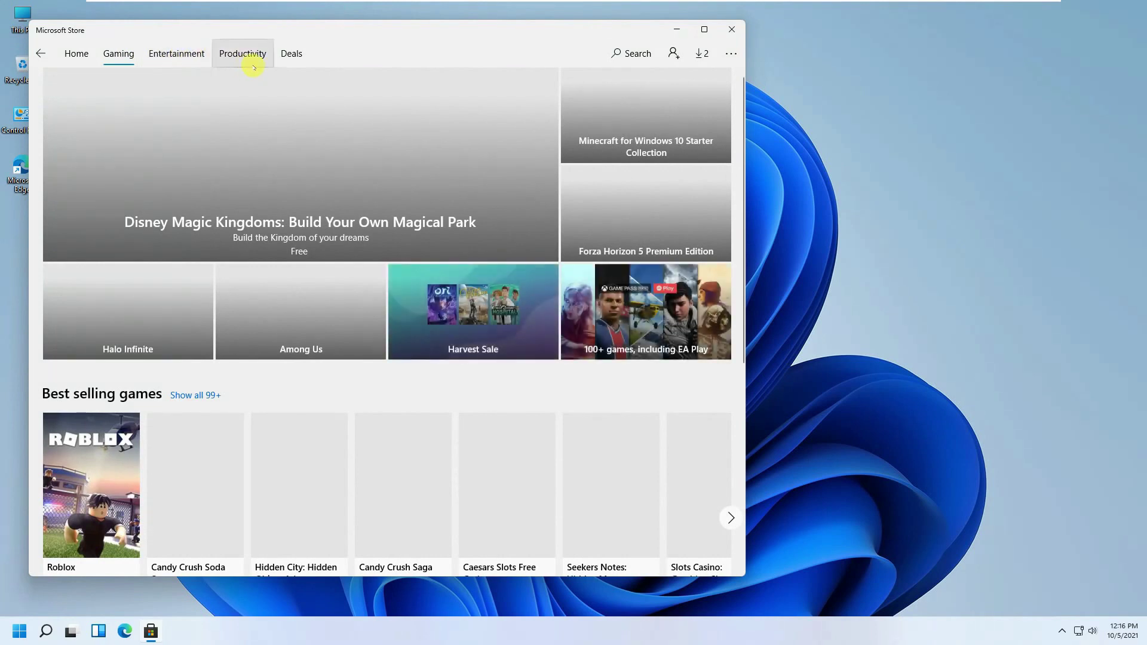
click(76, 53)
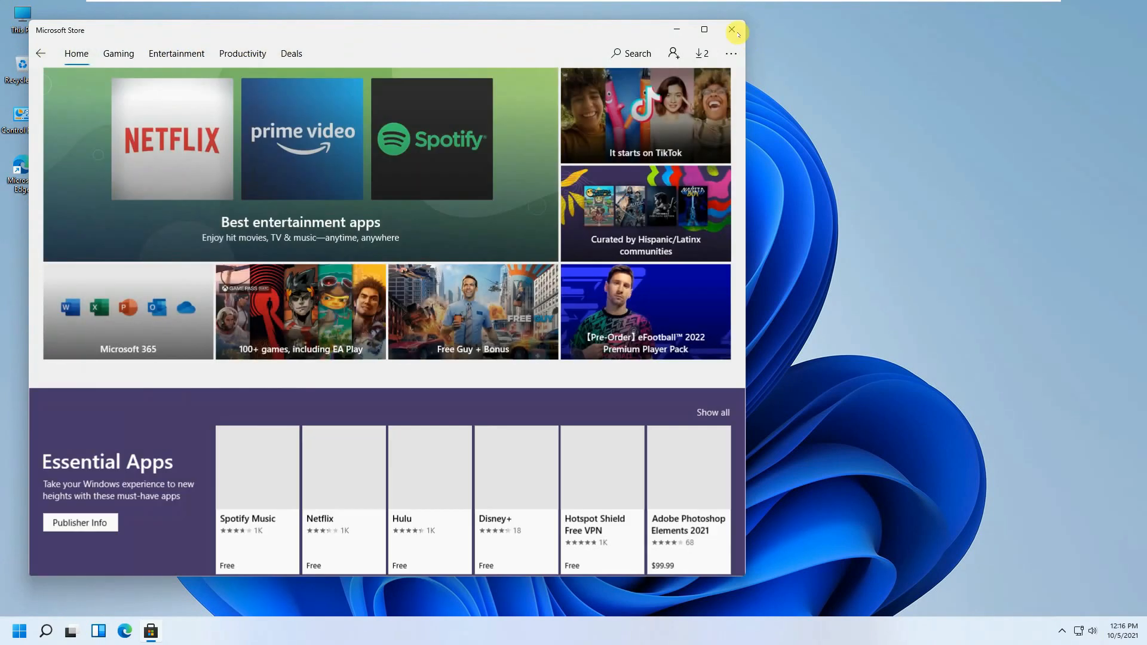
click(734, 30)
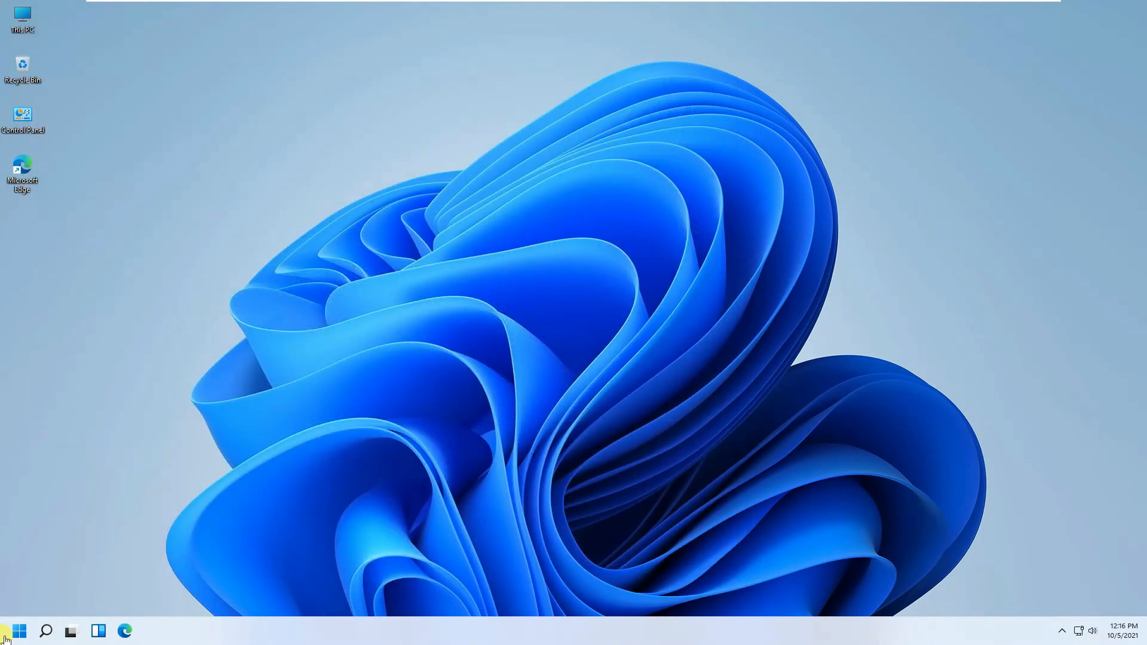
Bring up the Start button's power-user menu of system tools.
right_click(13, 630)
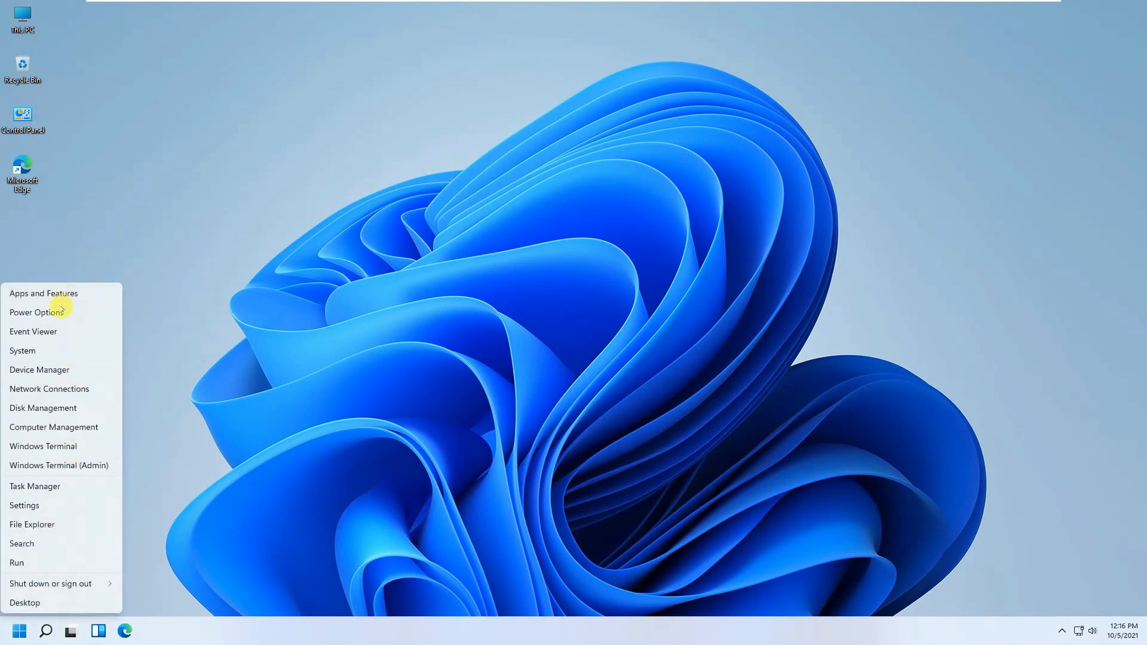
mouse_move(49, 388)
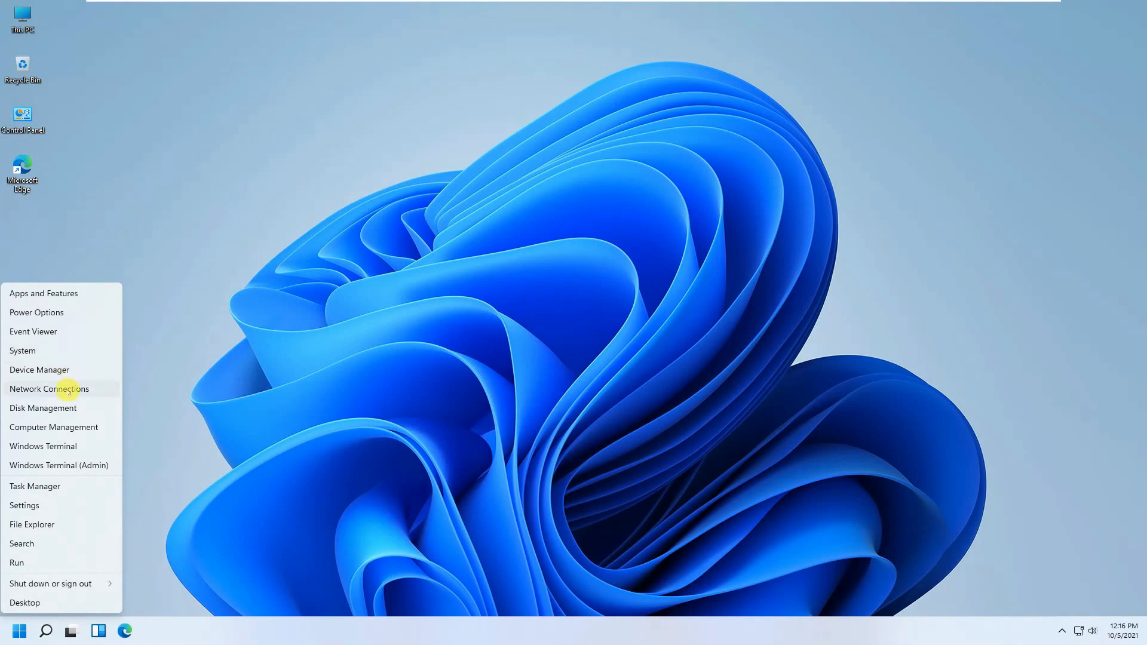
mouse_move(59, 466)
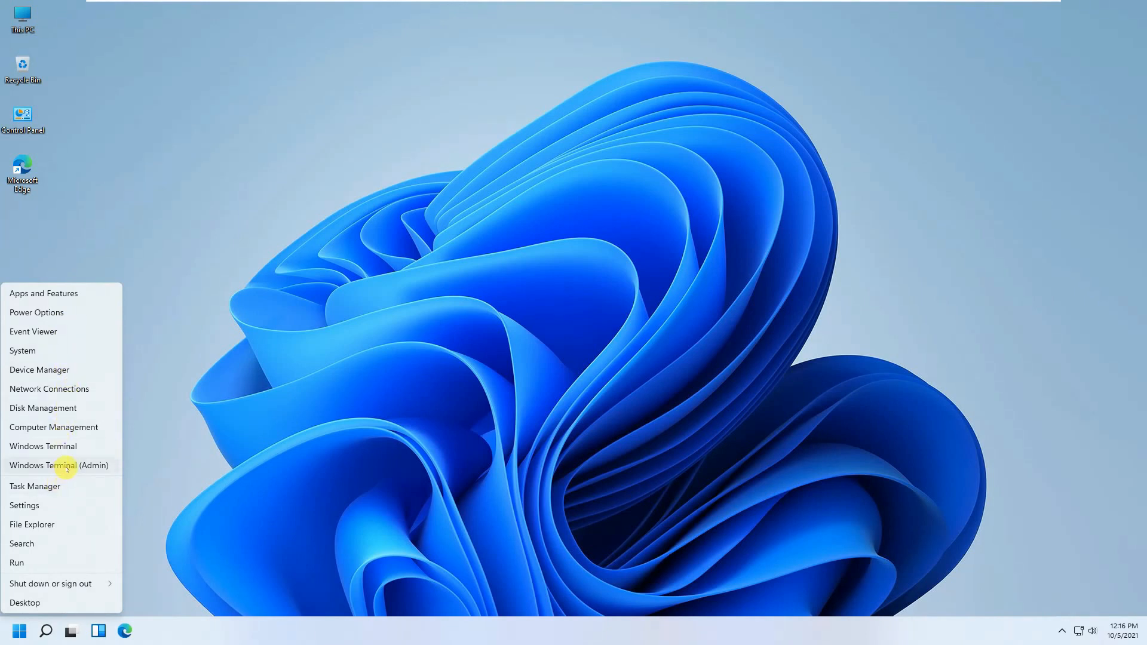
mouse_move(33, 583)
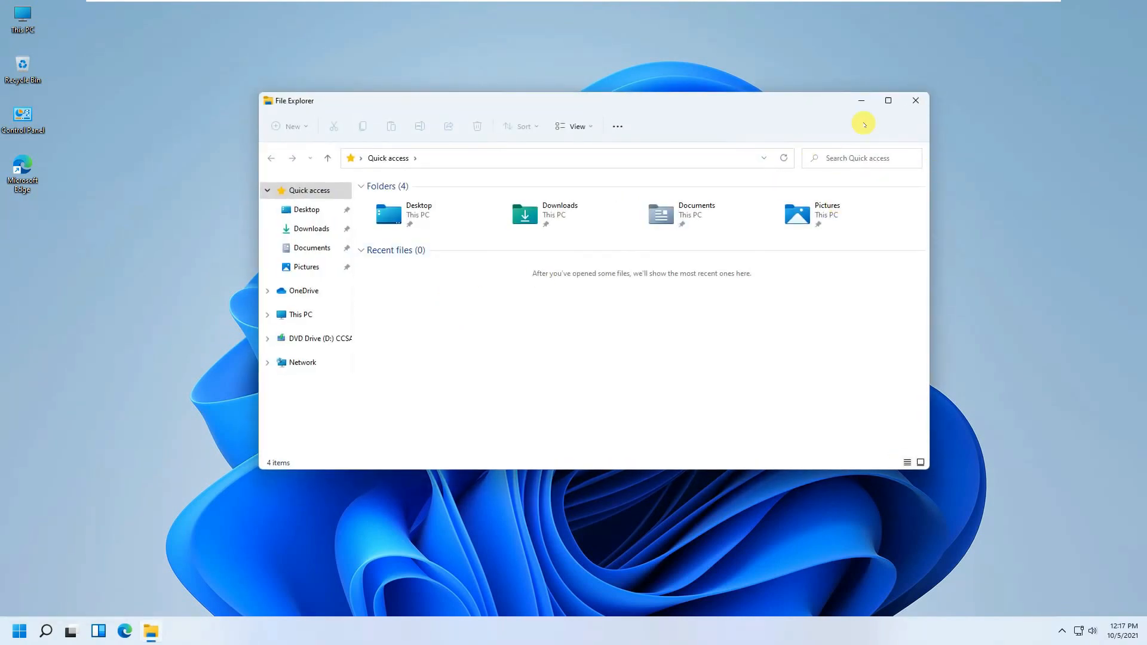
Snap File Explorer into a layout zone, then maximize it.
click(887, 100)
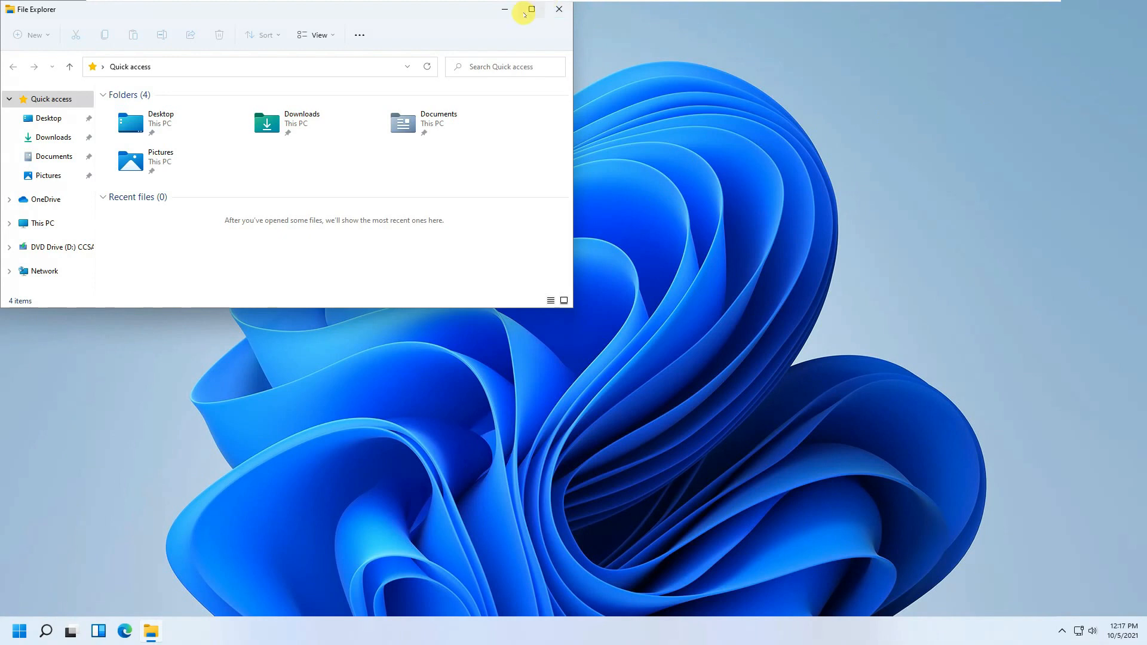
mouse_move(532, 9)
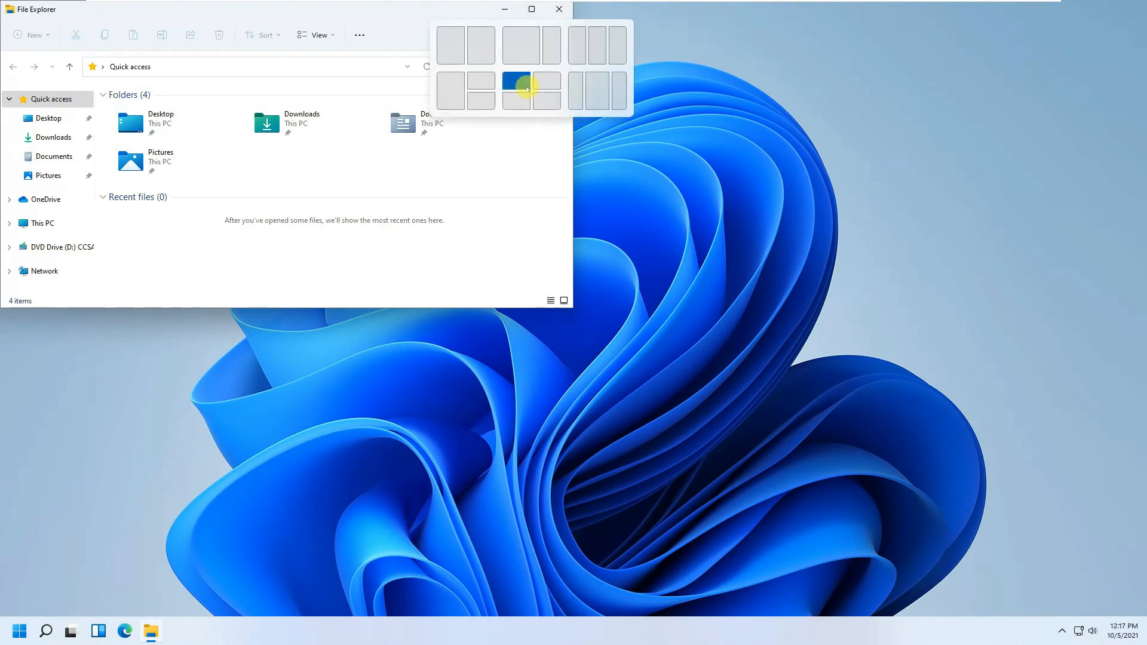
click(518, 88)
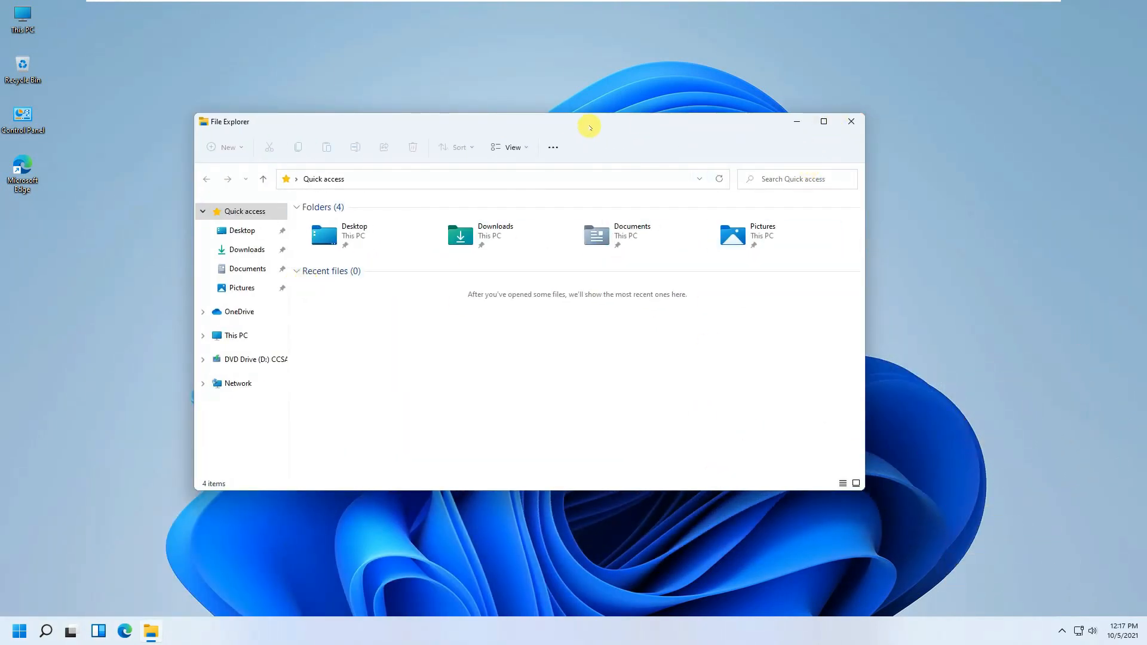
click(822, 121)
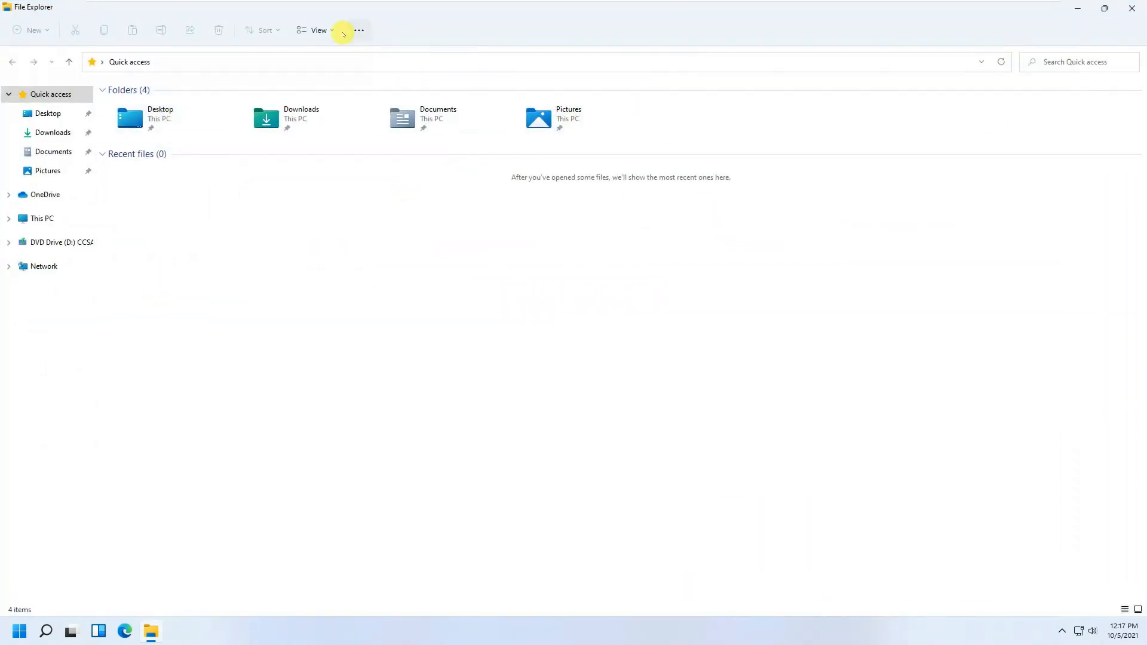
Browse the folder view layout options, dismiss them, and close File Explorer.
click(319, 30)
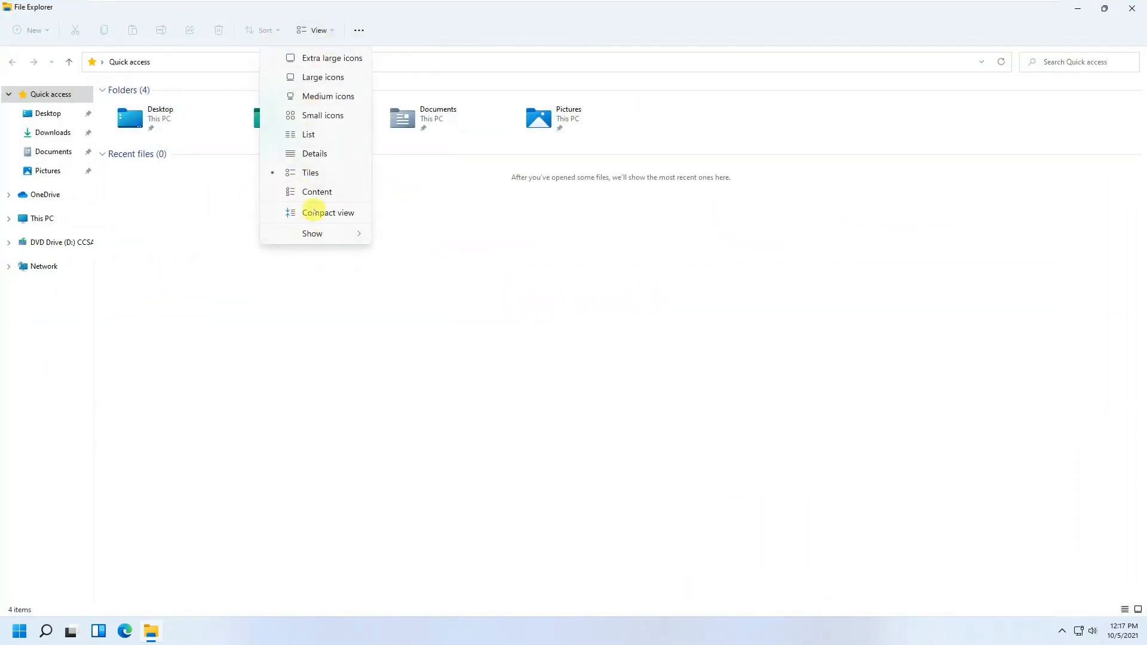
click(359, 30)
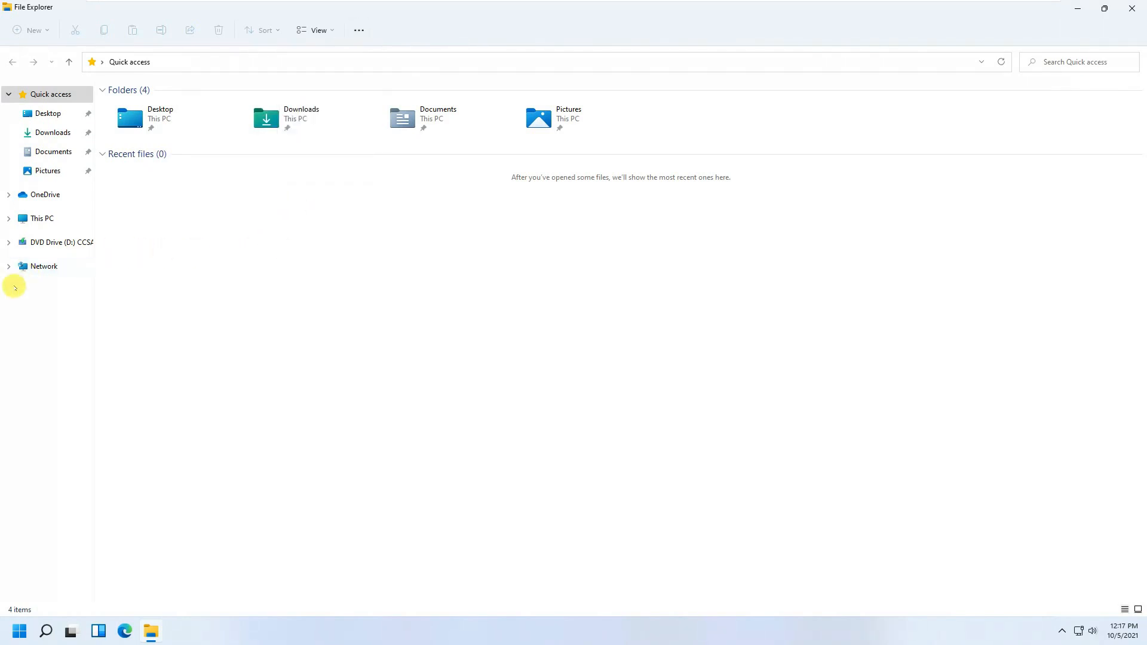
mouse_move(691, 418)
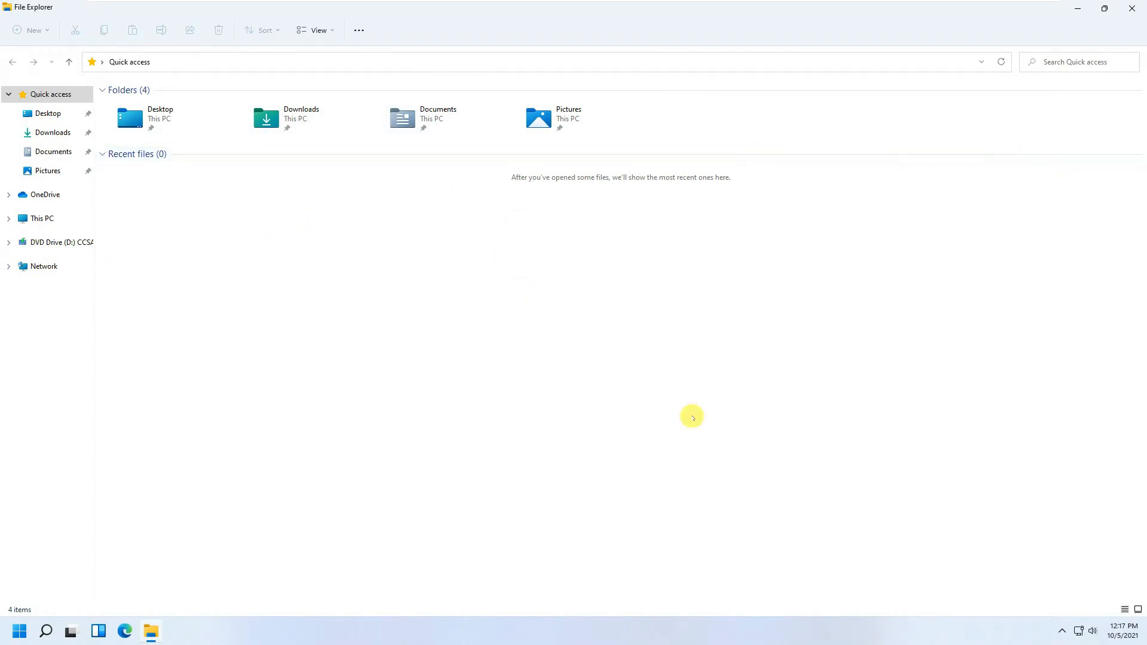
mouse_move(1104, 13)
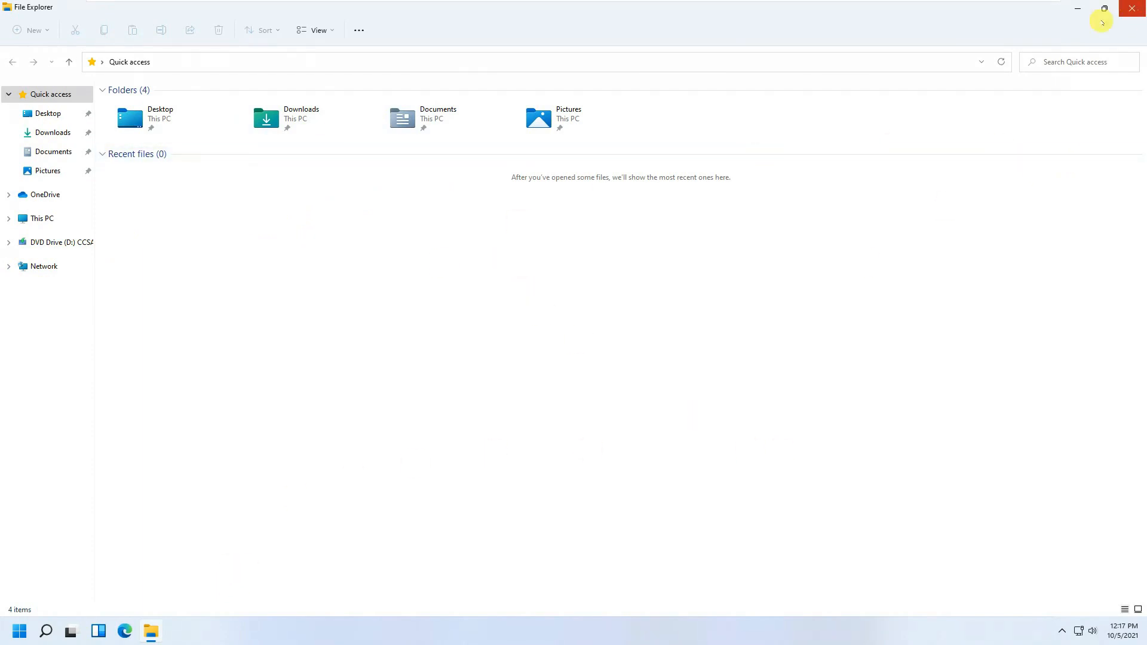
click(1134, 8)
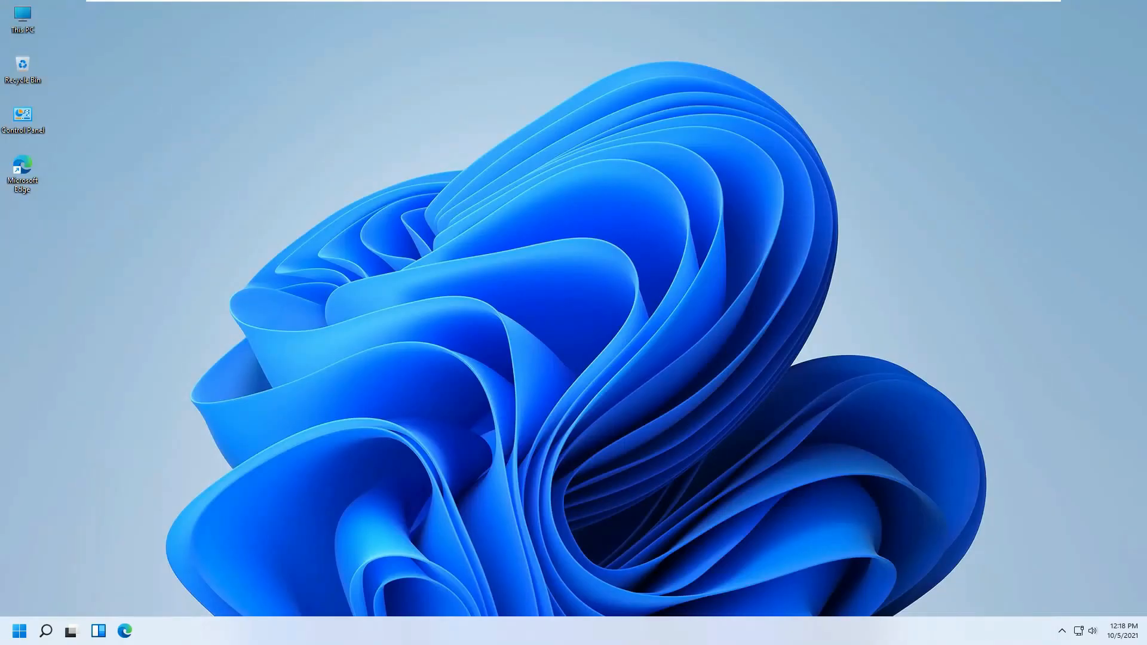
Launch and close Notepad, then Paint, from the Start menu.
click(18, 631)
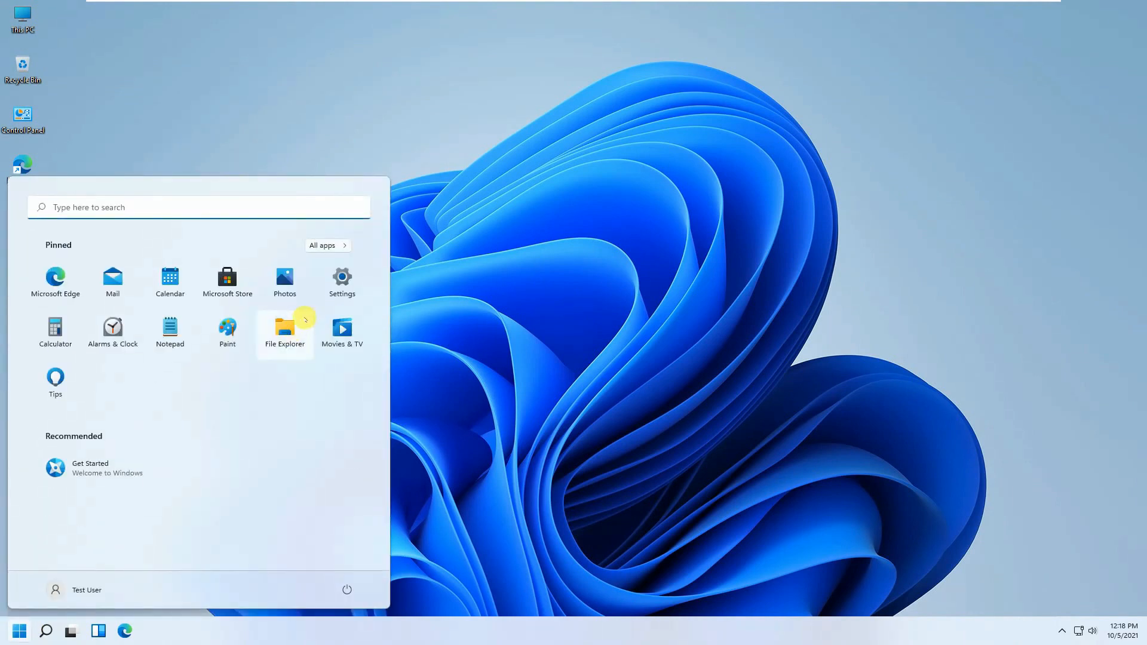
mouse_move(169, 333)
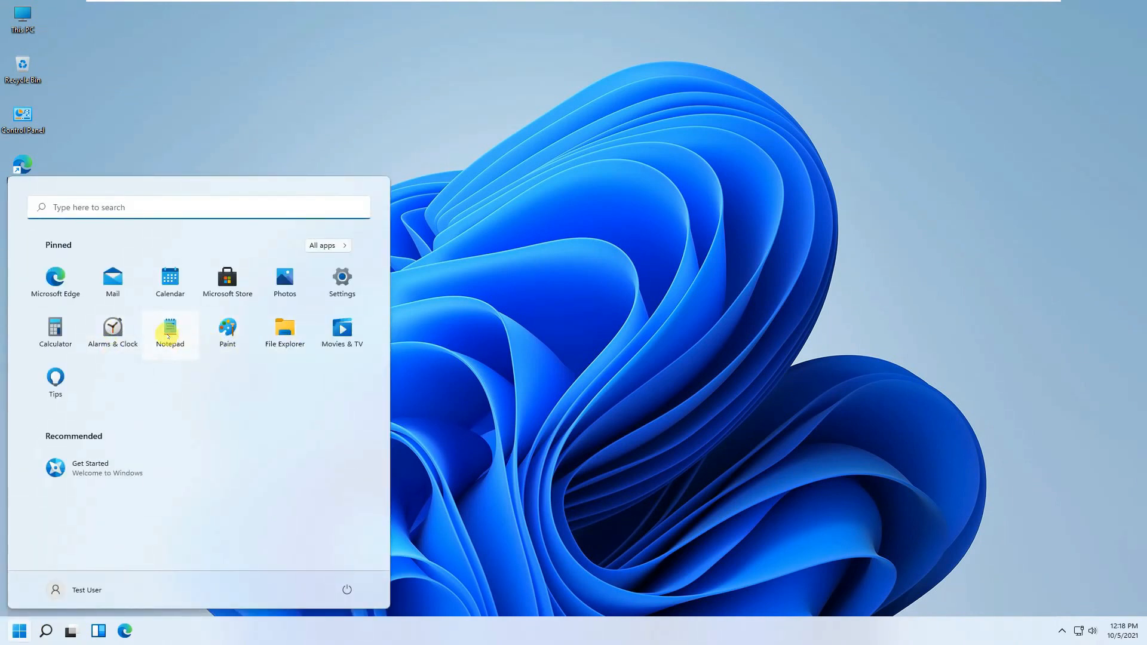
click(170, 329)
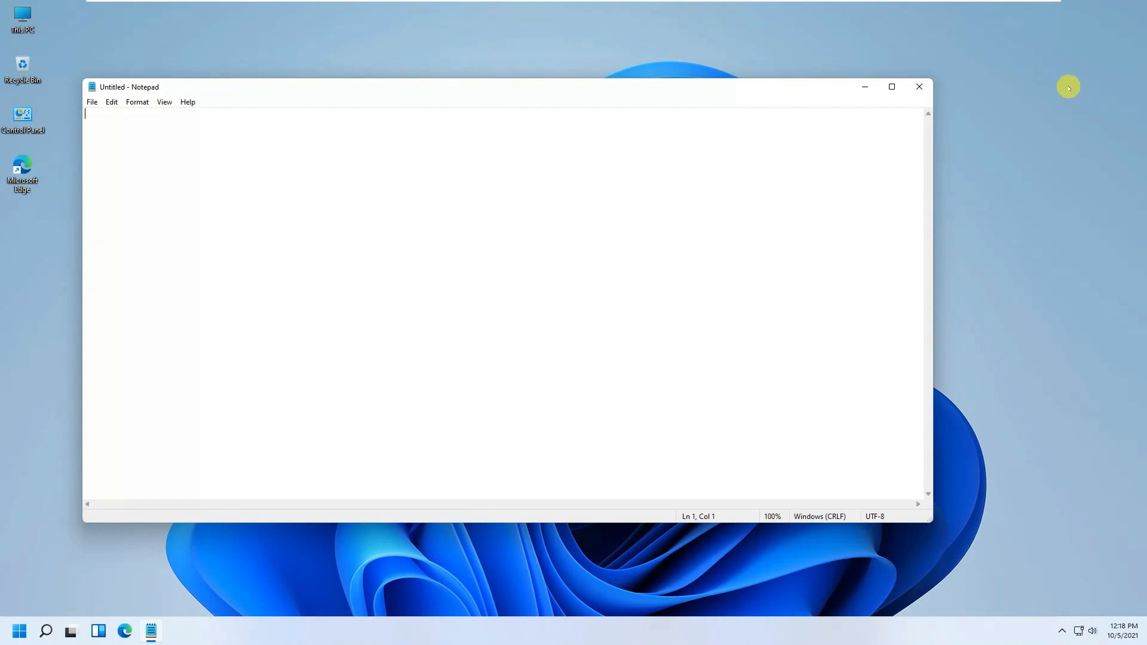
click(919, 86)
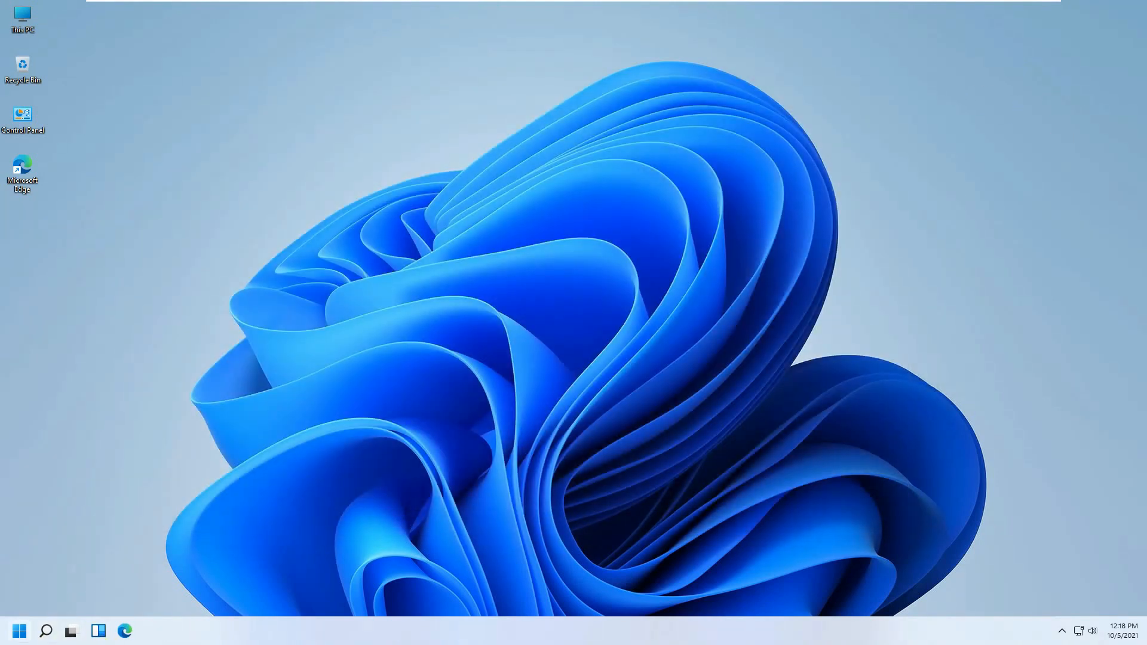
click(20, 631)
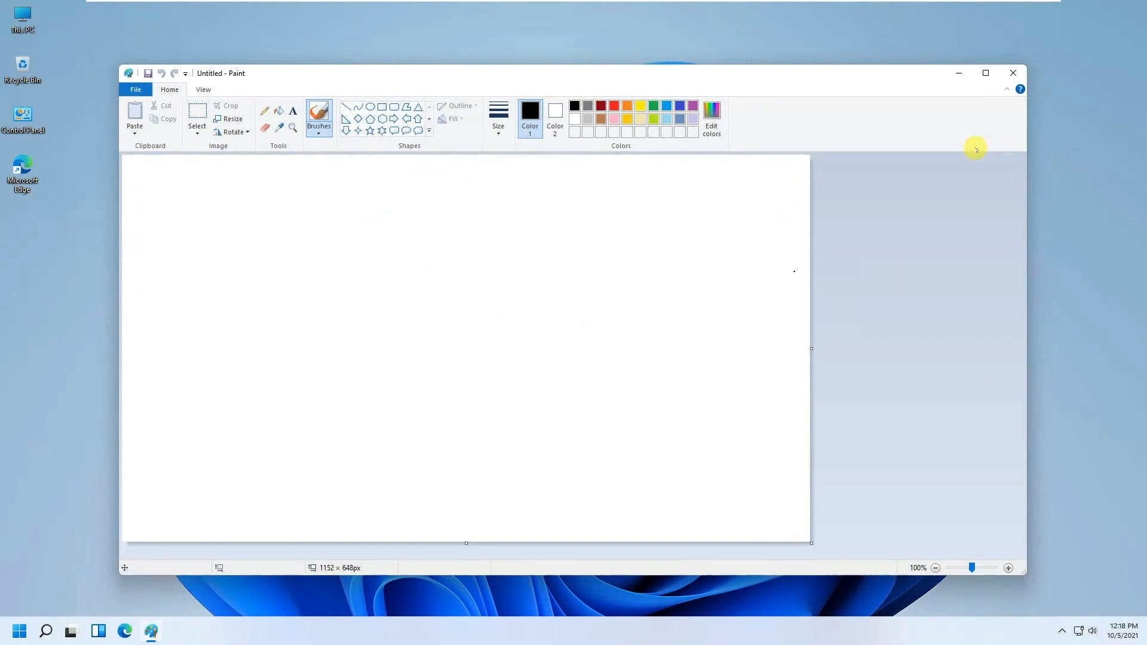
click(19, 631)
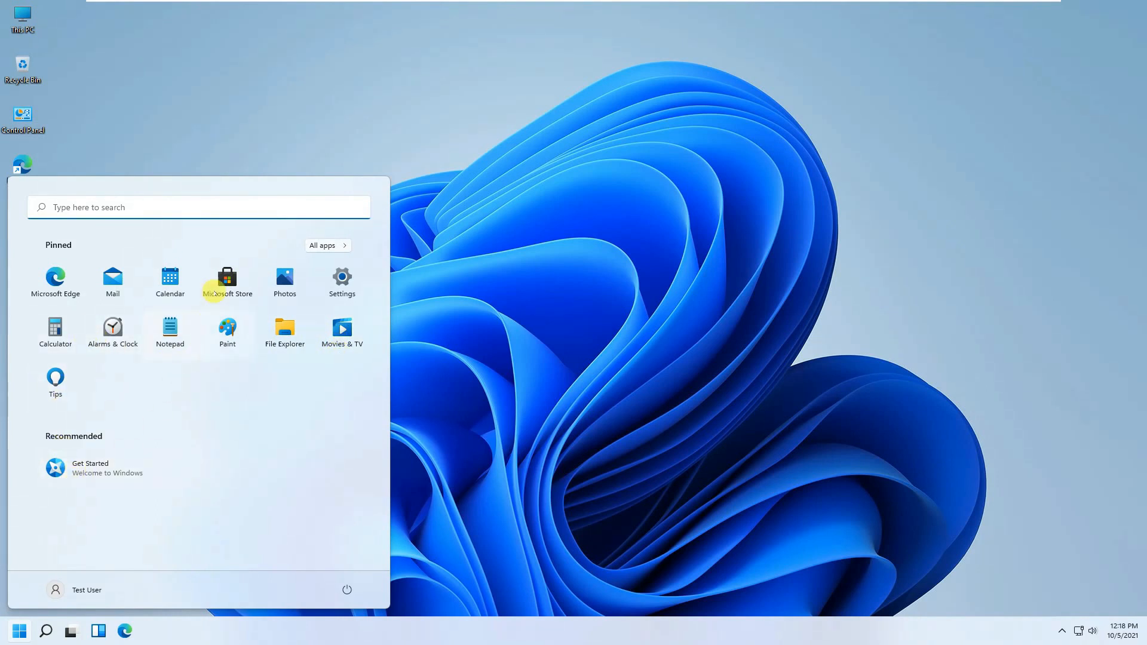
mouse_move(284, 331)
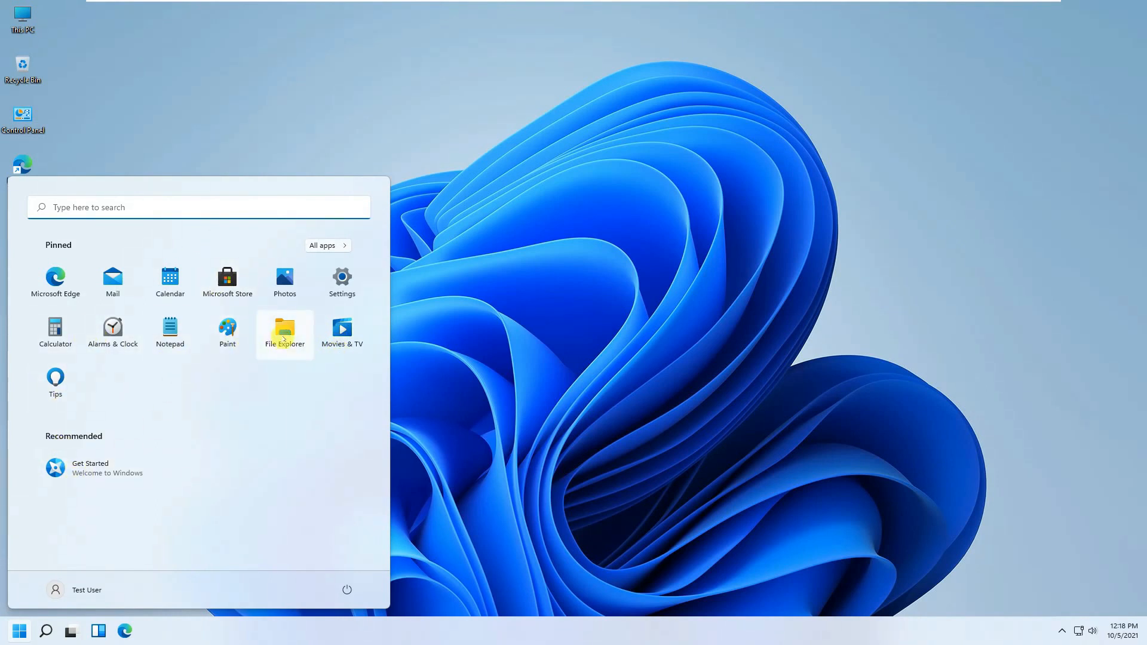
Launch and close File Explorer, then search Start for 'wordpa'.
click(284, 333)
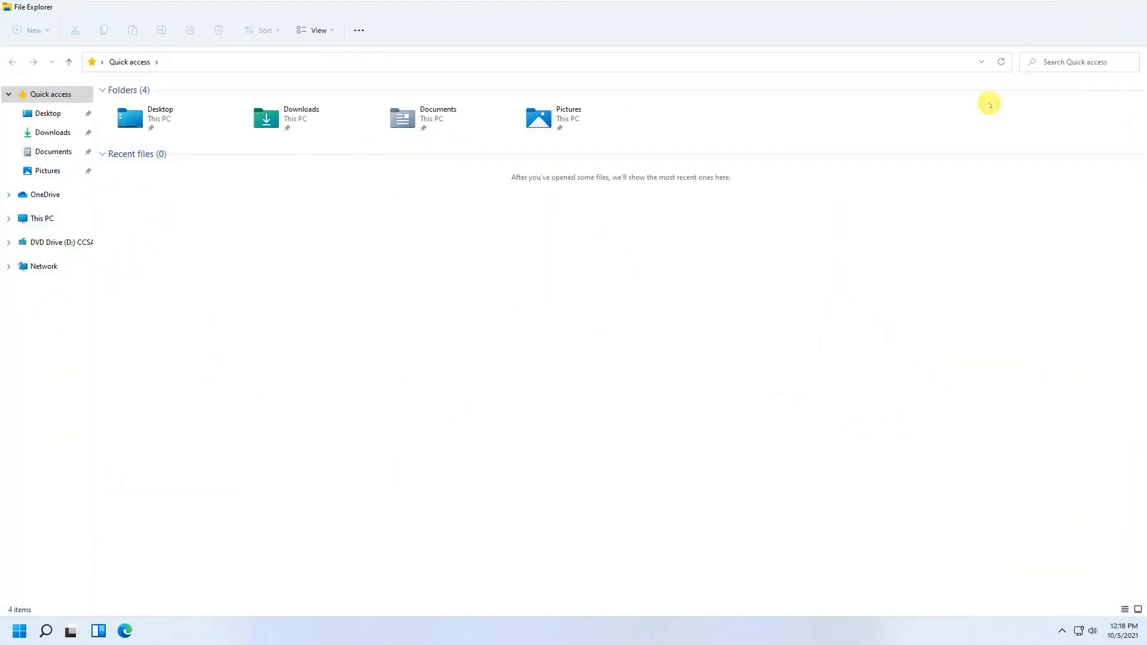
click(19, 629)
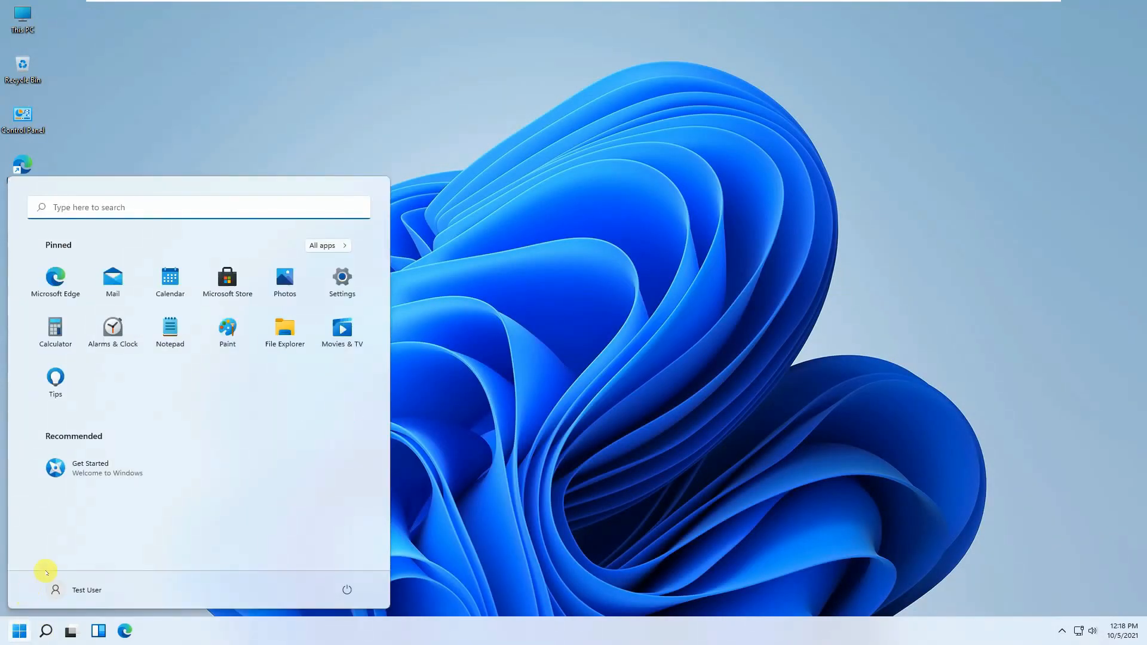
click(46, 629)
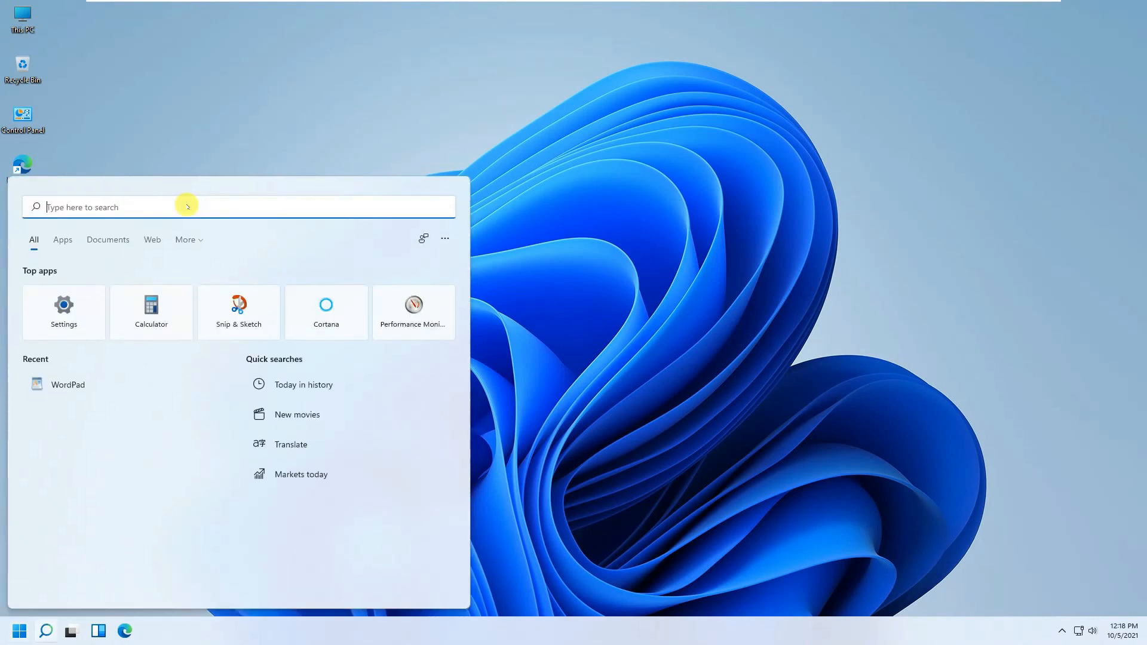
text(wordpa)
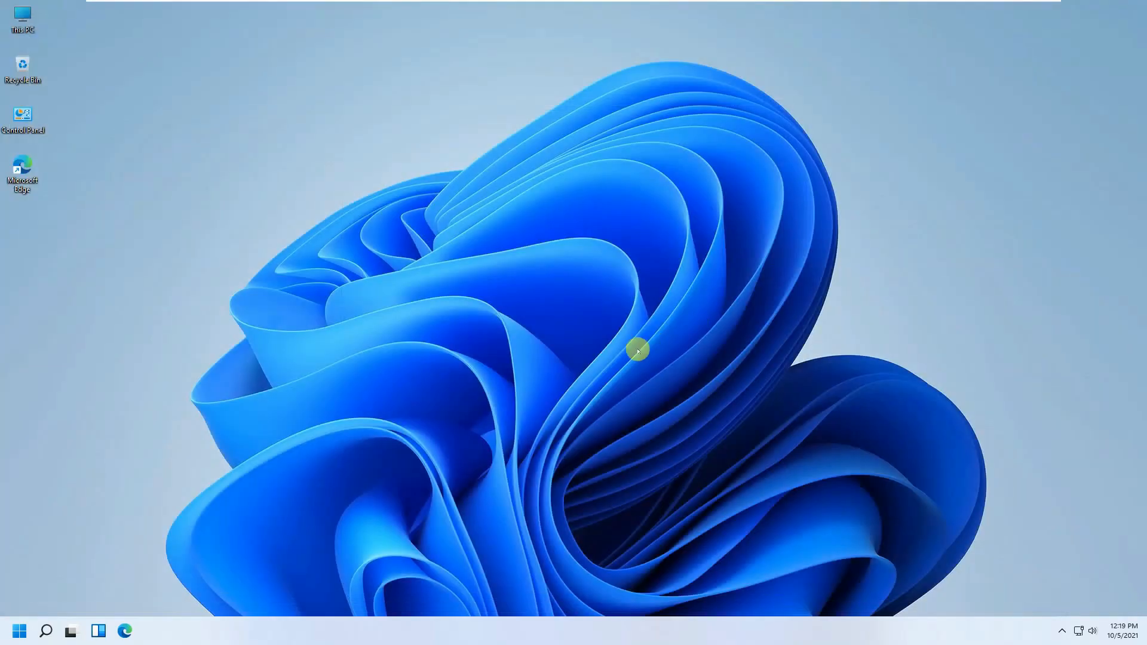
Launch Settings from Start and scroll down the System page.
click(19, 630)
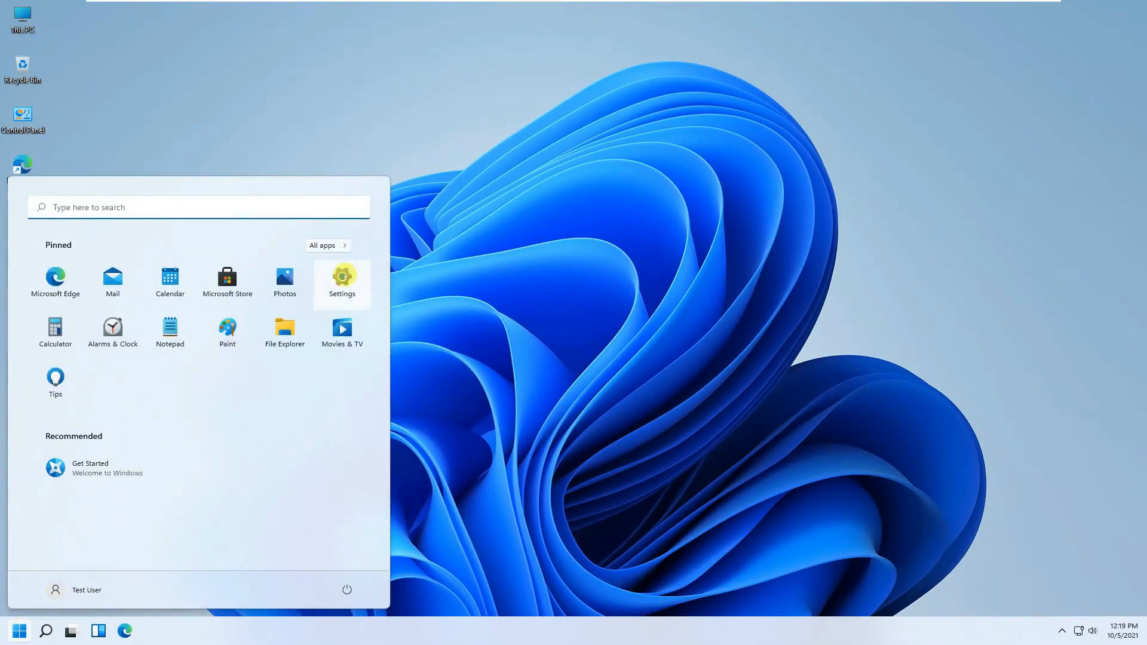
click(342, 280)
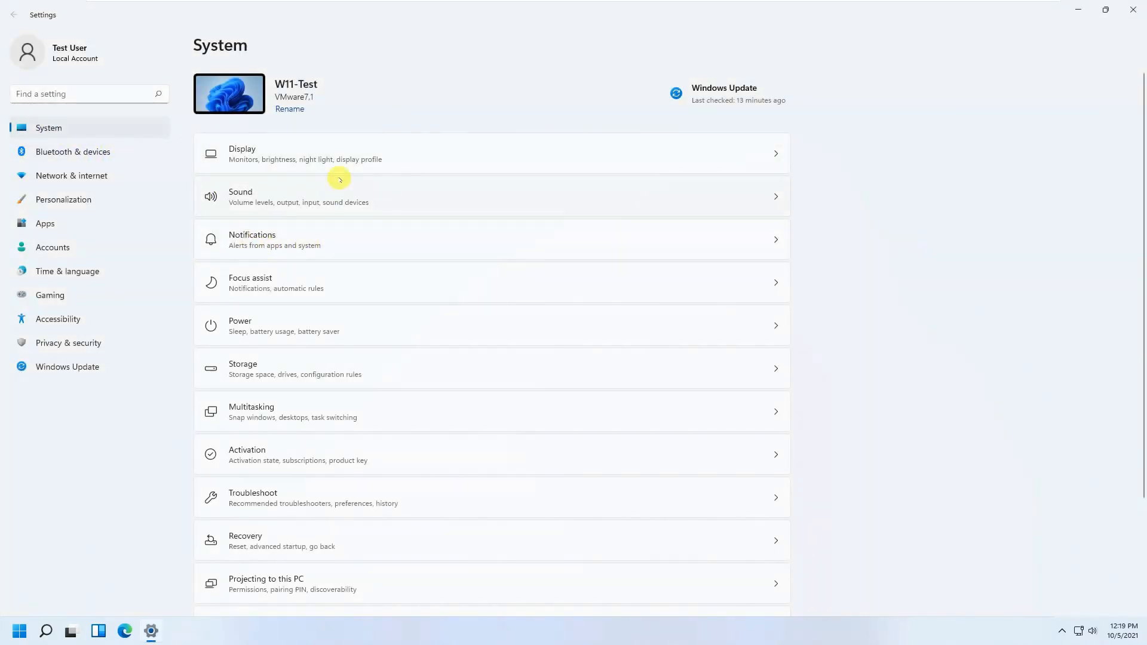
scroll(down, 3)
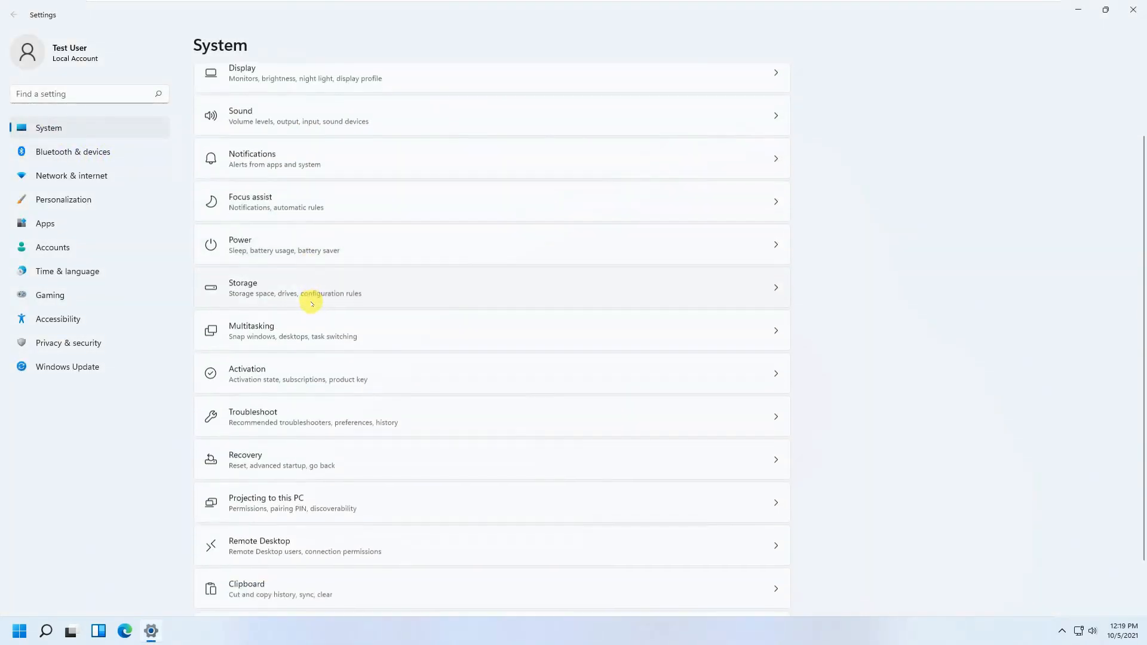
scroll(down, 3)
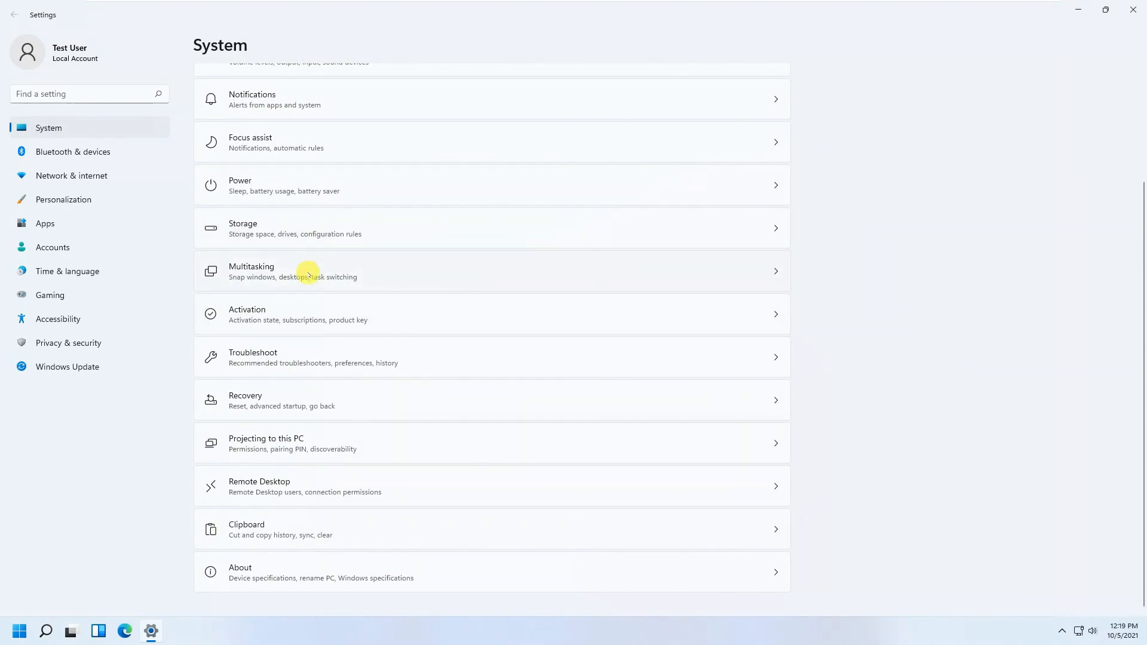
mouse_move(270, 394)
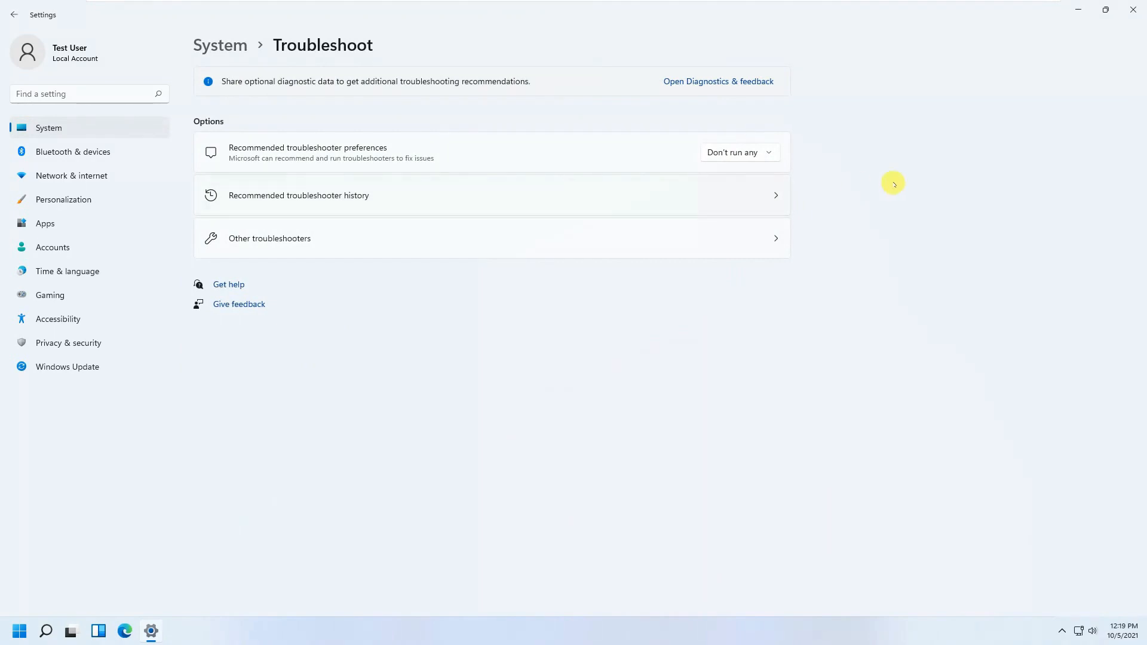
mouse_move(15, 14)
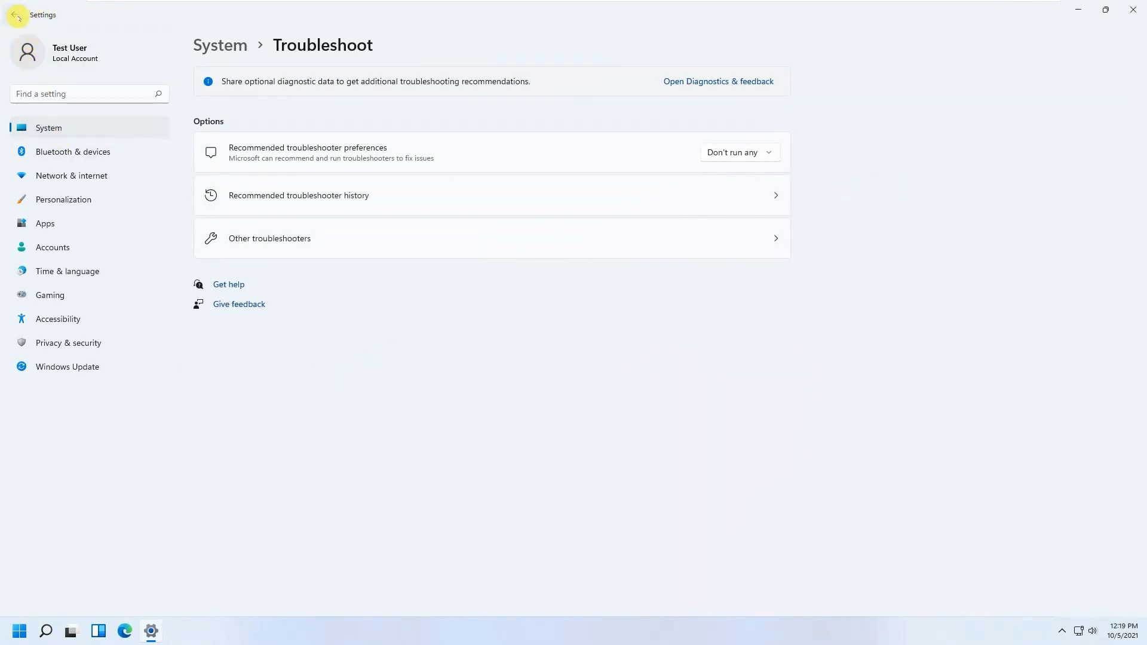
View the Troubleshoot and Recovery pages, returning to System after each.
click(13, 14)
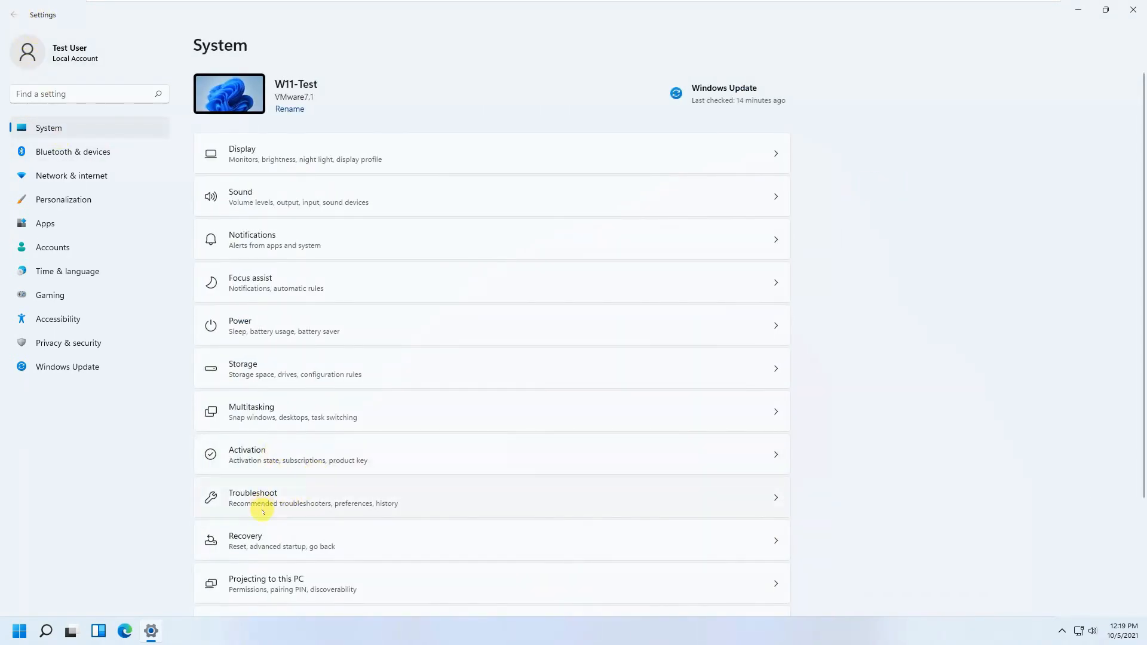
click(490, 541)
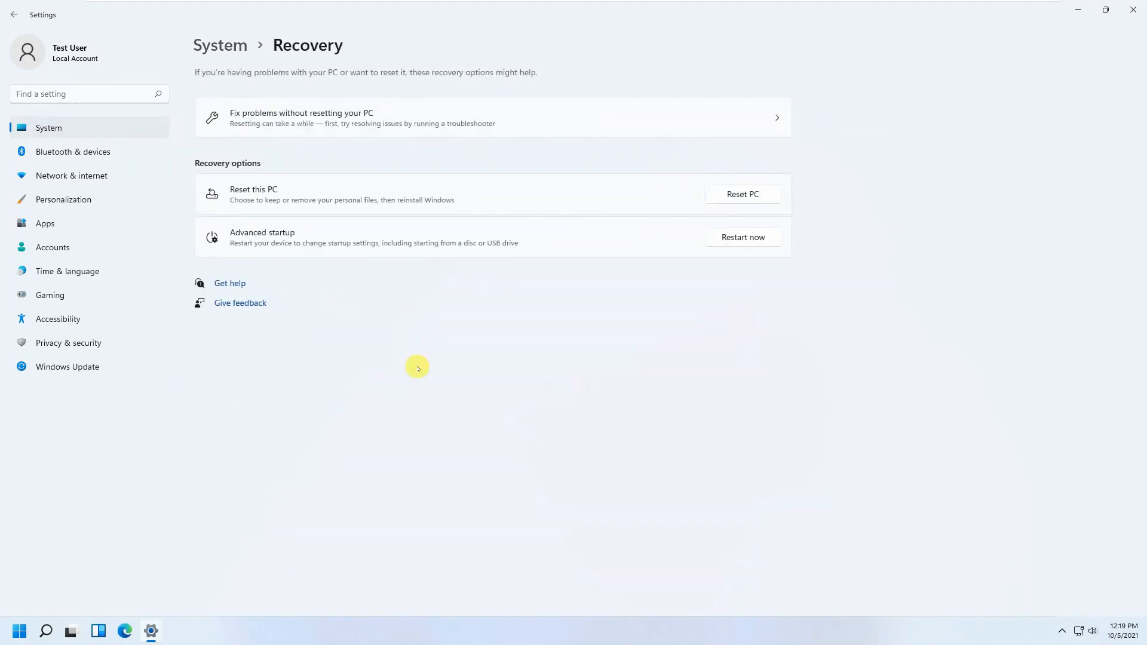
mouse_move(717, 262)
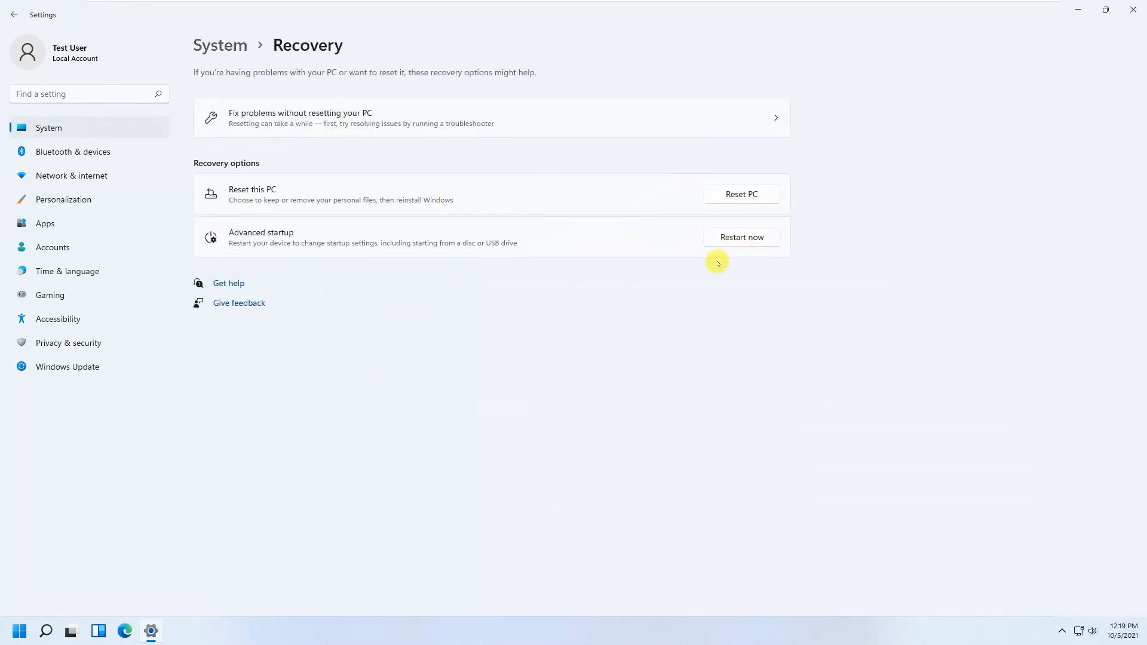
mouse_move(39, 106)
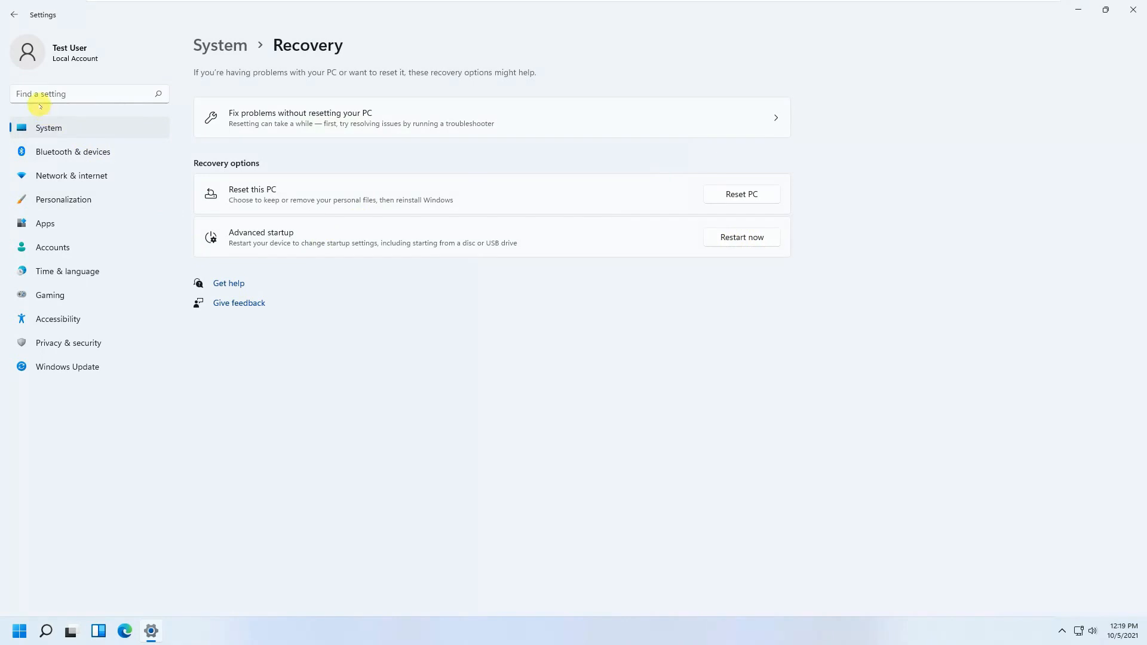
click(13, 15)
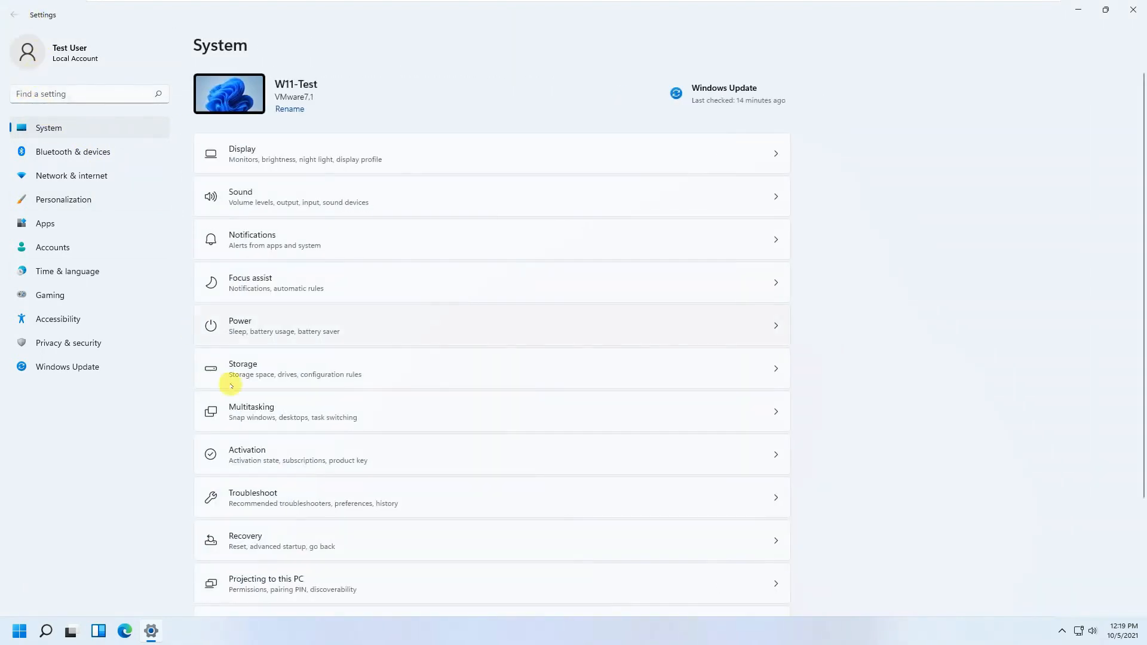
Browse Bluetooth & devices, Network & internet and Personalization, ending on the Apps page.
click(73, 151)
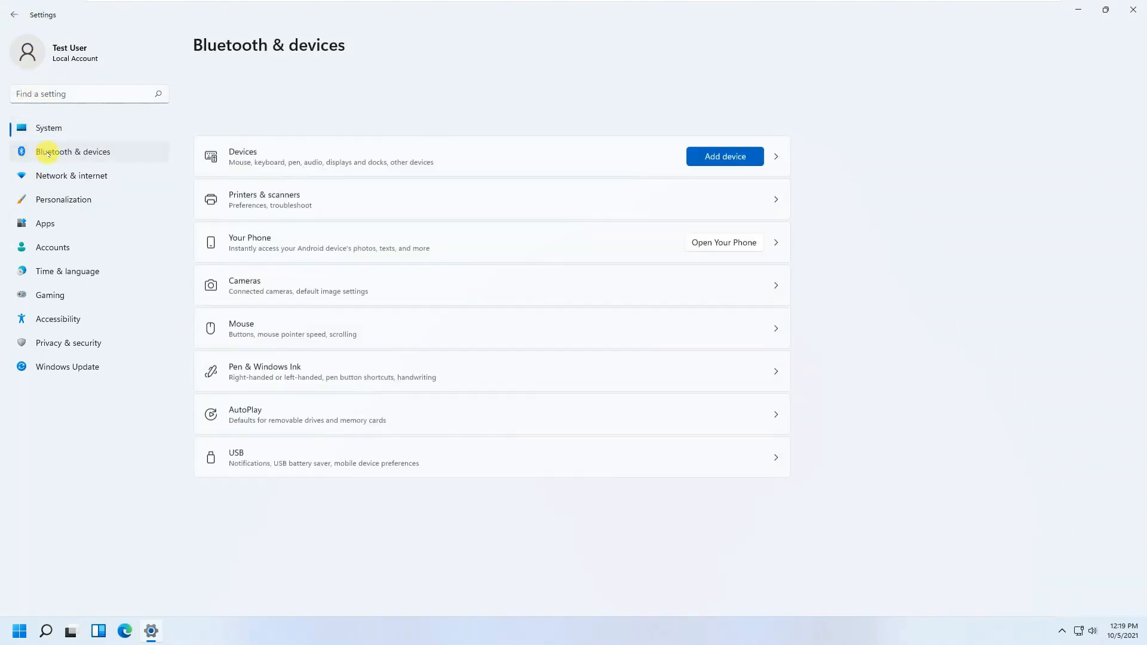
scroll(up, 3)
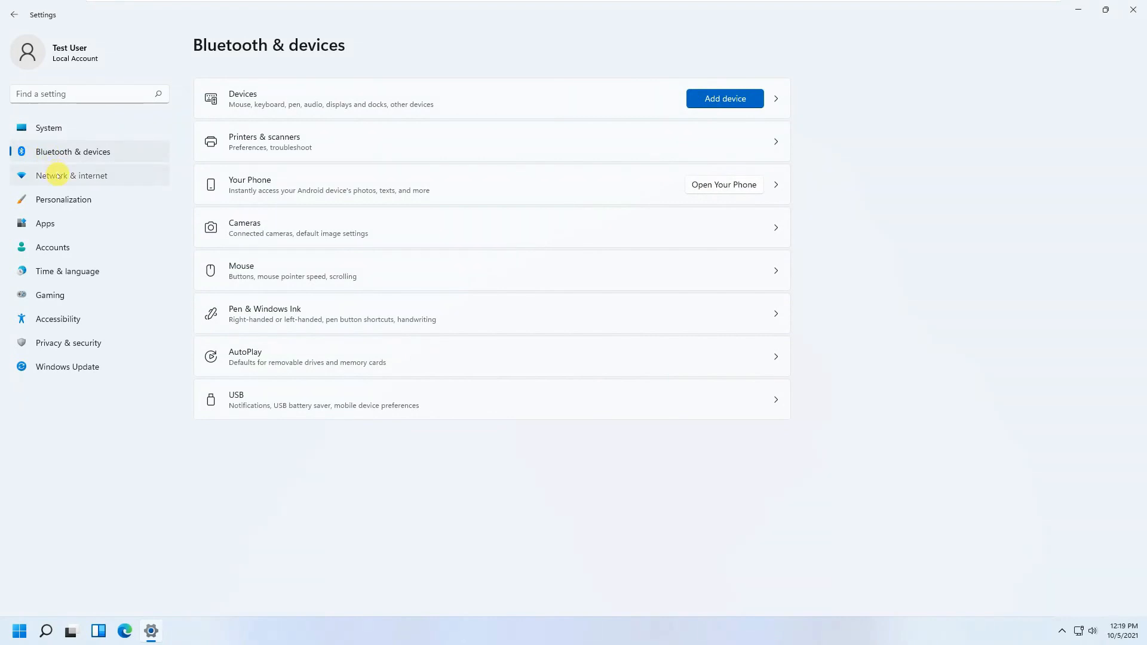
click(71, 176)
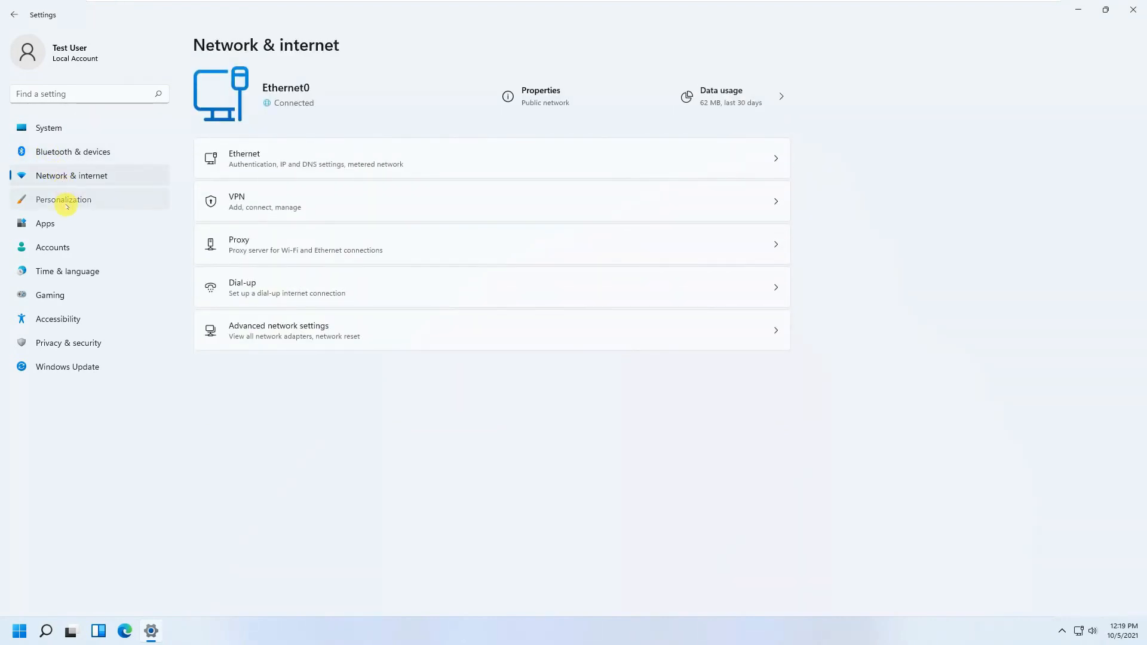
click(63, 199)
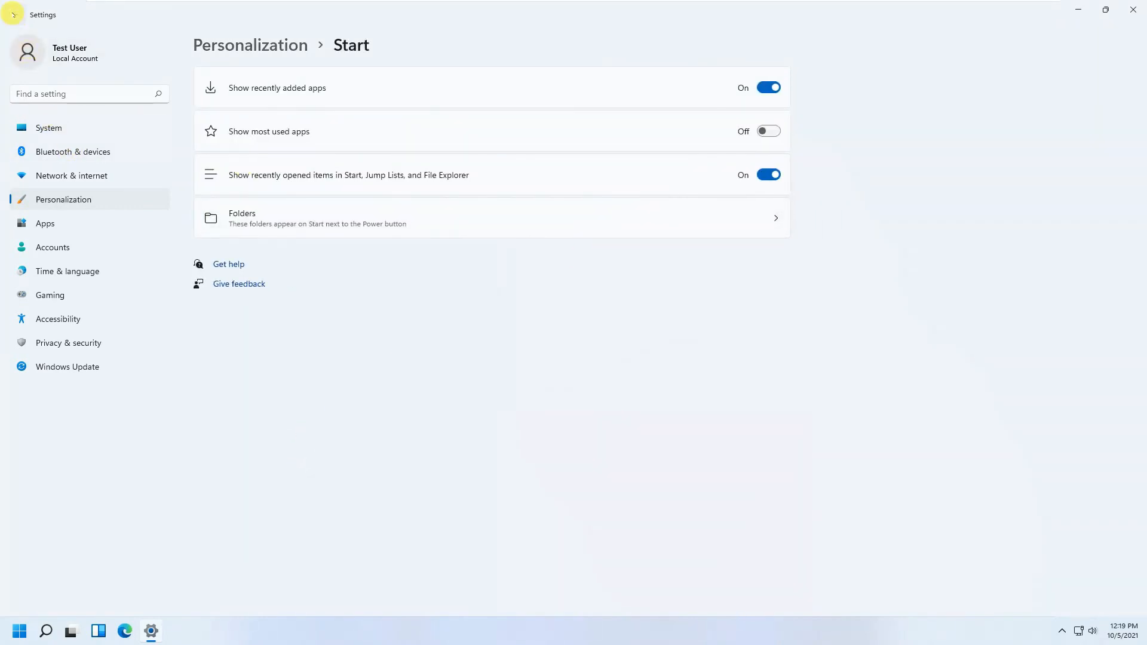
click(13, 15)
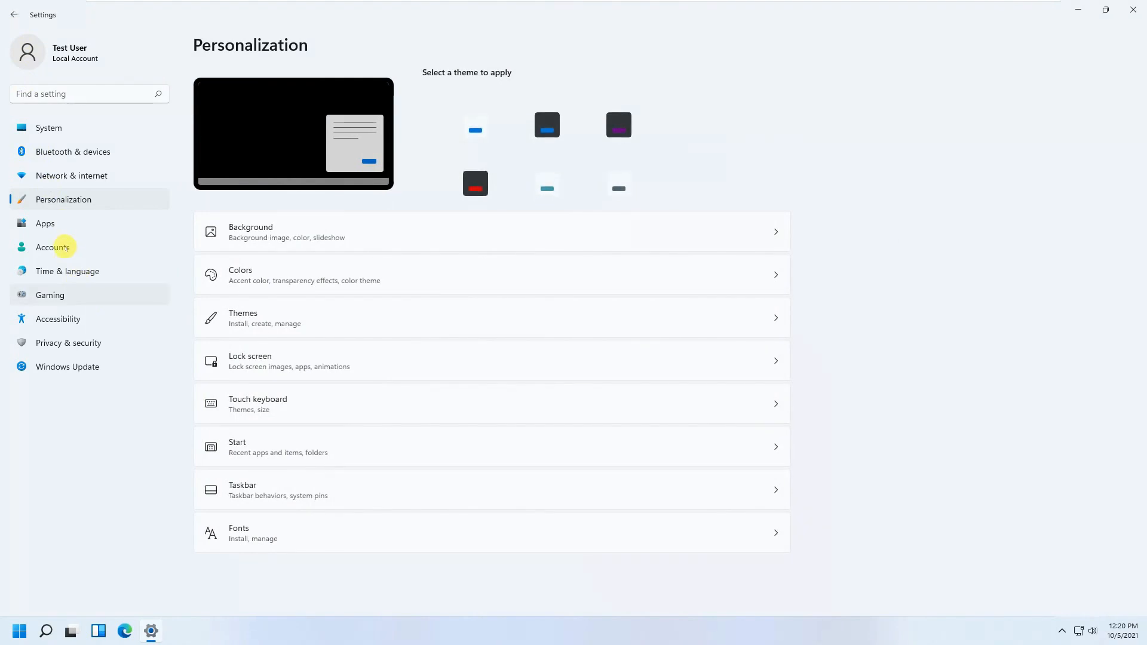
click(45, 223)
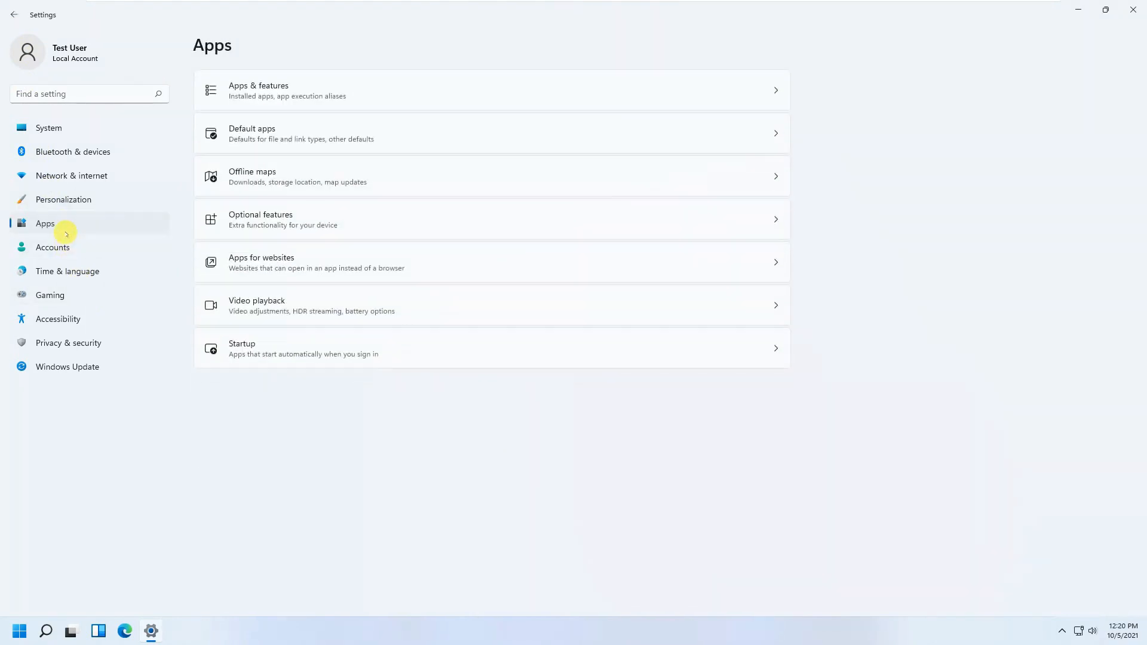
mouse_move(261, 334)
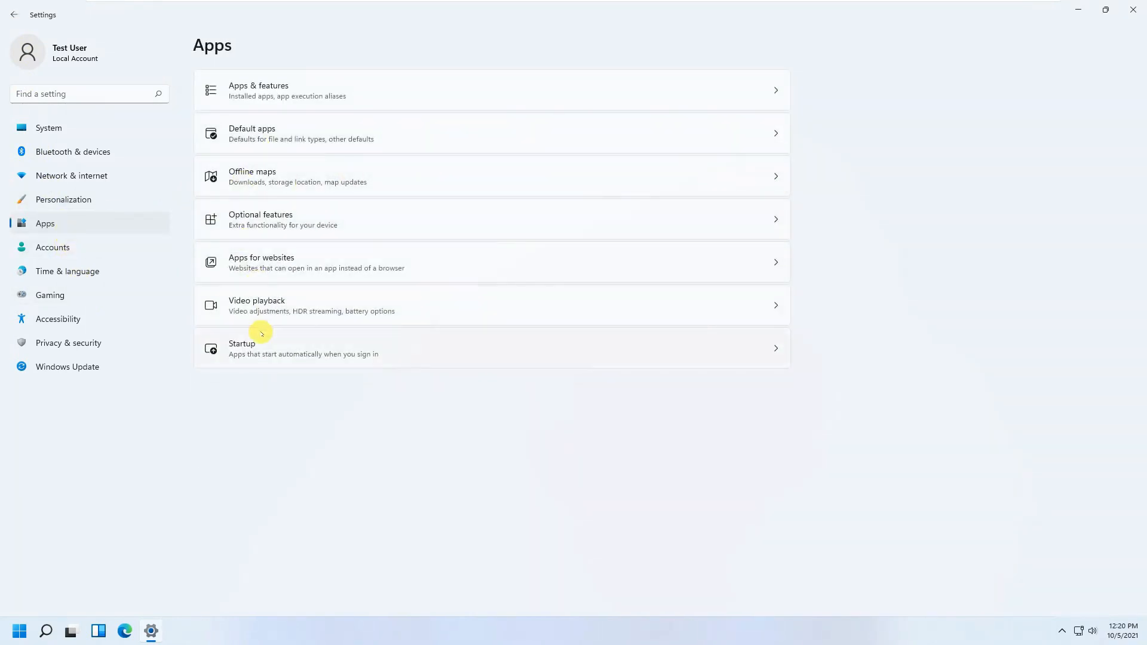
mouse_move(338, 284)
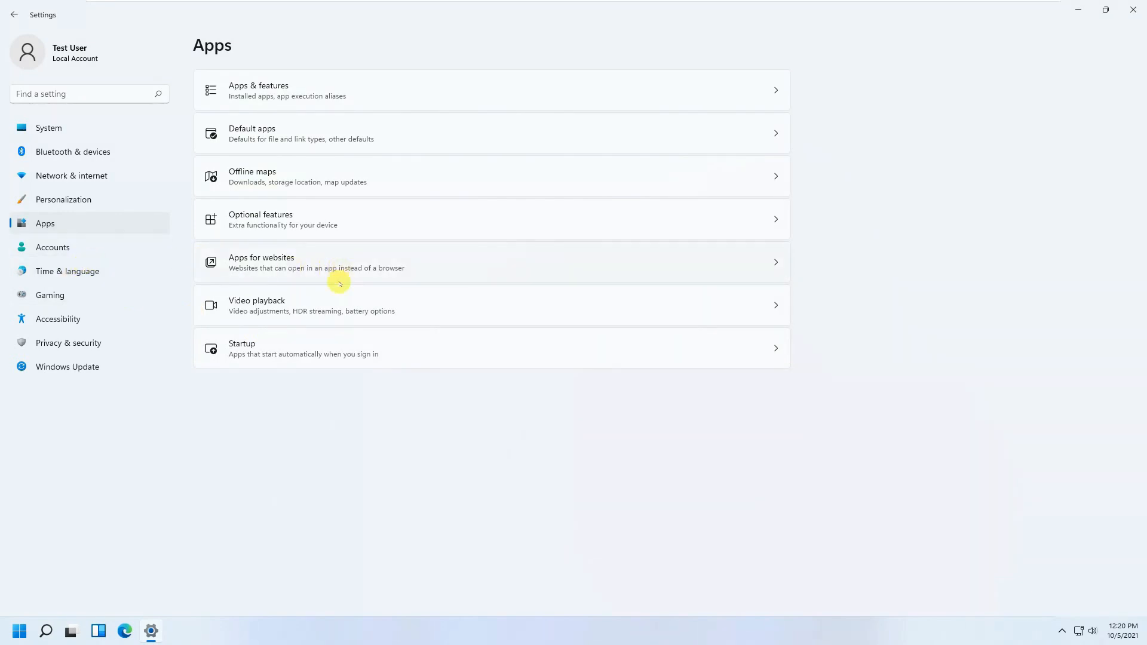
mouse_move(138, 180)
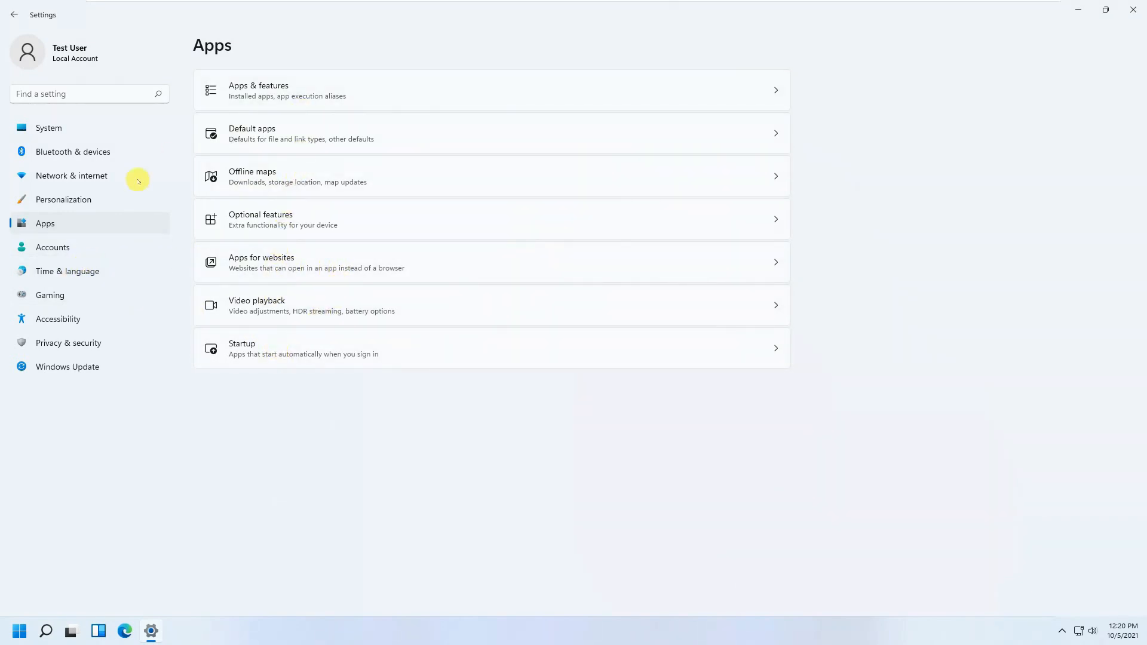
Browse Accounts, Time & language, Accessibility, Privacy & security and Windows Update settings.
click(53, 247)
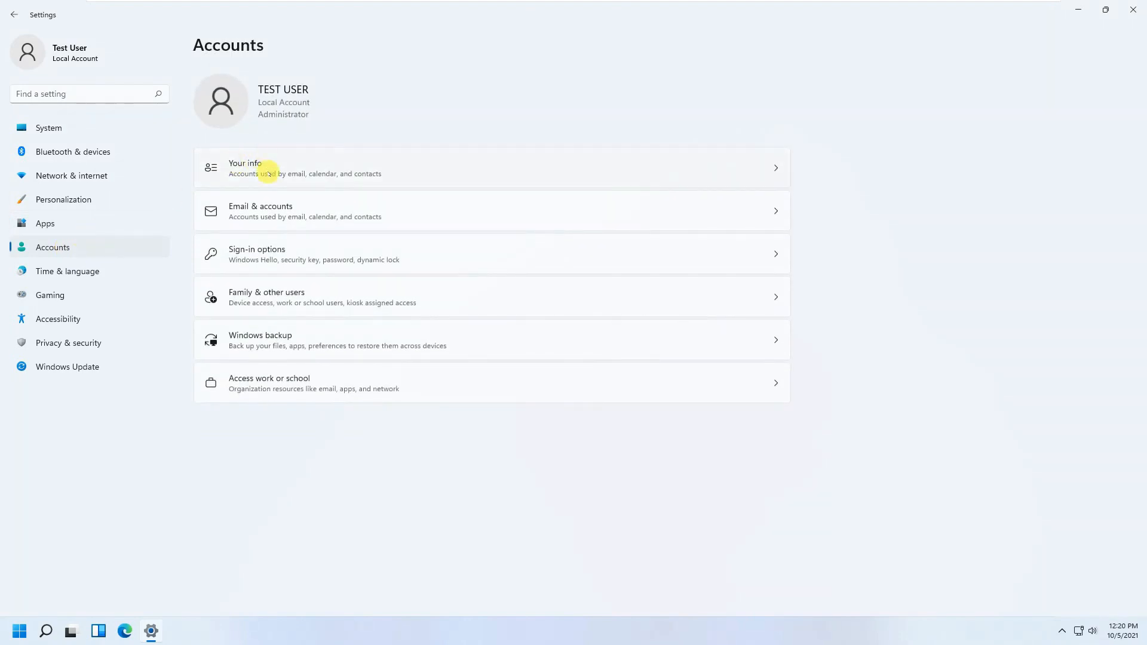
mouse_move(252, 388)
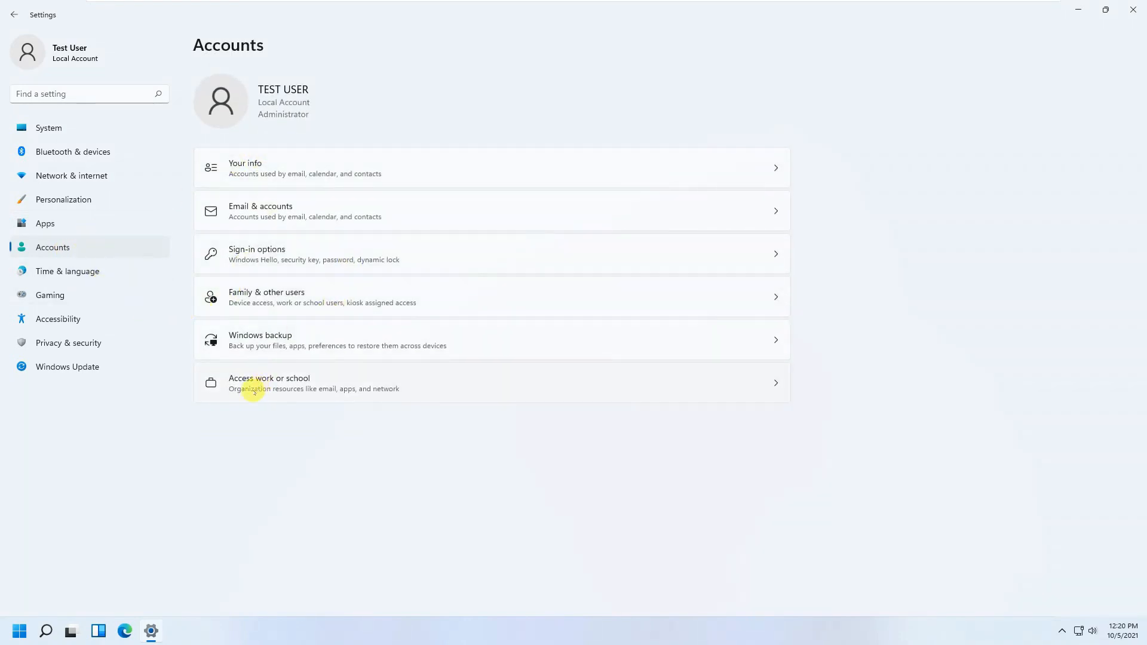
click(67, 271)
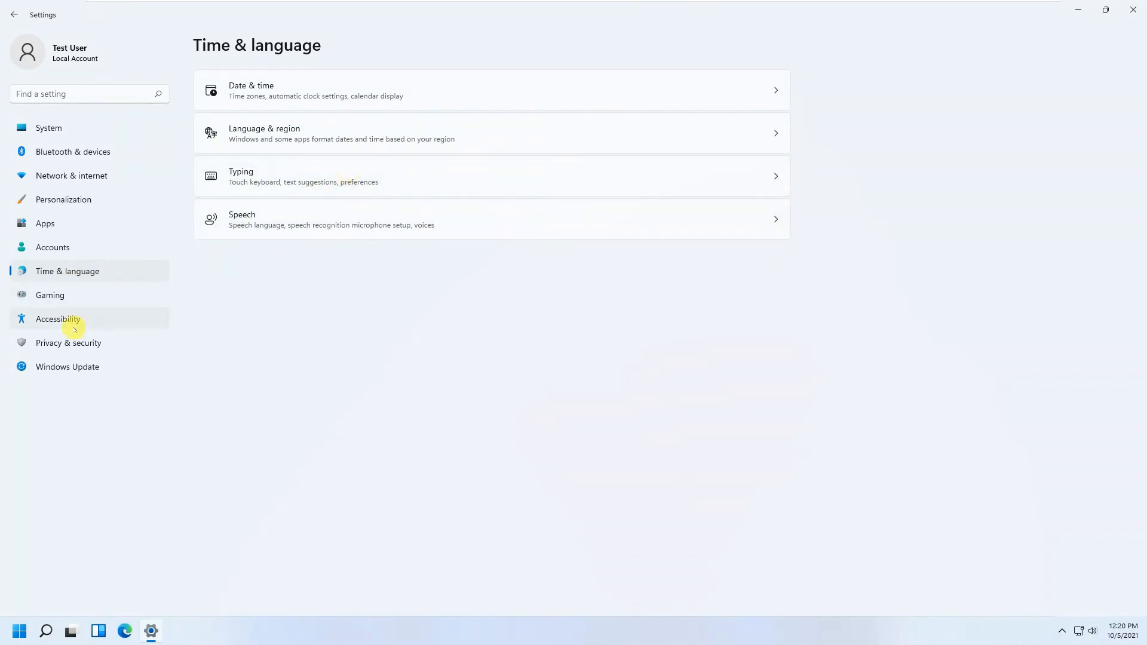
click(58, 319)
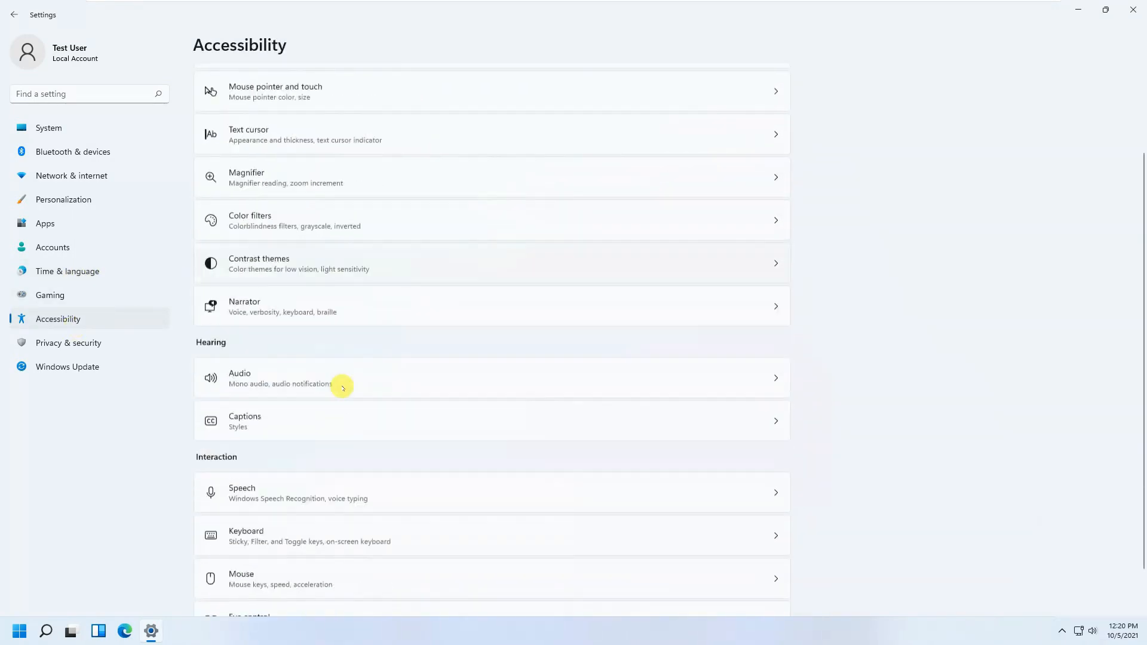
scroll(up, 3)
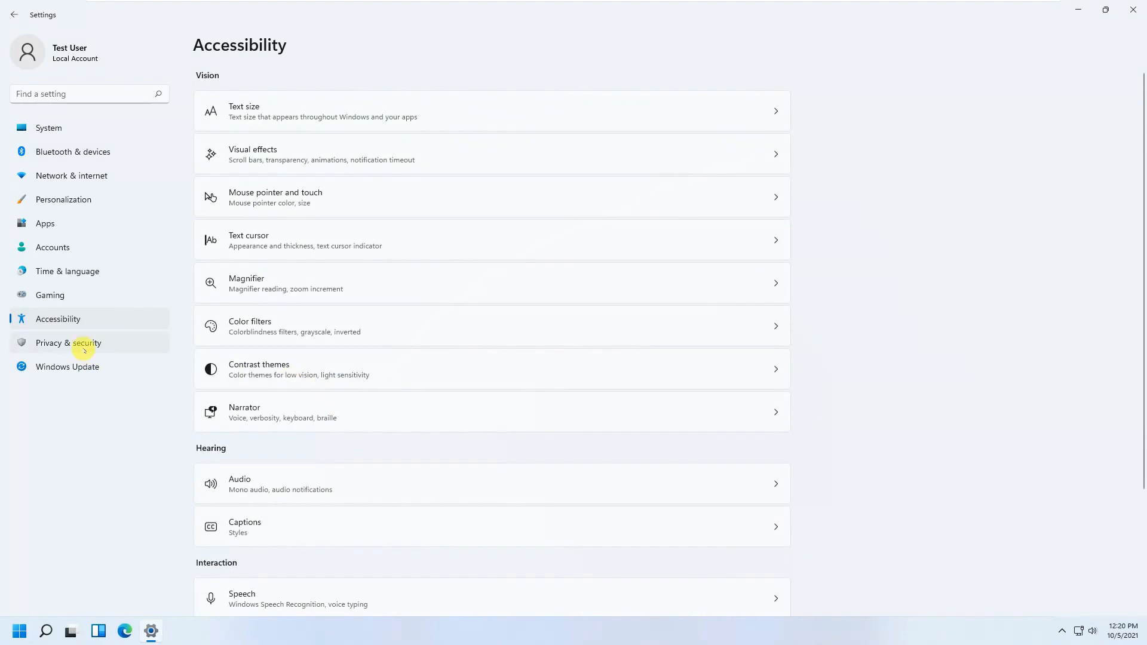
click(68, 342)
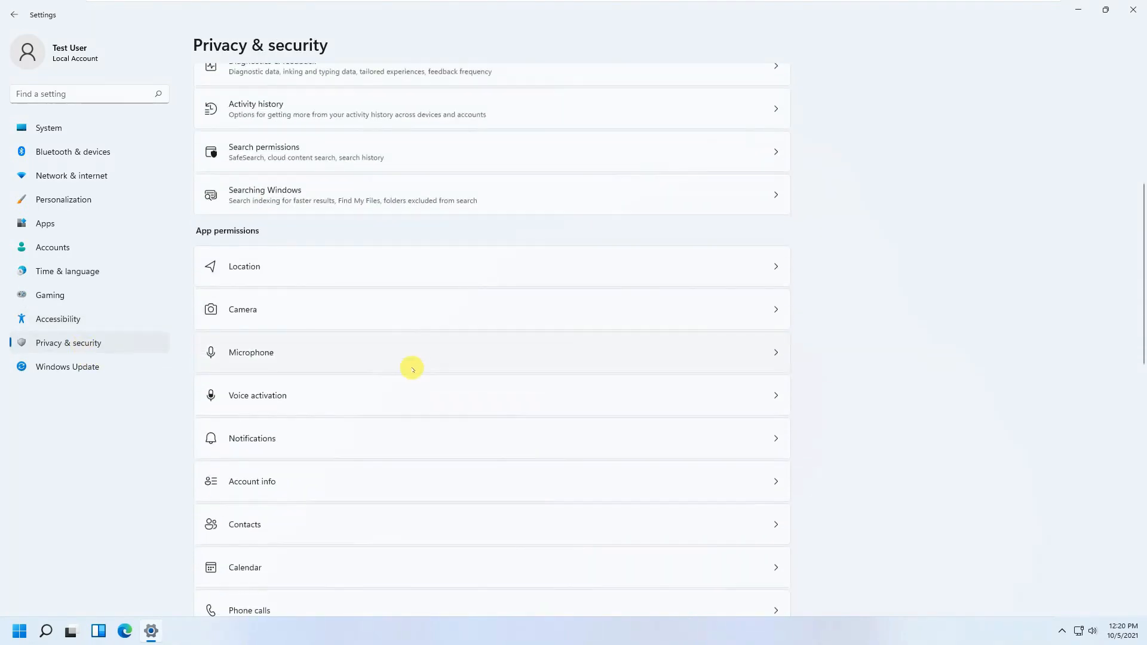
scroll(down, 3)
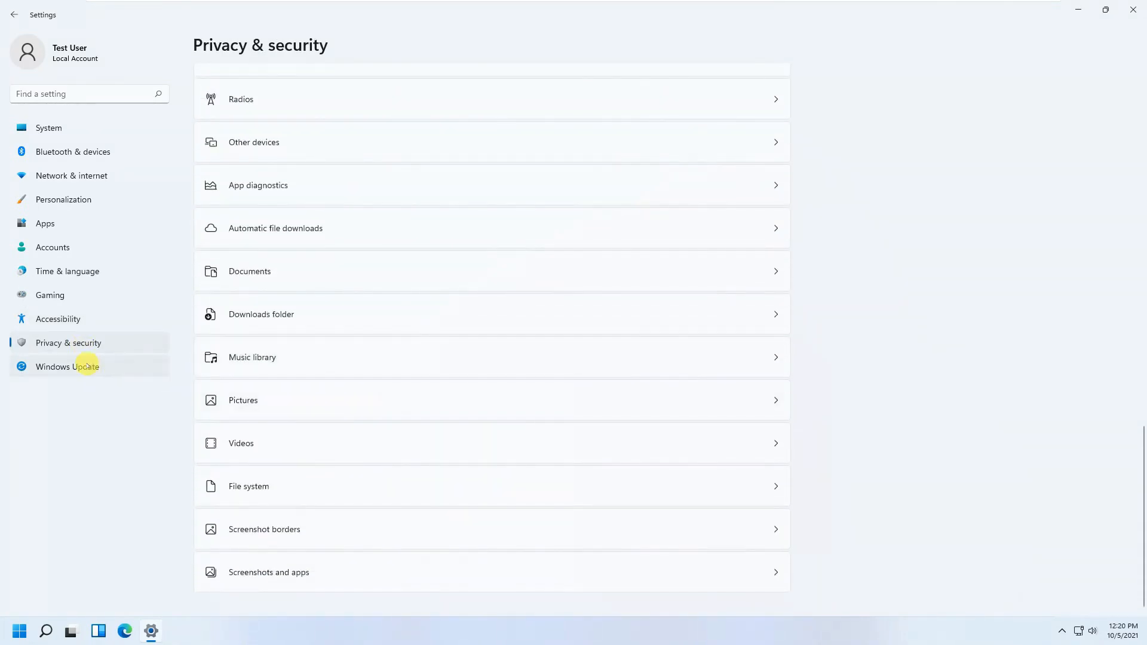
click(66, 366)
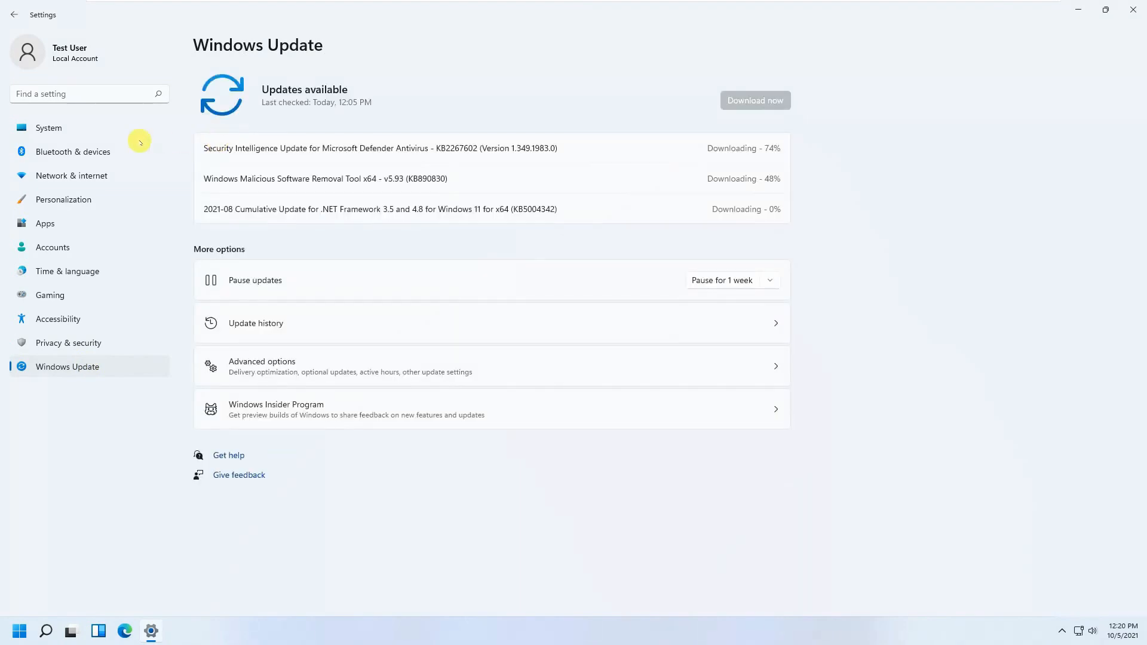
mouse_move(48, 128)
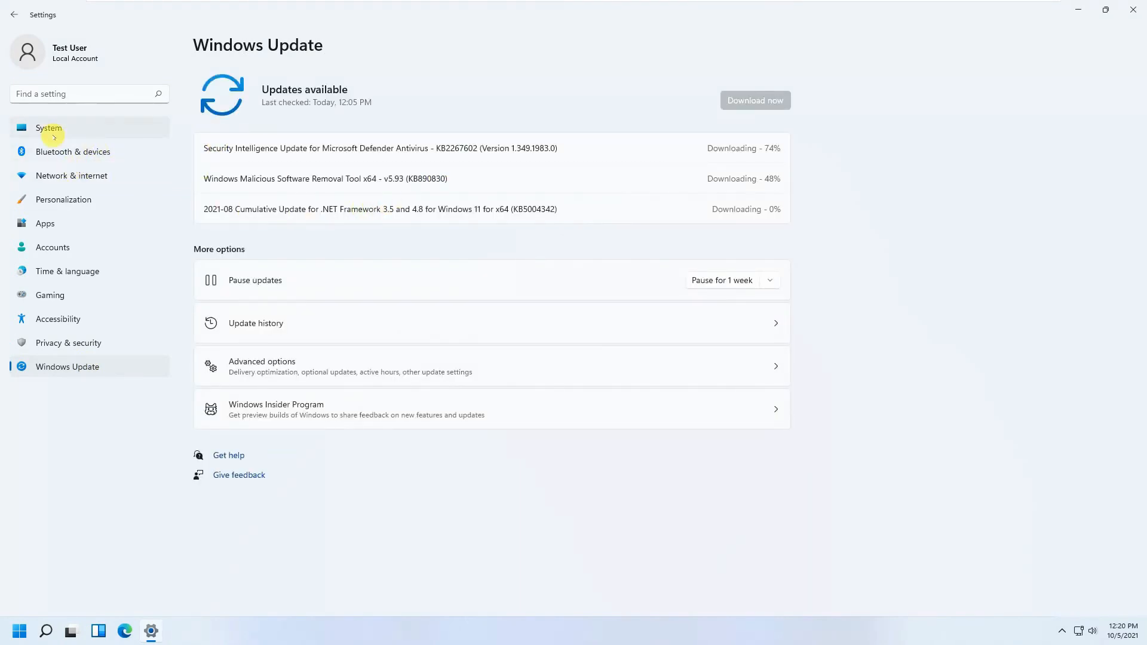
click(49, 128)
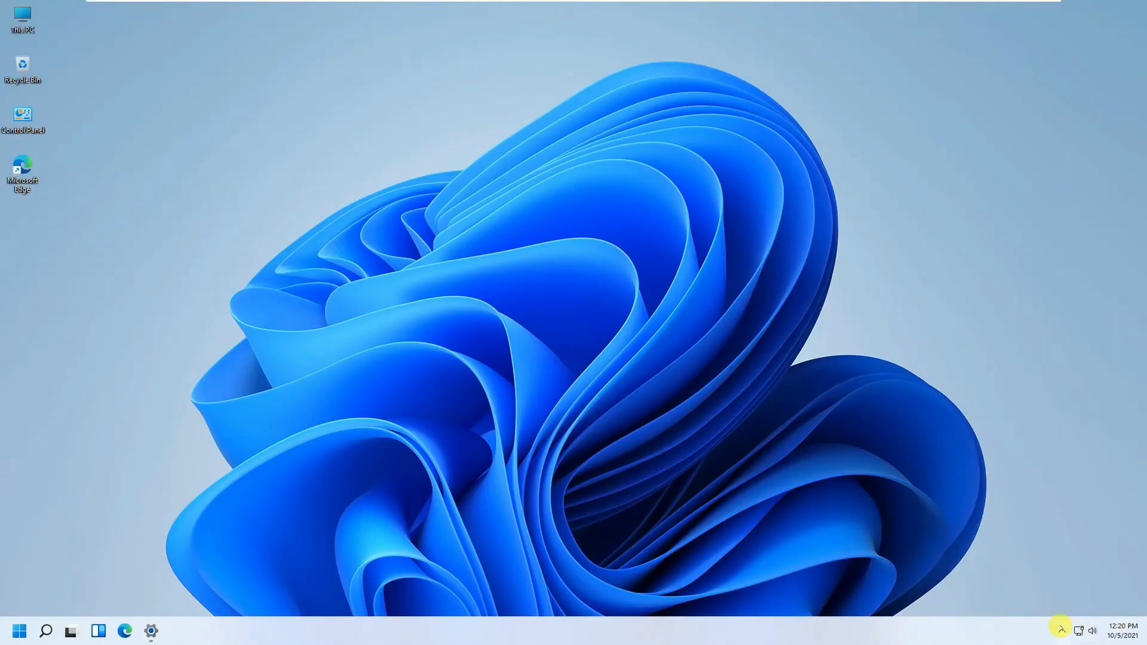
mouse_move(198, 626)
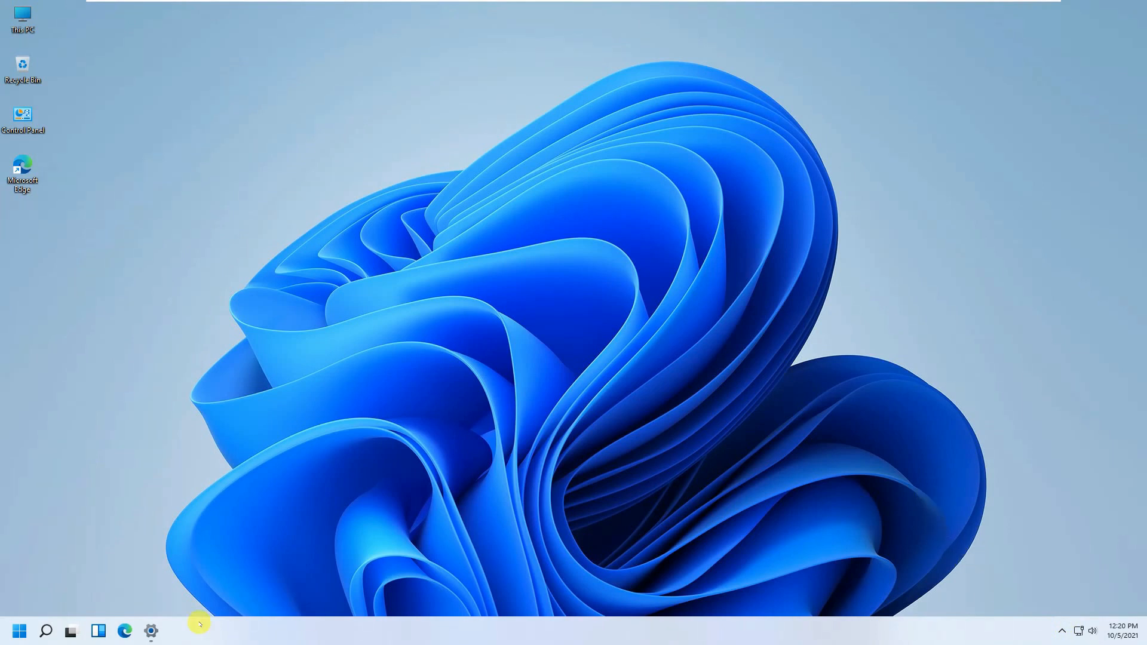
click(17, 632)
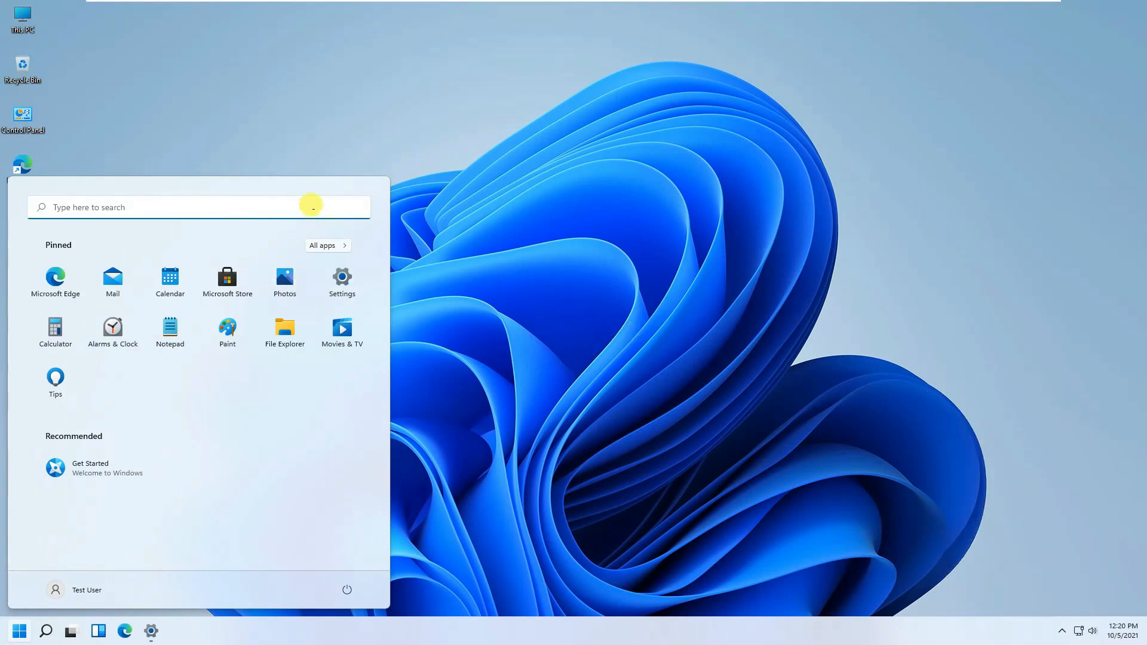
click(46, 631)
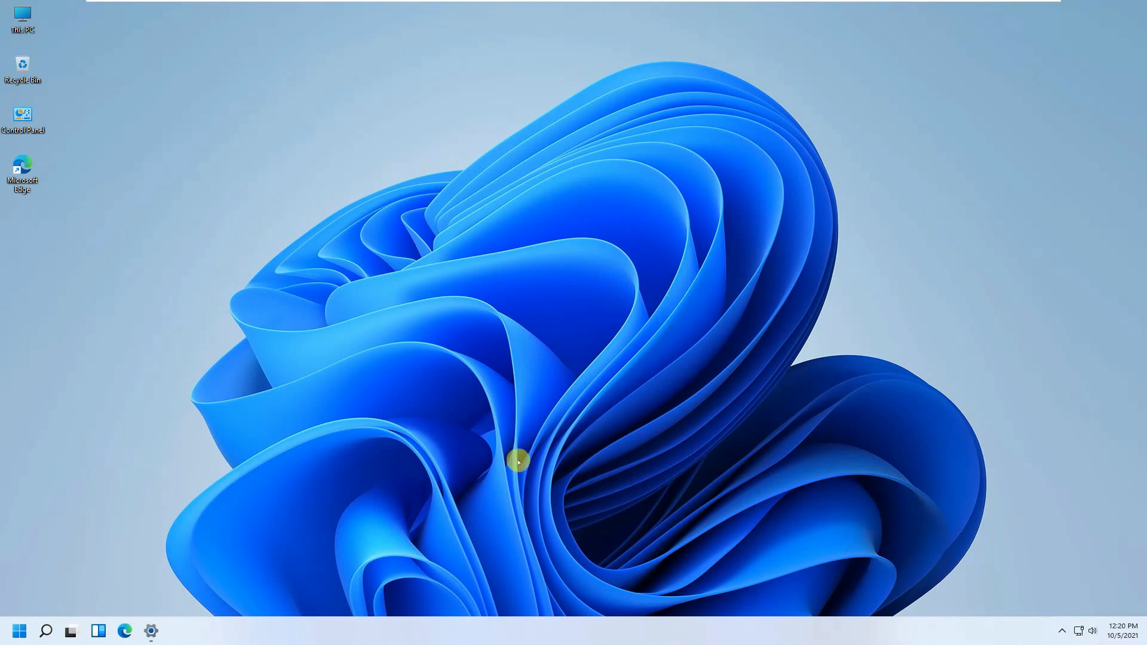
mouse_move(482, 383)
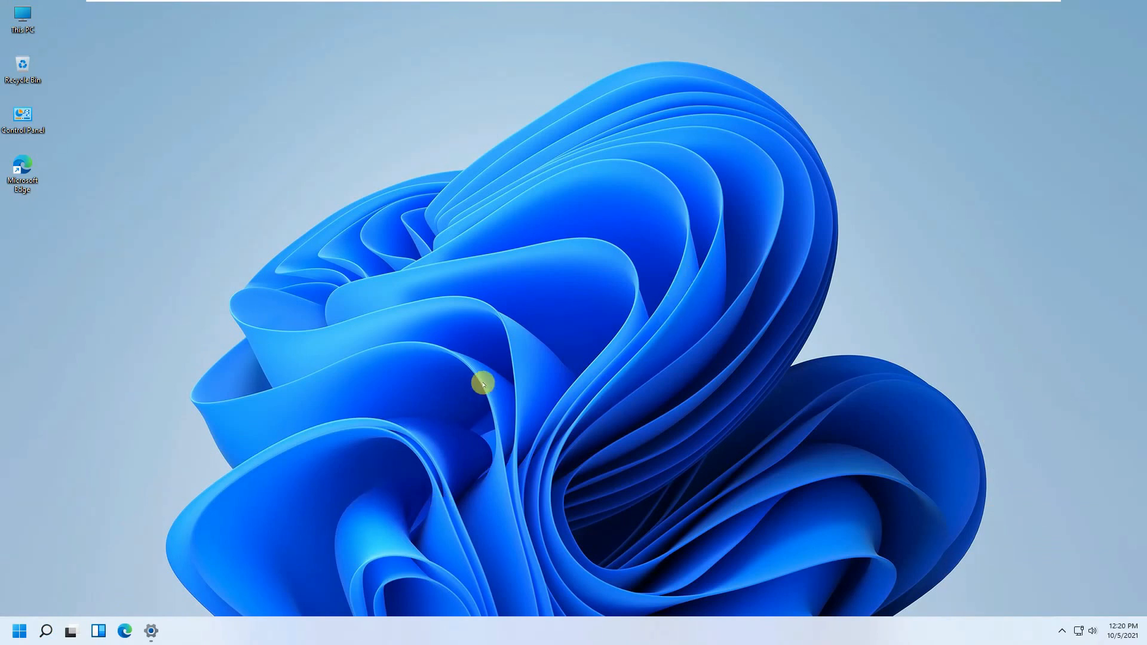
mouse_move(810, 365)
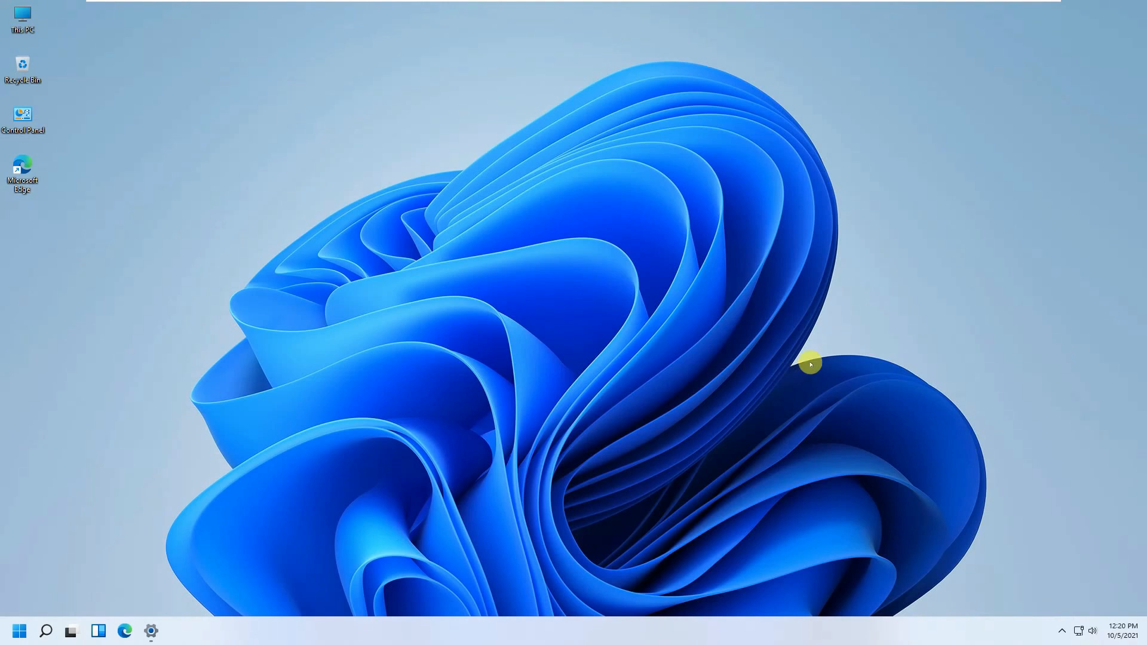